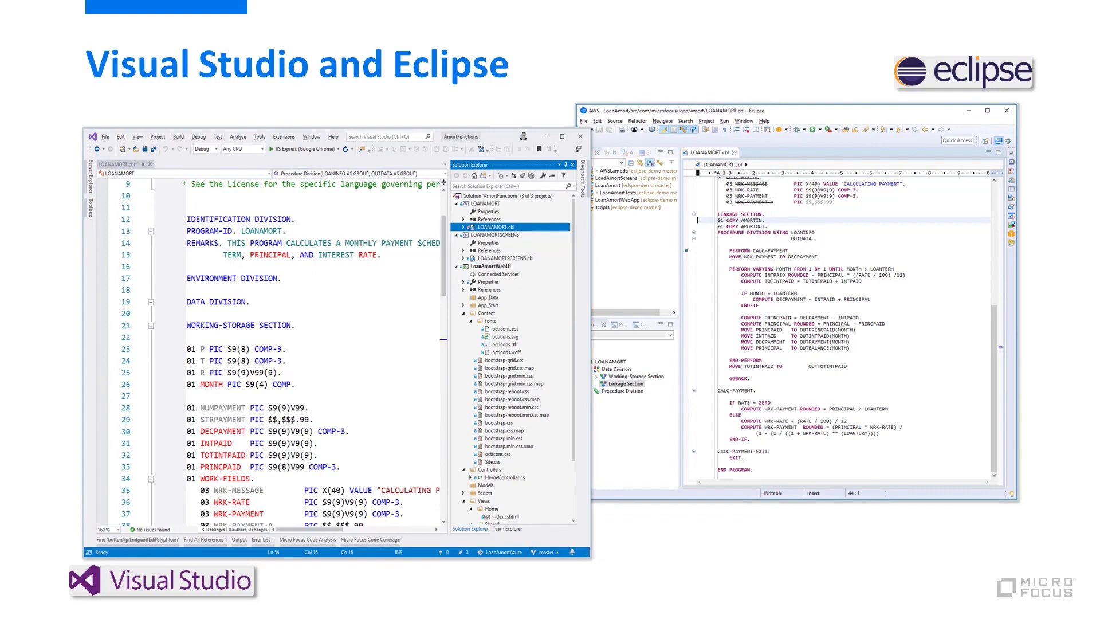
Advance the slideshow past the Visual Studio, Eclipse and COBOL Analyzer slides to the desktop.
key("Right")
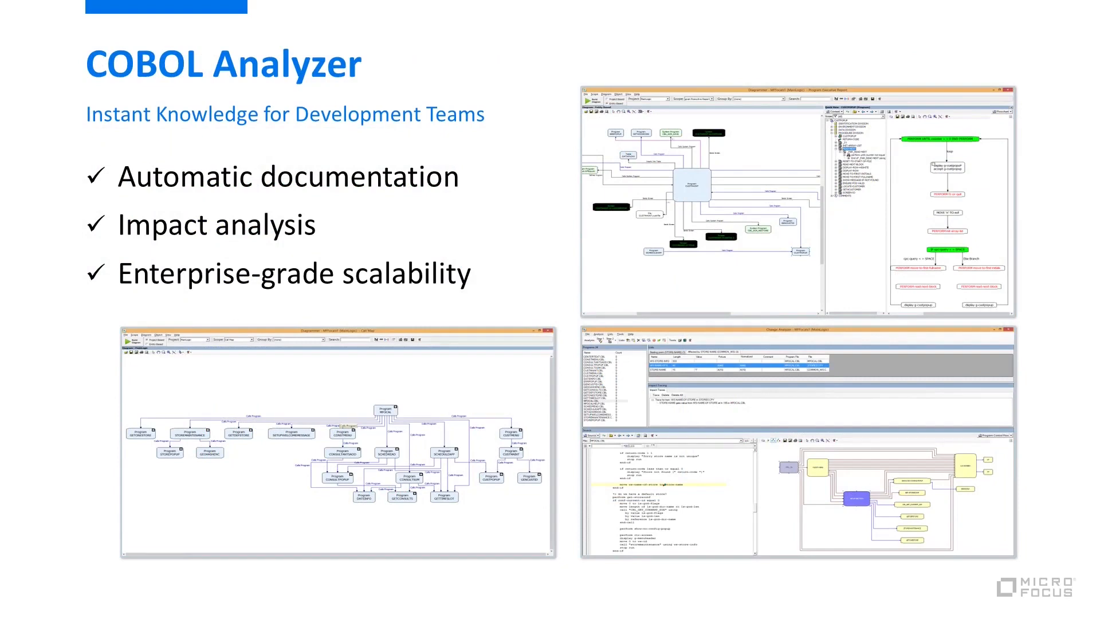
key("right")
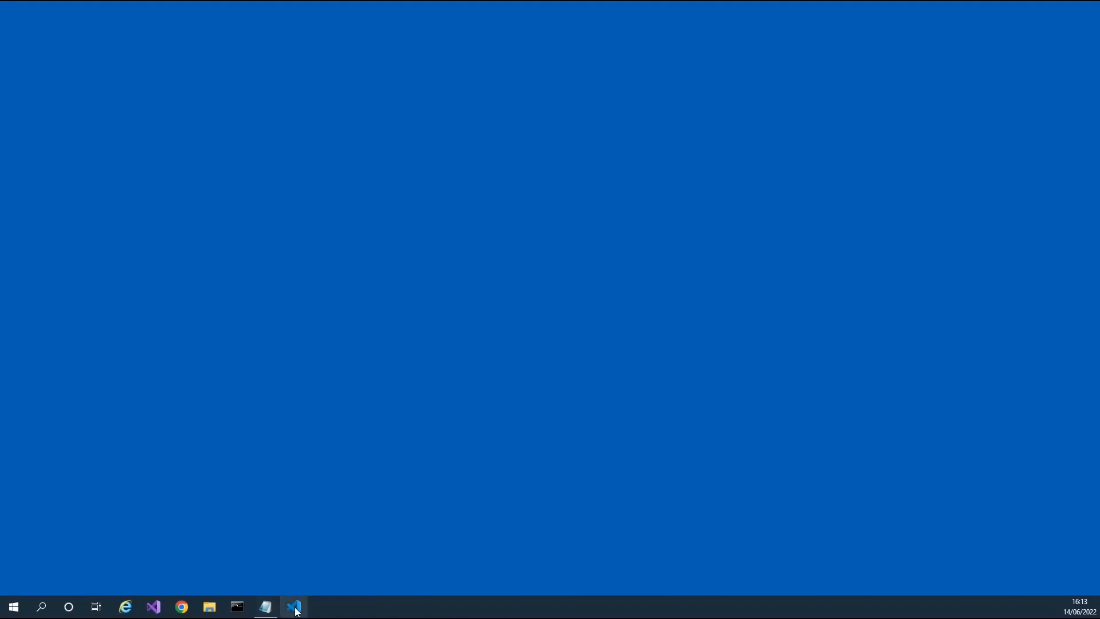
Launch Visual Studio Code from its taskbar icon.
left_click(294, 606)
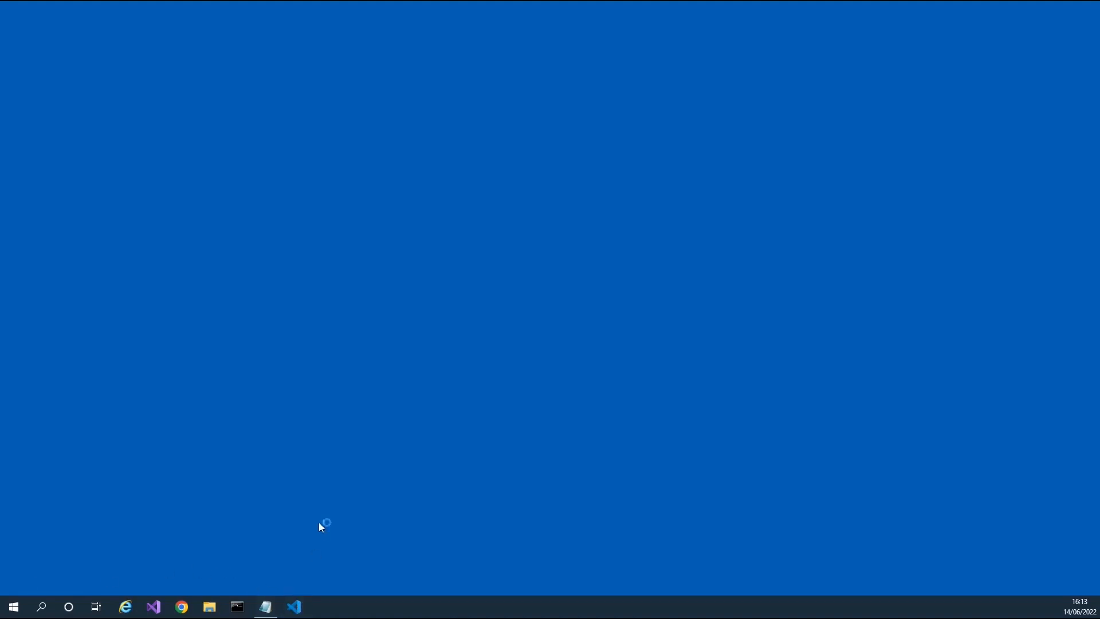
left_click(294, 606)
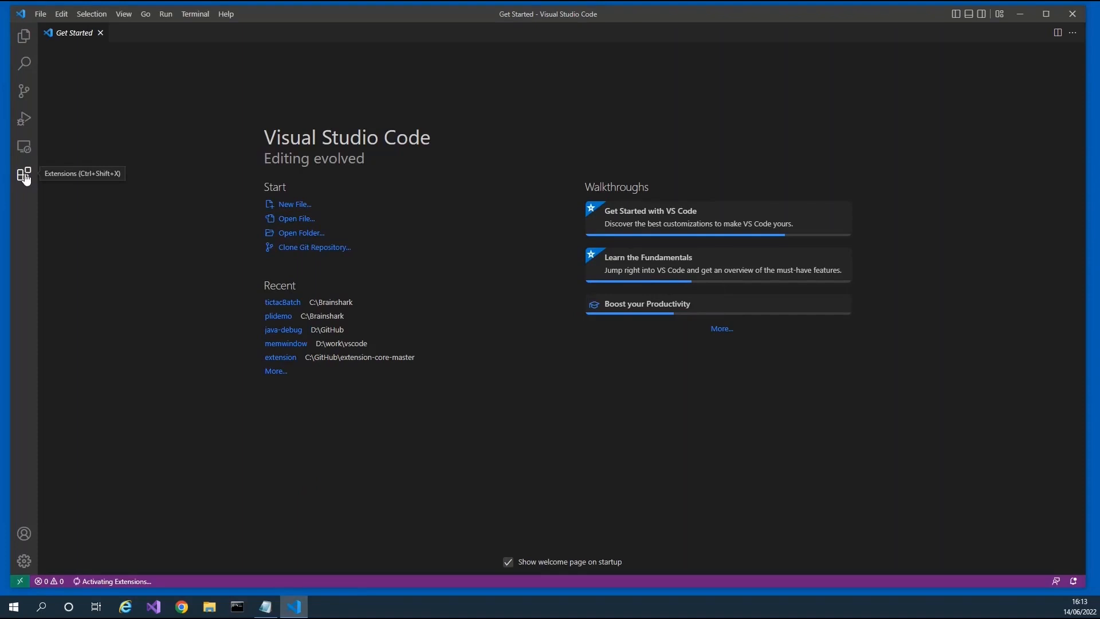
Search extensions for 'Micro Focus' and view the COBOL and Enterprise extension details.
left_click(24, 173)
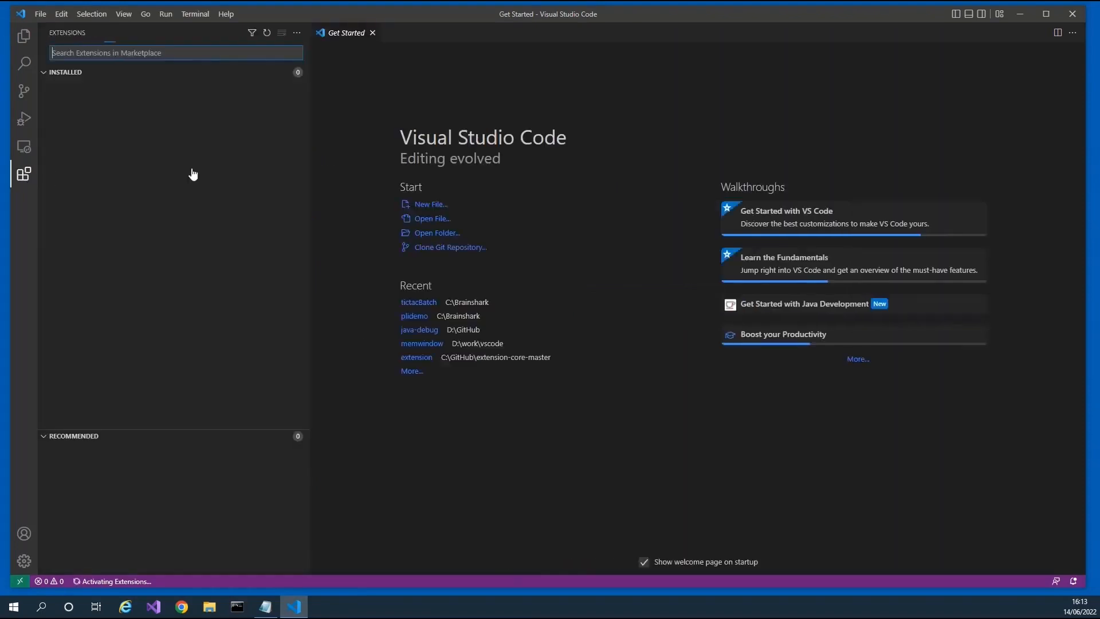
type("\"Micro Focus\"")
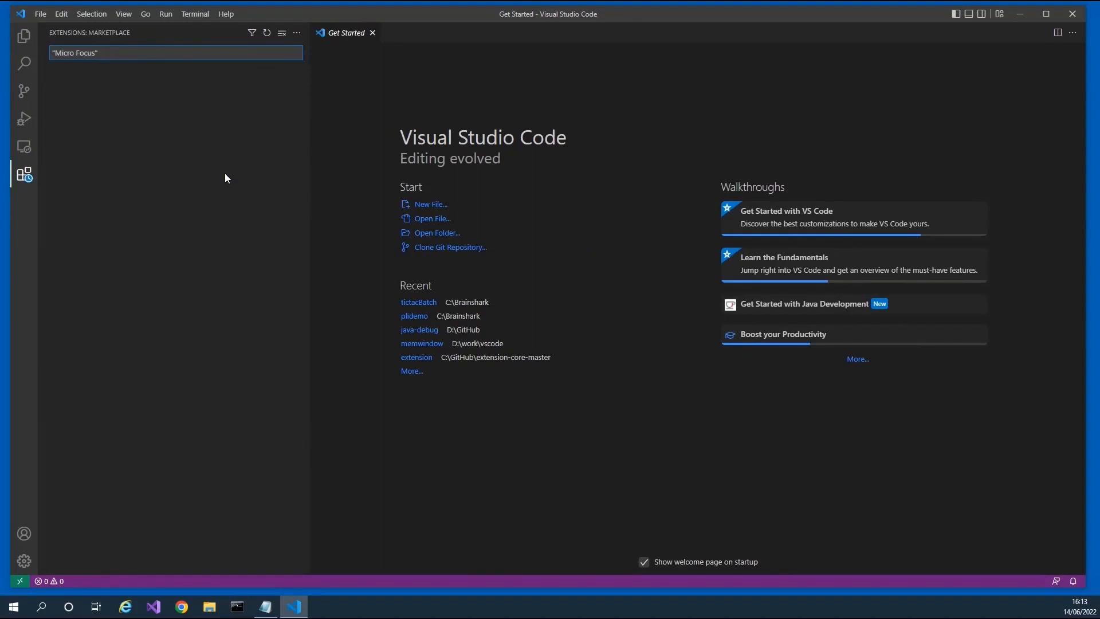
key("Return")
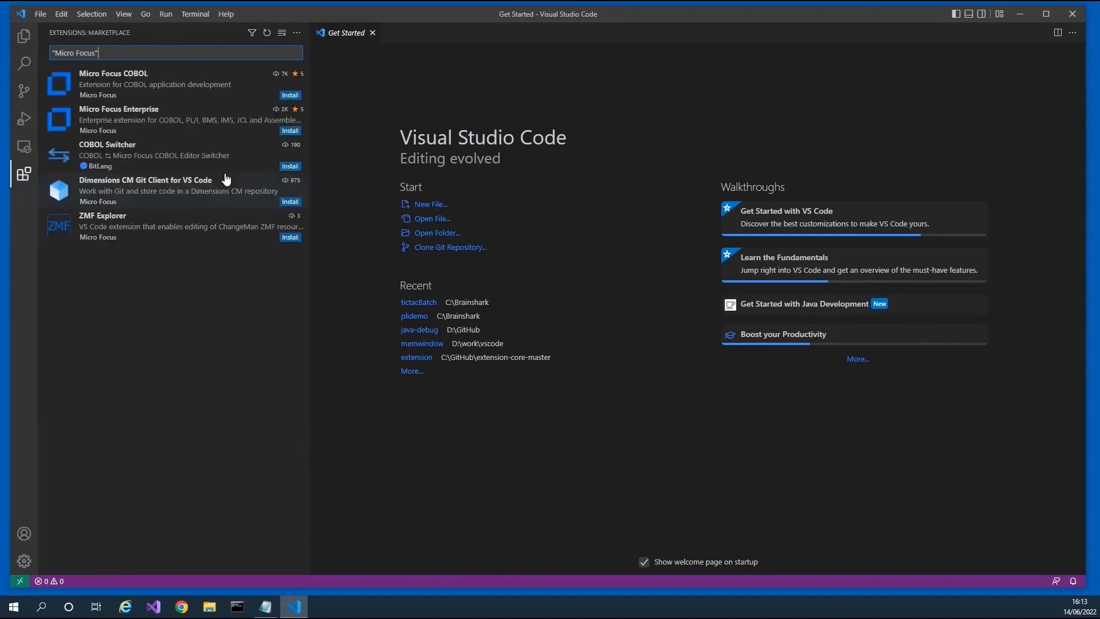
mouse_move(130, 87)
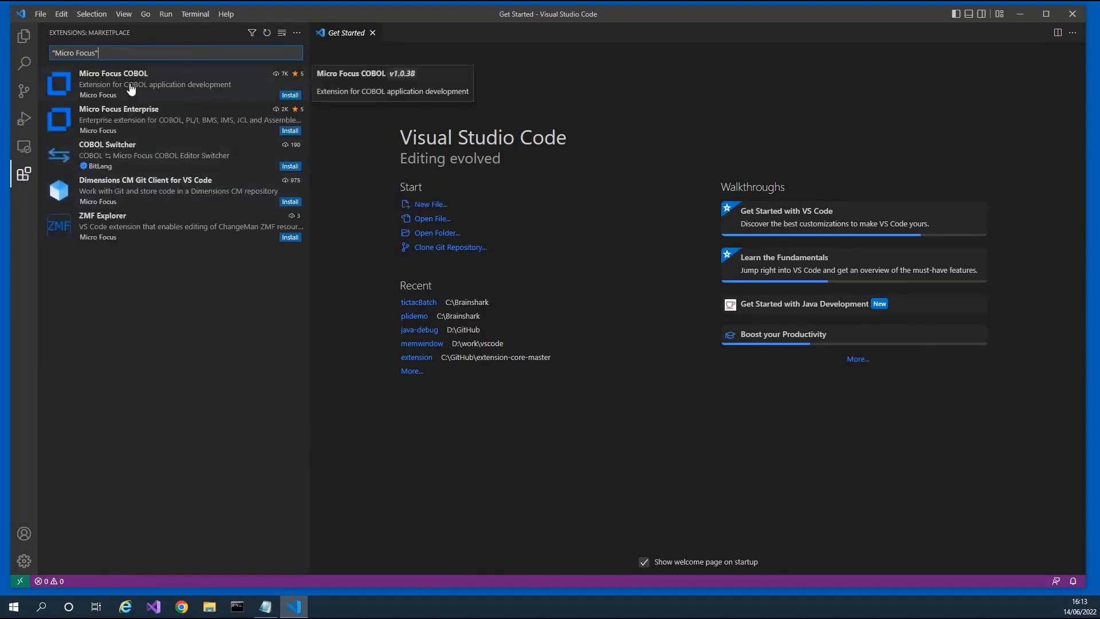
mouse_move(116, 119)
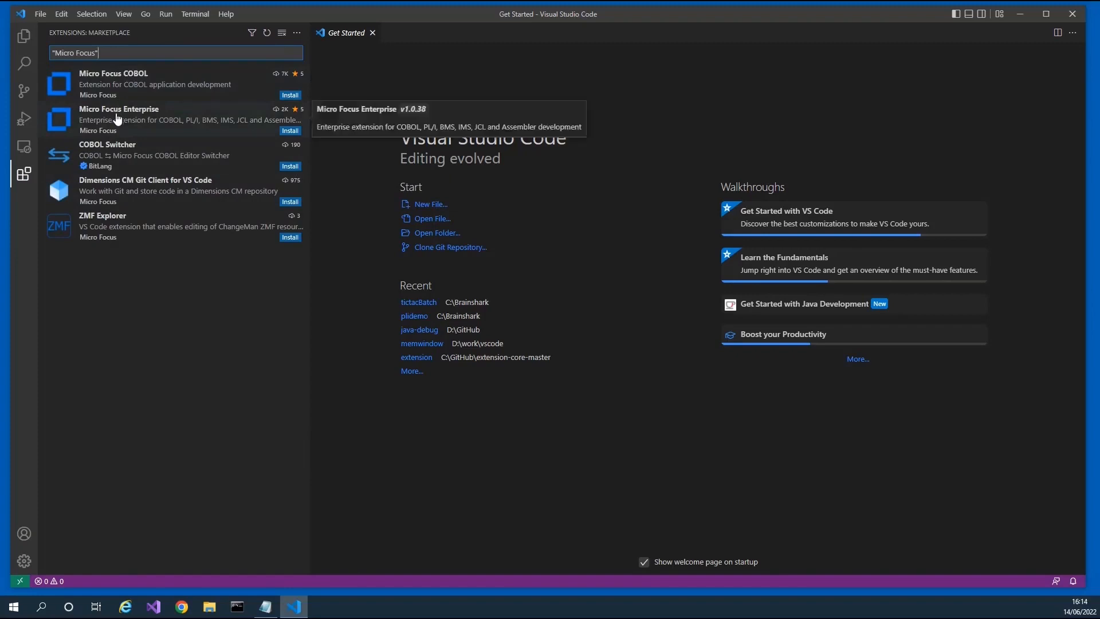
left_click(154, 84)
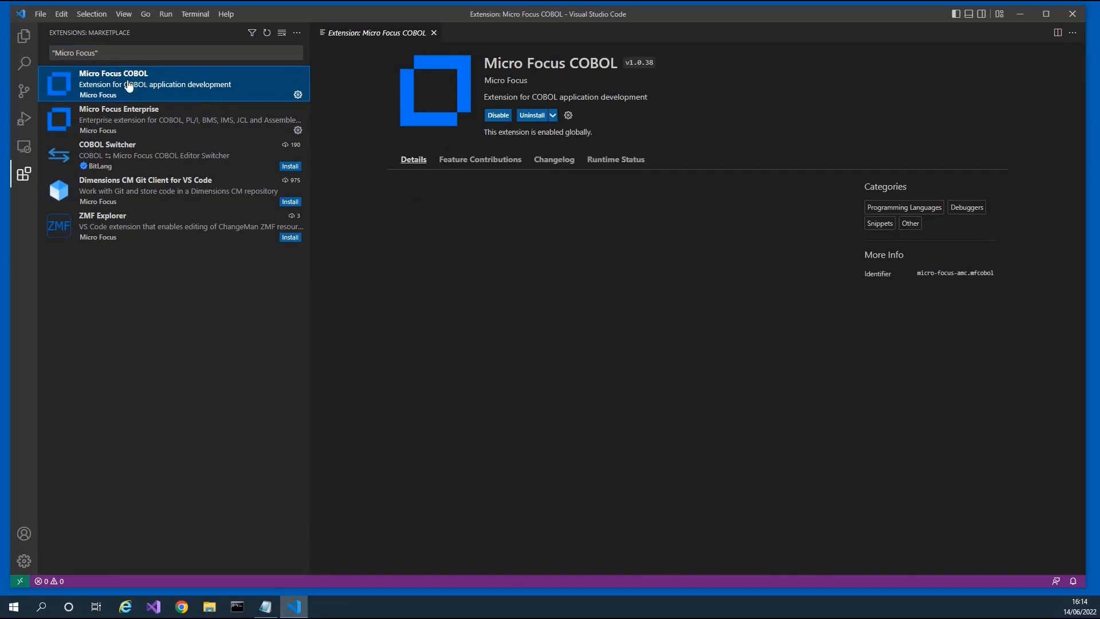
left_click(413, 159)
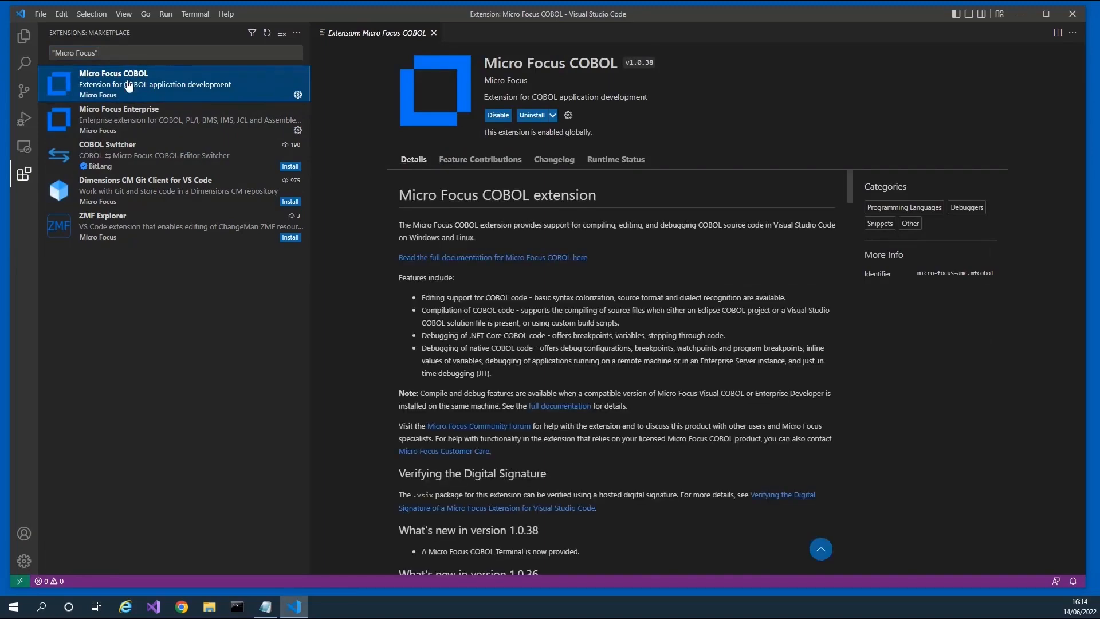
mouse_move(502, 390)
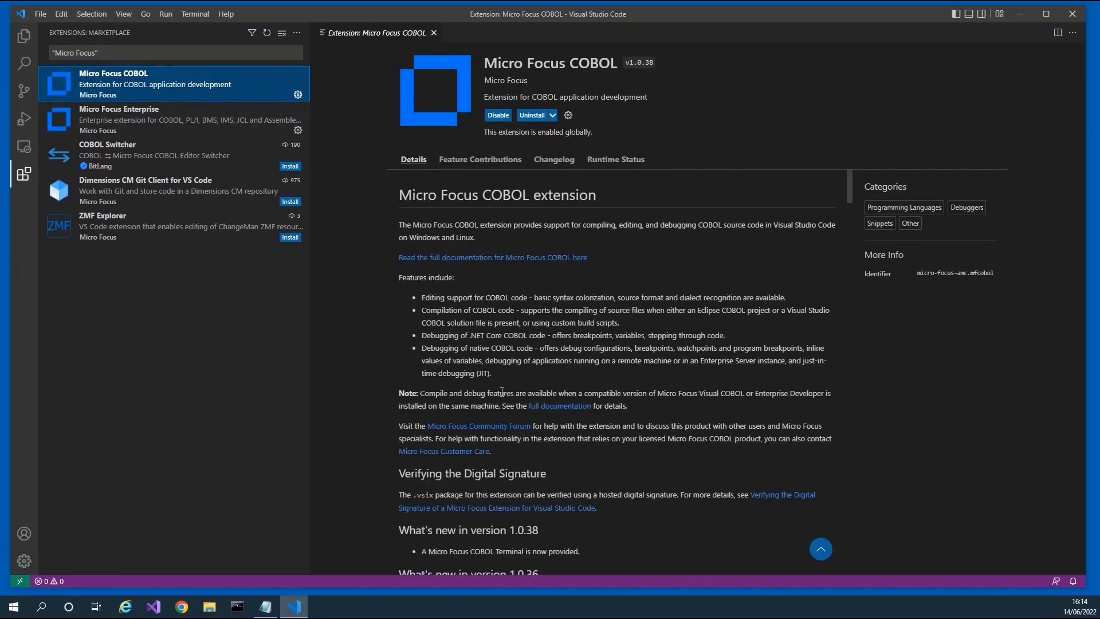
mouse_move(421, 322)
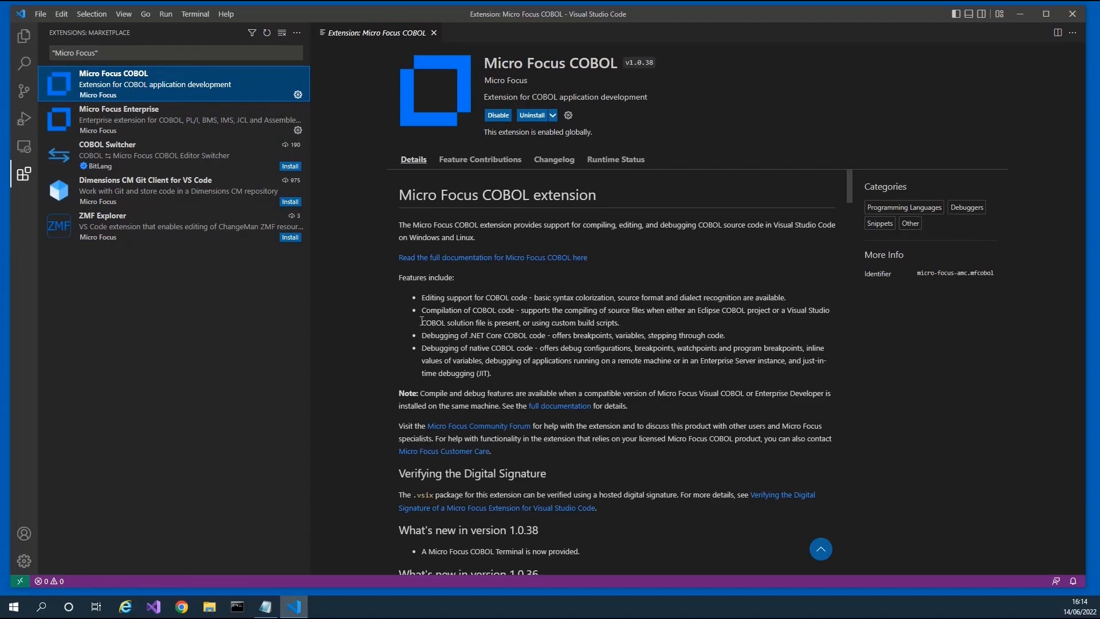
left_click(162, 120)
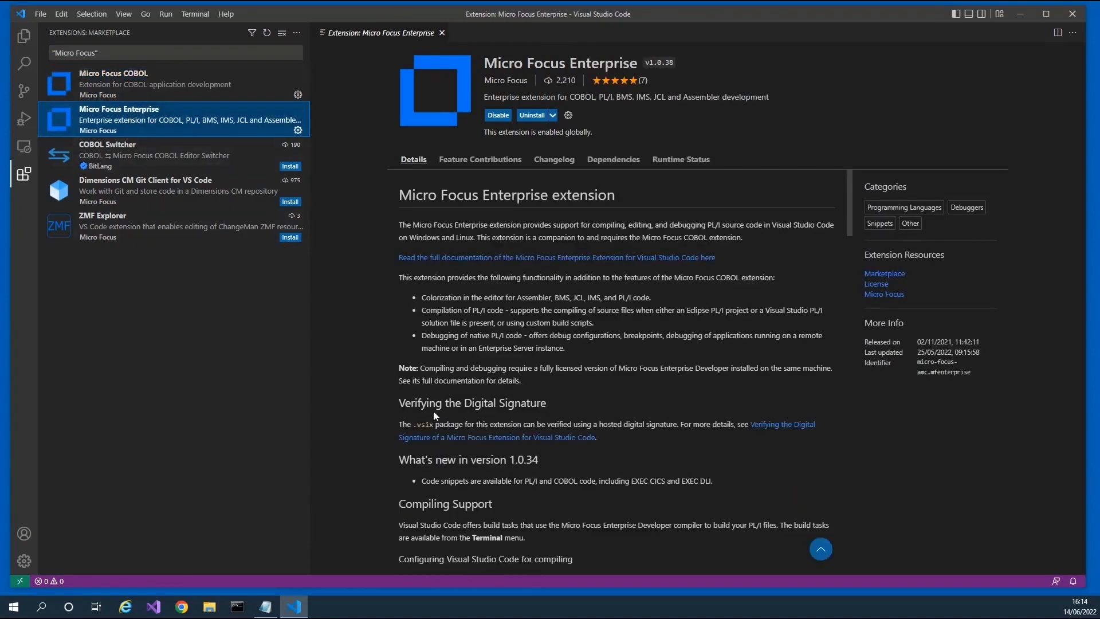
mouse_move(303, 378)
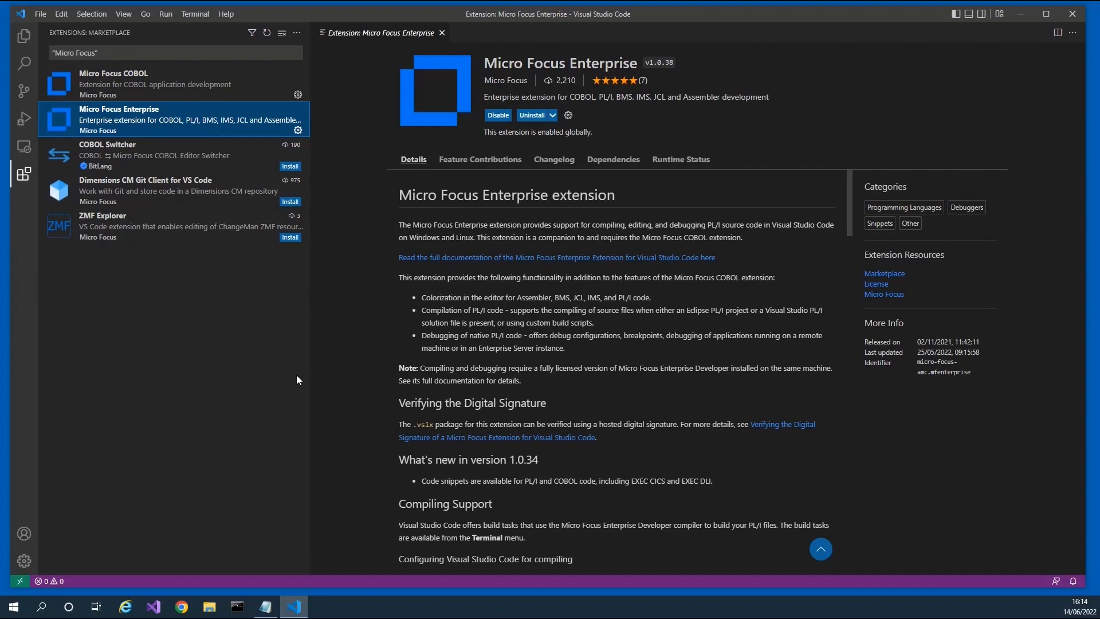
mouse_move(253, 202)
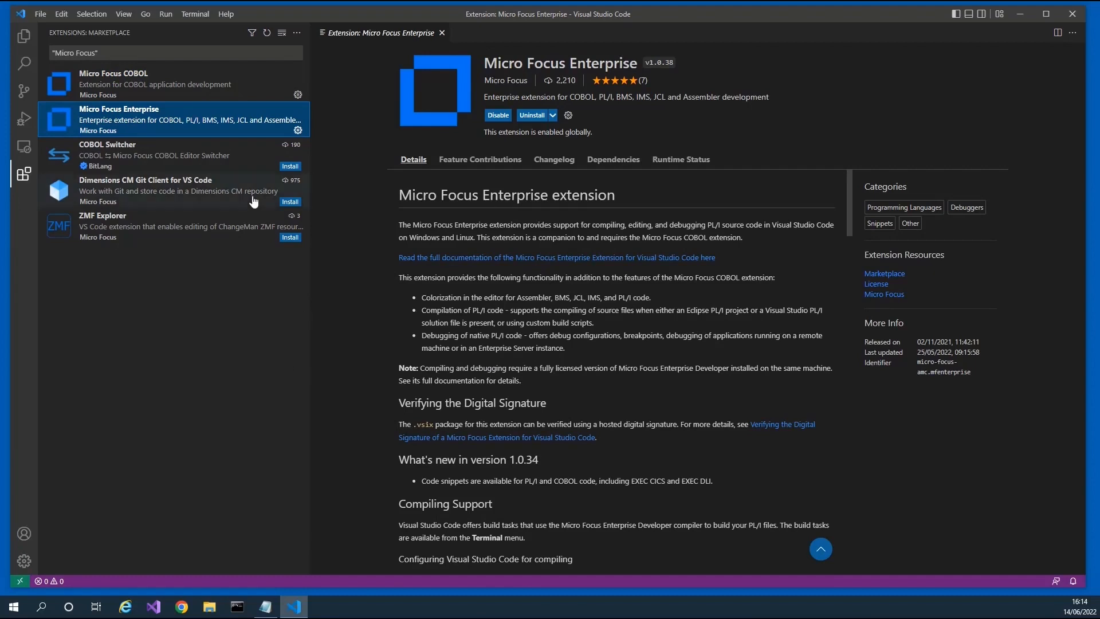
mouse_move(165, 120)
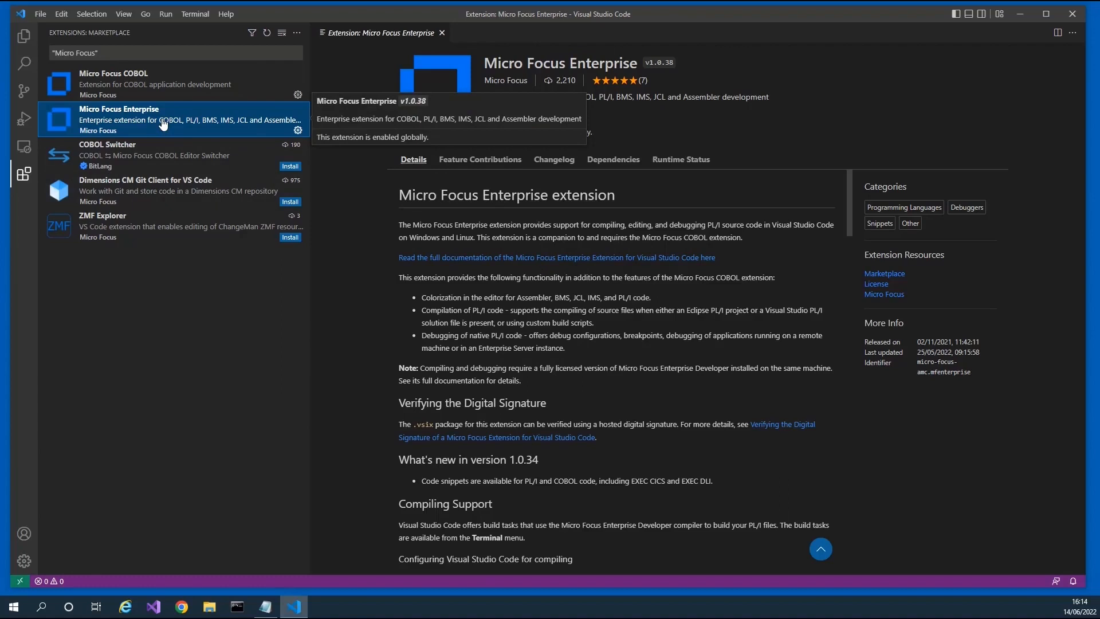
mouse_move(117, 77)
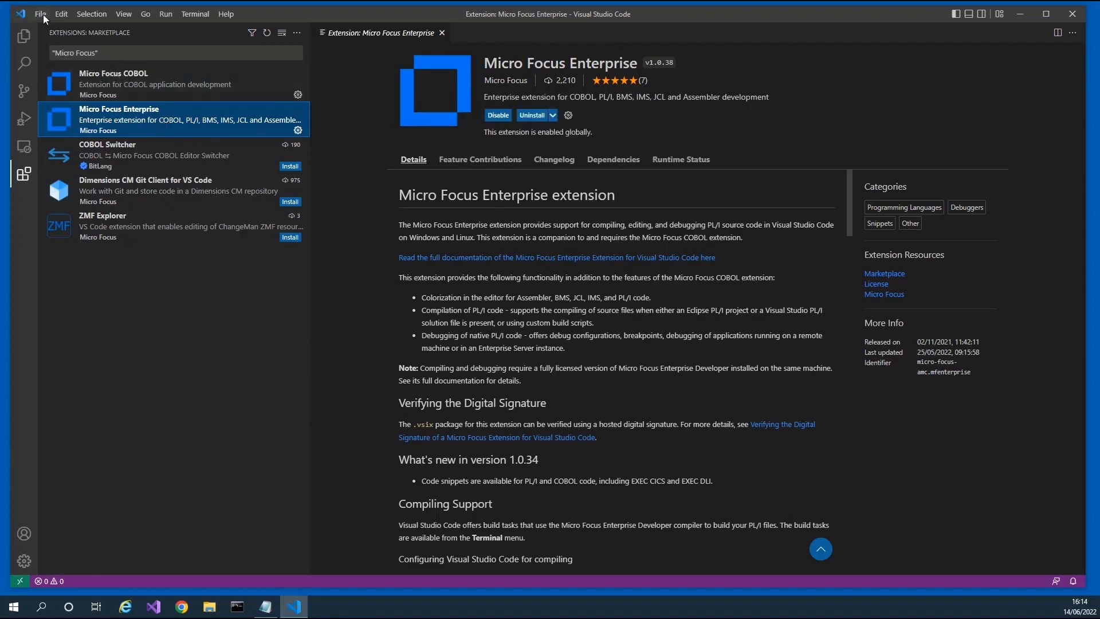
Open the tictacBatch folder as the workspace and show tictac.cbl.
left_click(40, 13)
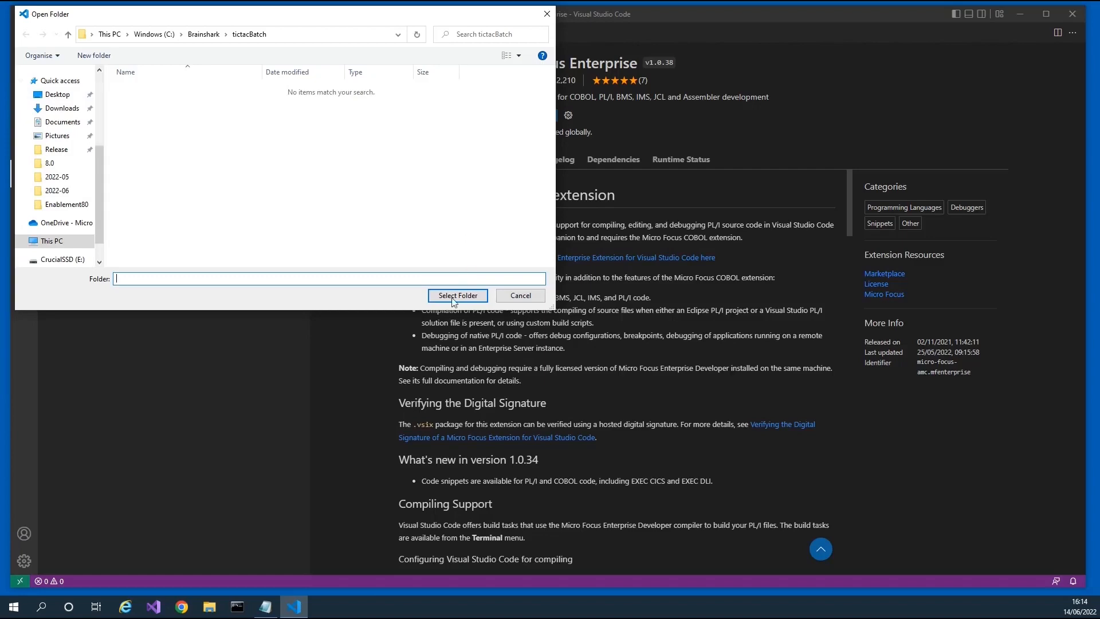
left_click(519, 294)
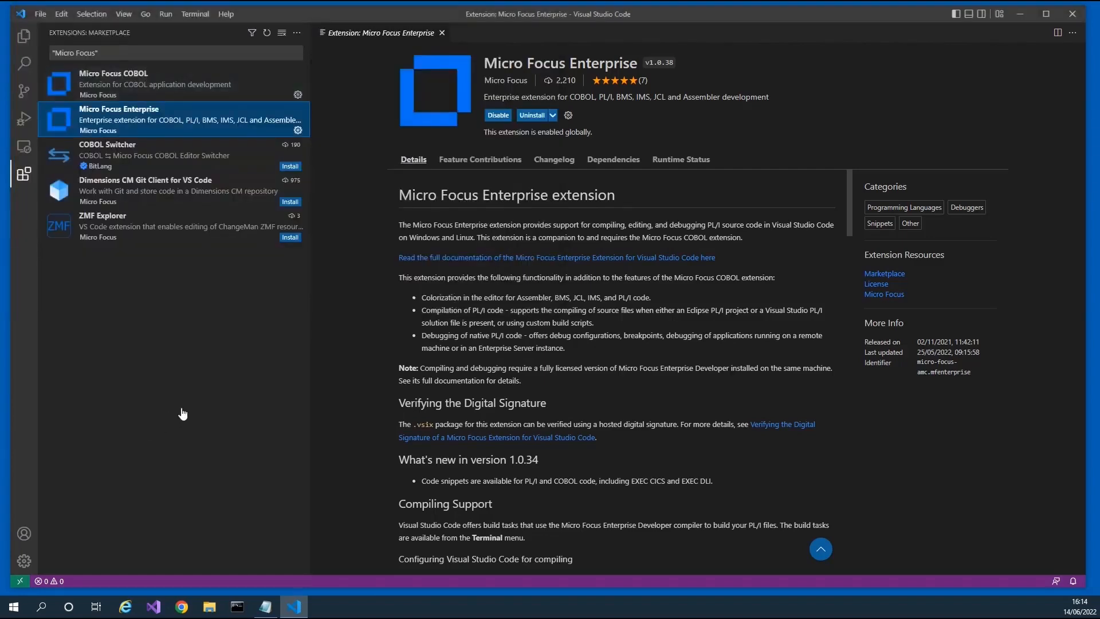
left_click(497, 115)
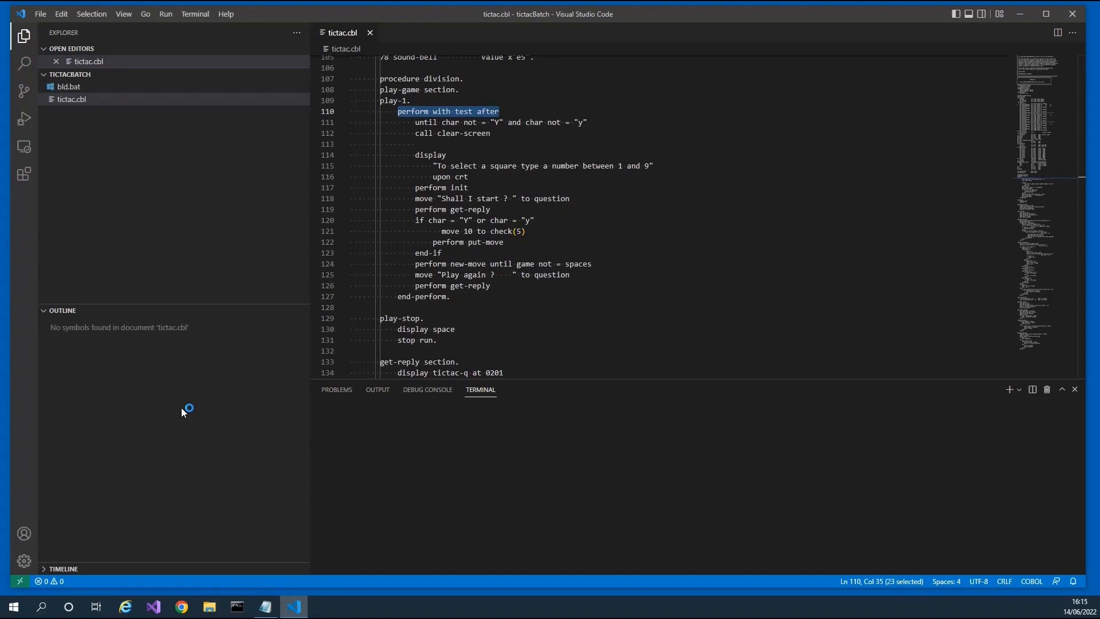
mouse_move(181, 413)
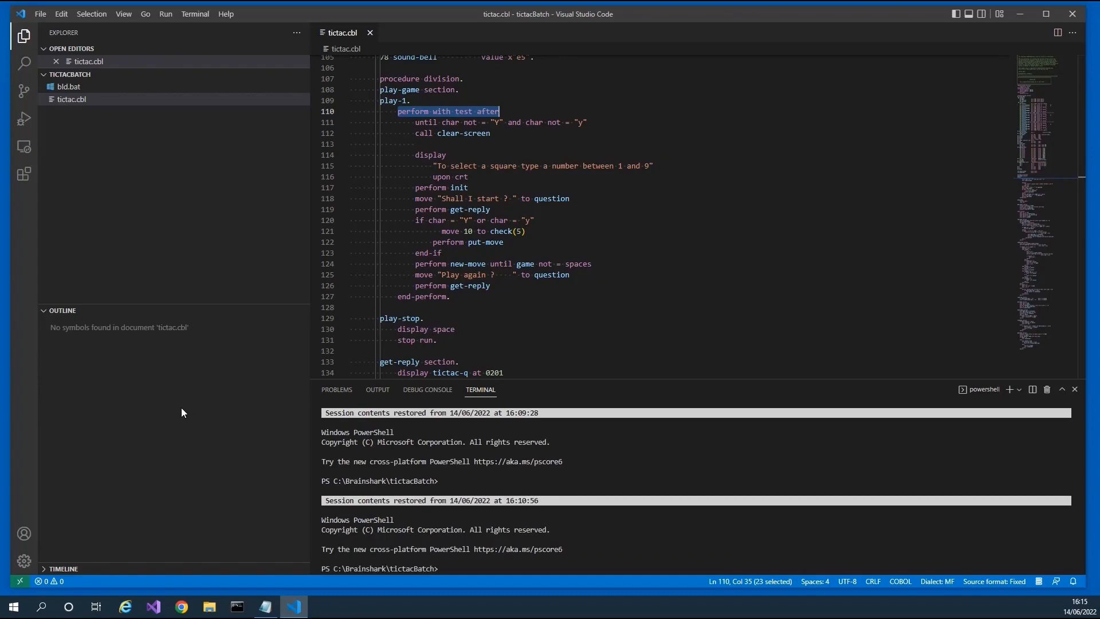
mouse_move(954, 574)
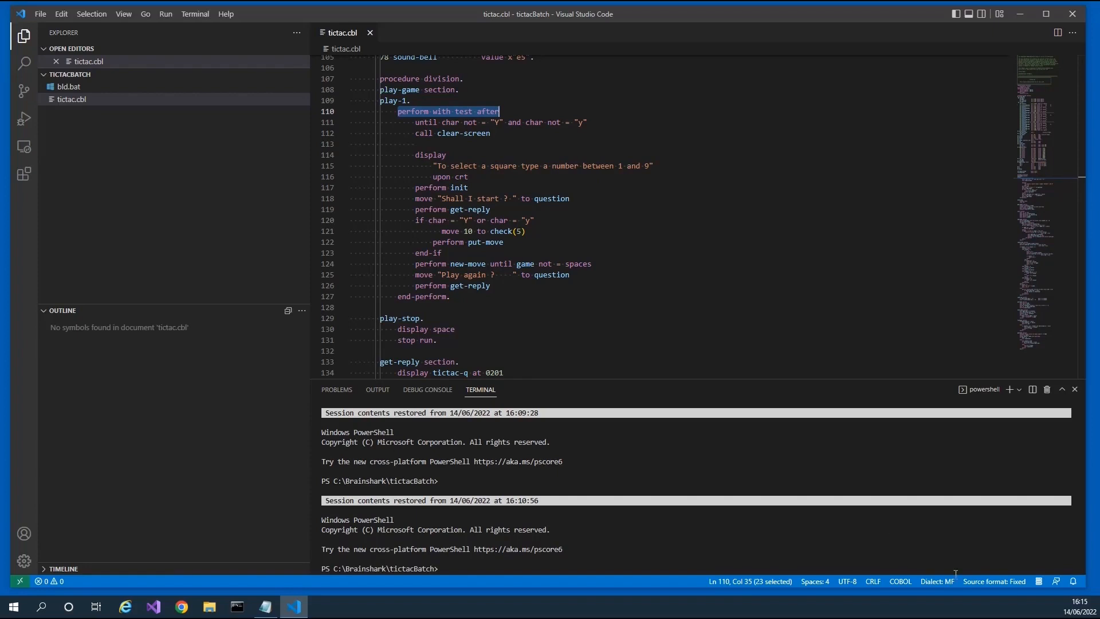
mouse_move(1038, 585)
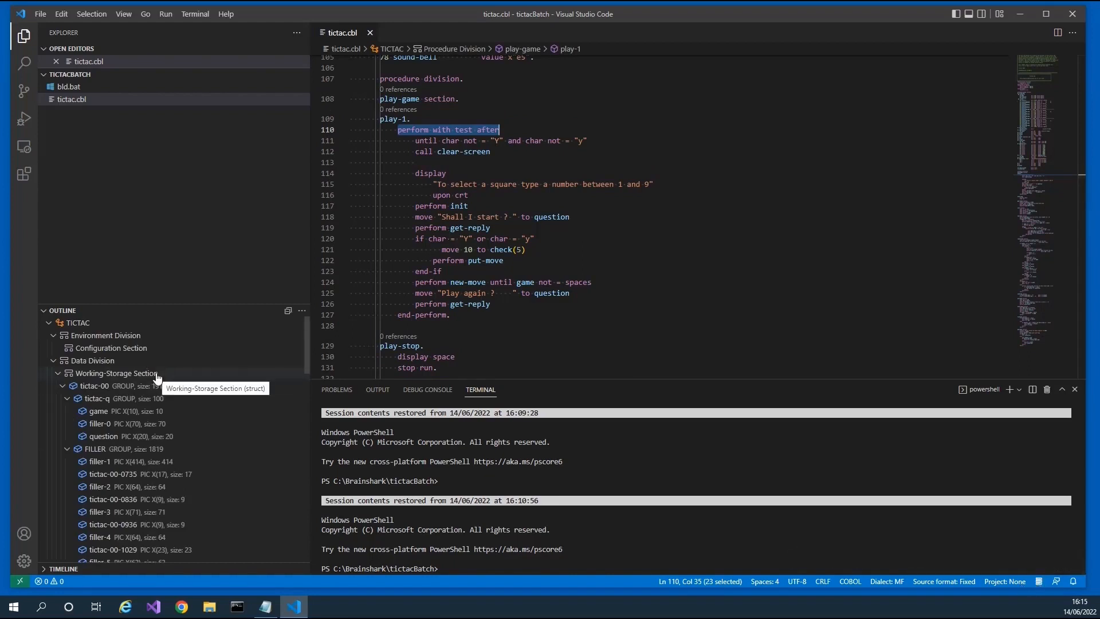
mouse_move(107, 335)
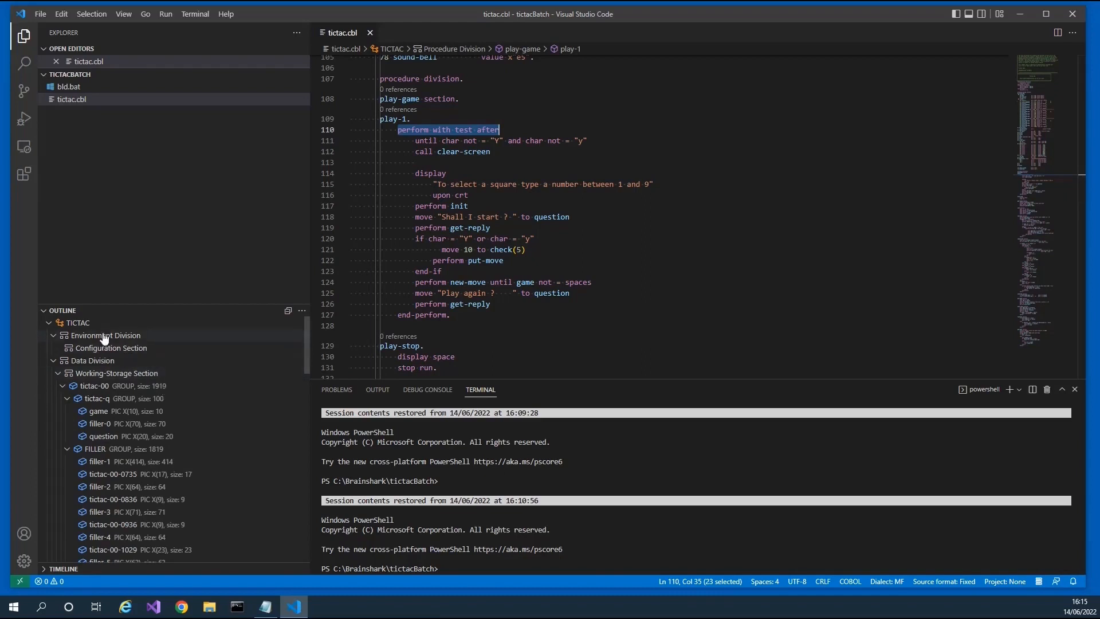
mouse_move(110, 426)
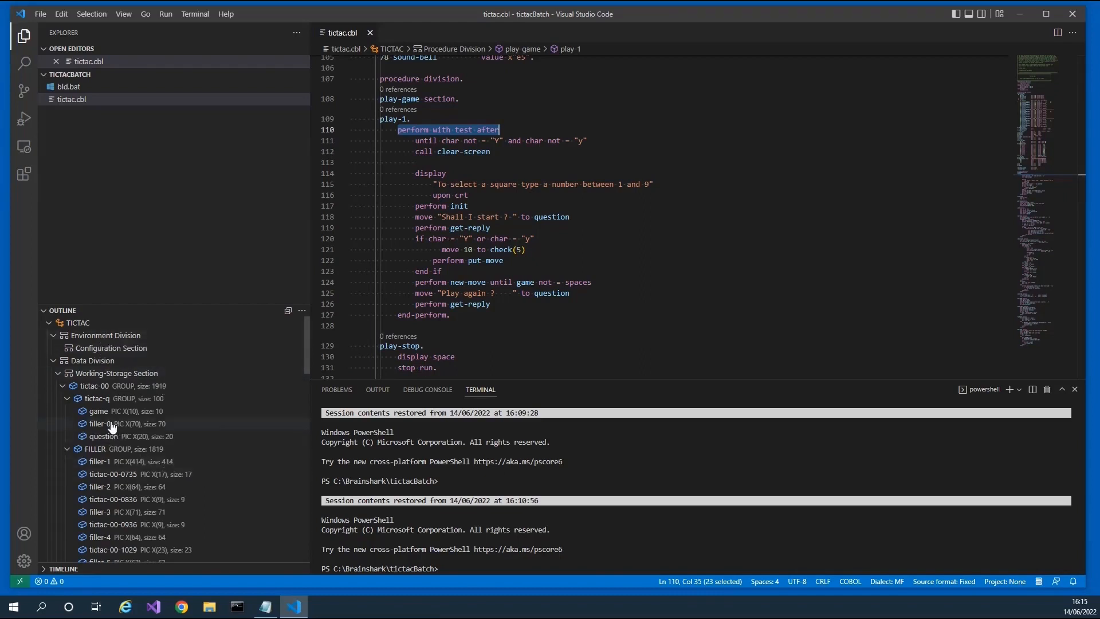
scroll("down", 3)
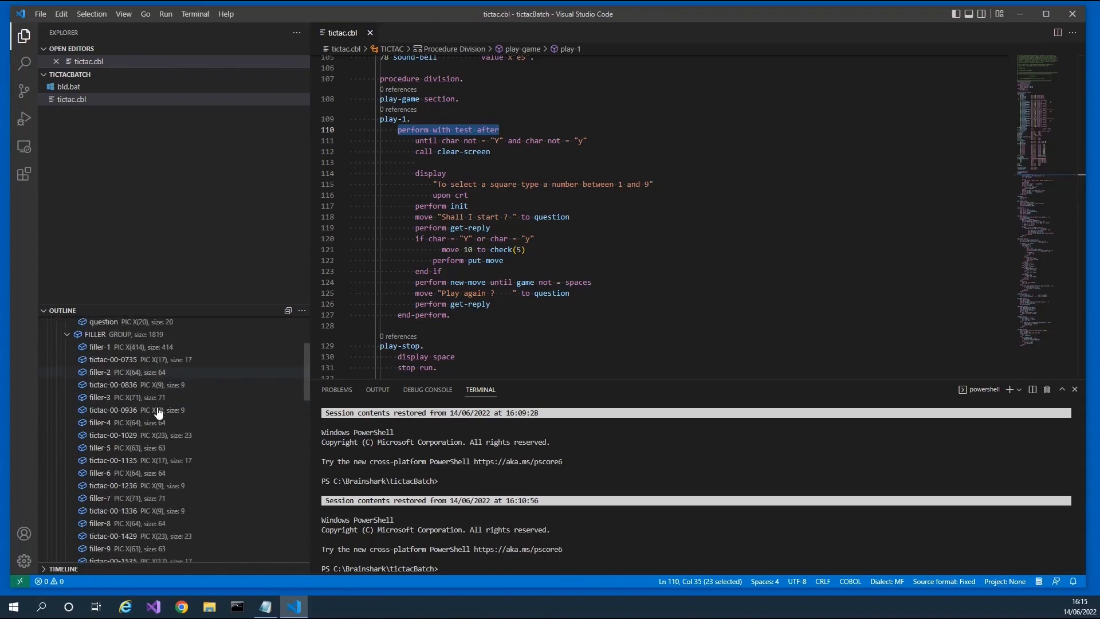
scroll("down", 3)
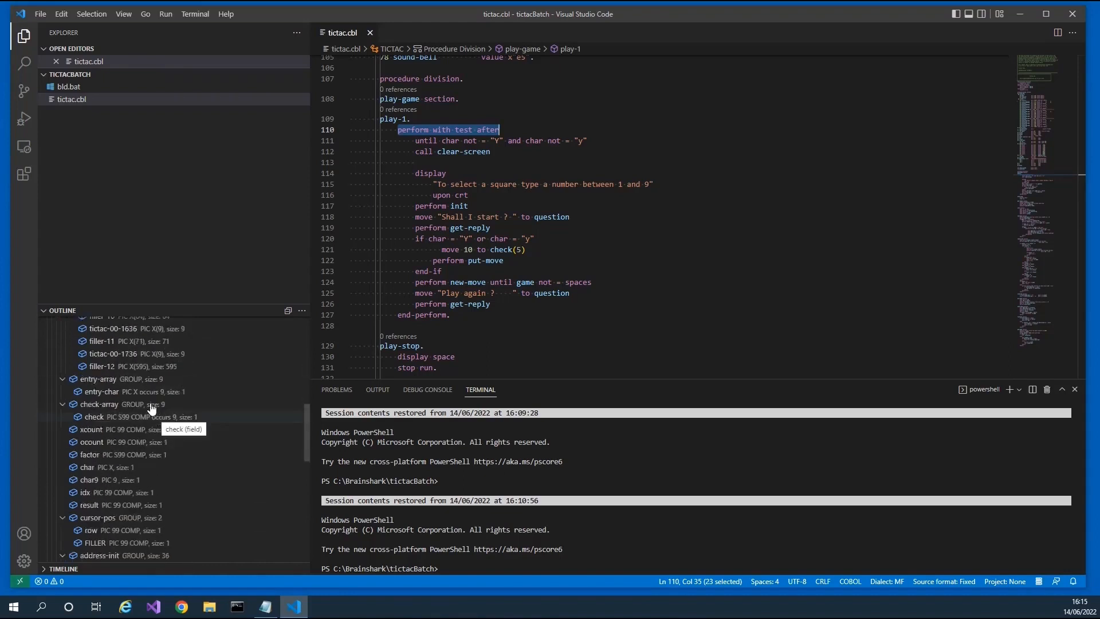
scroll("down", 3)
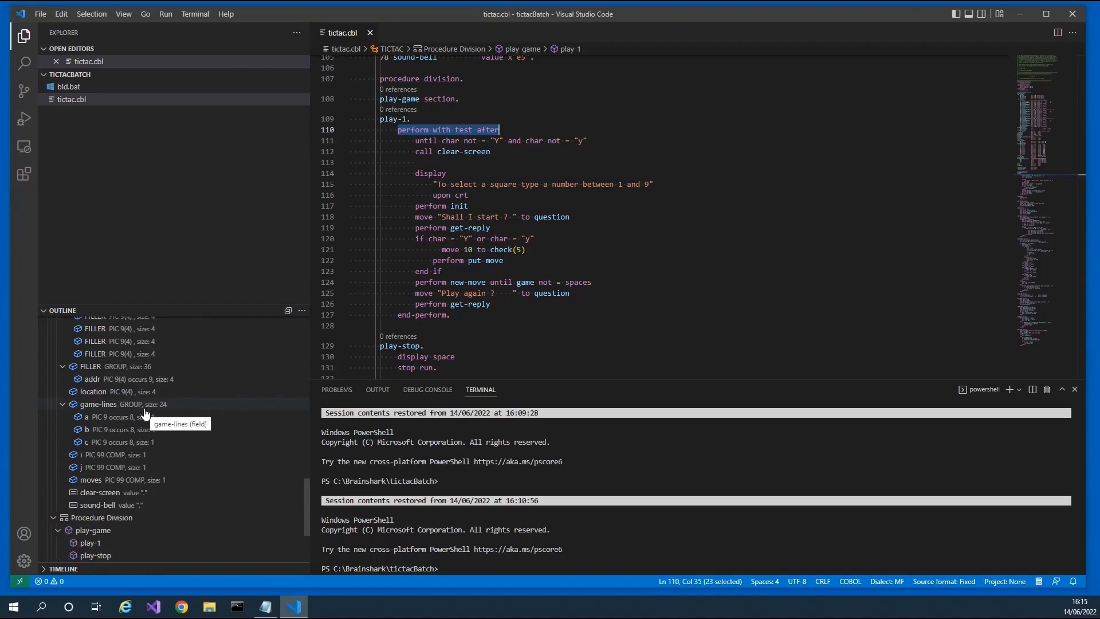
scroll("down", 3)
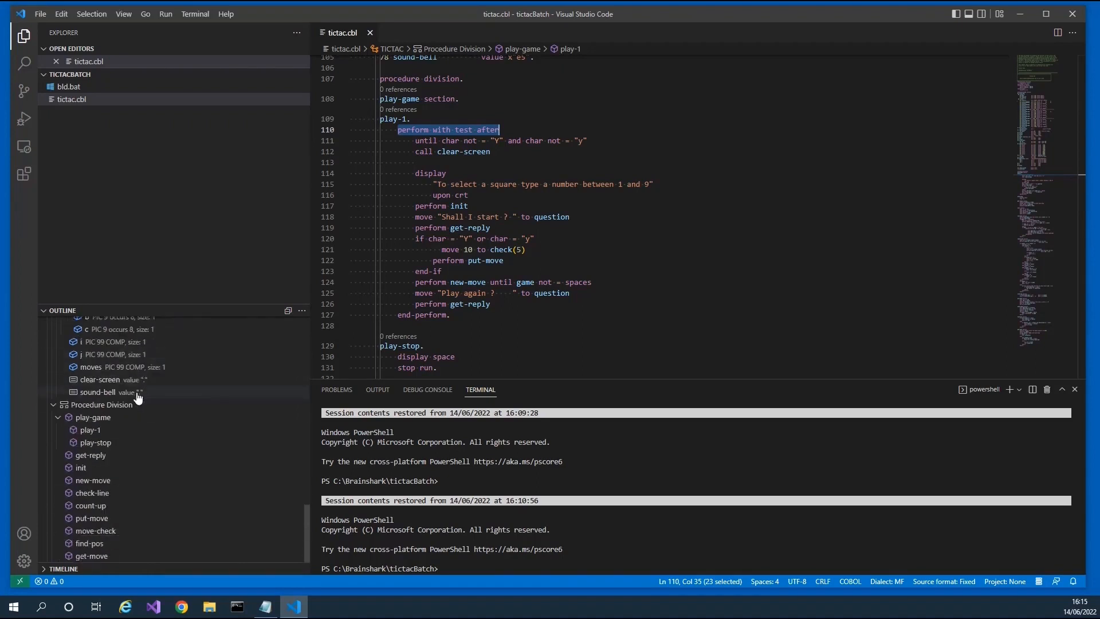
mouse_move(164, 467)
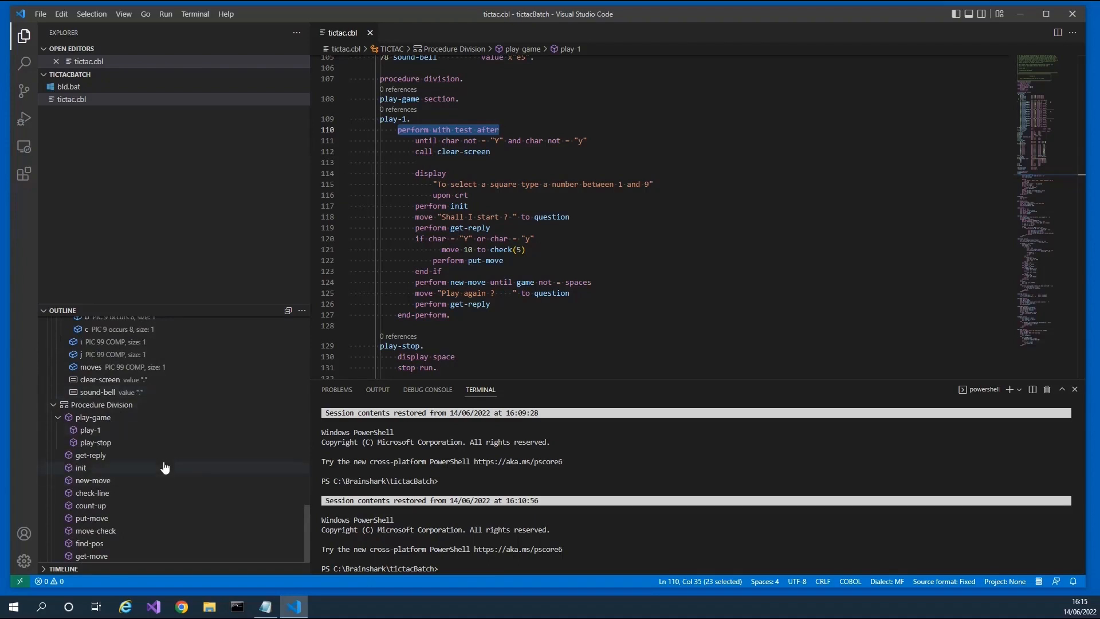
mouse_move(235, 419)
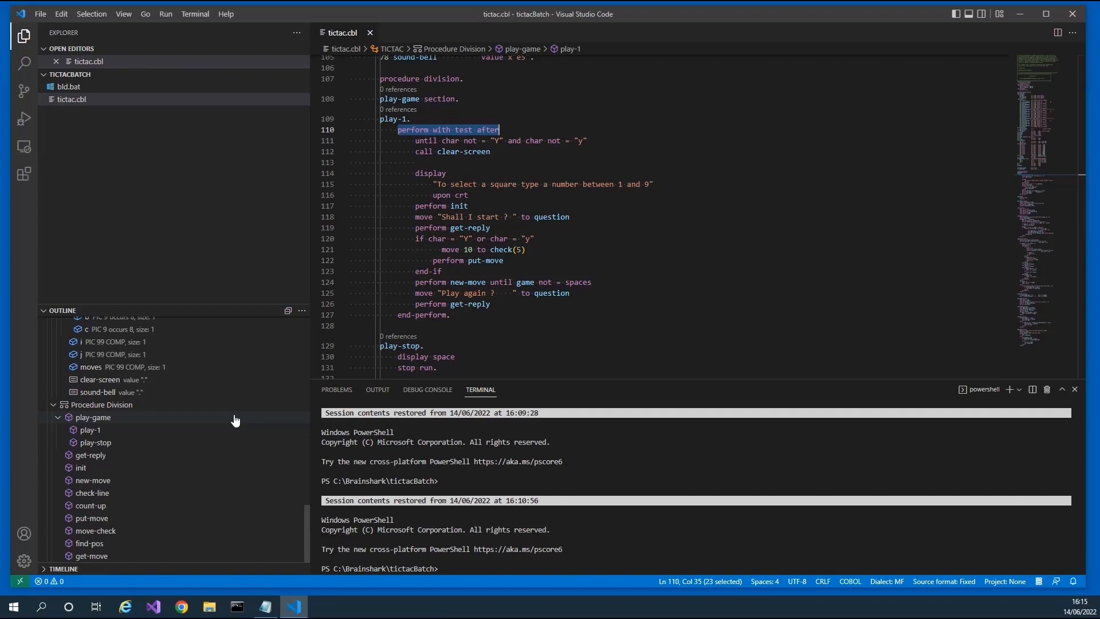
mouse_move(92, 492)
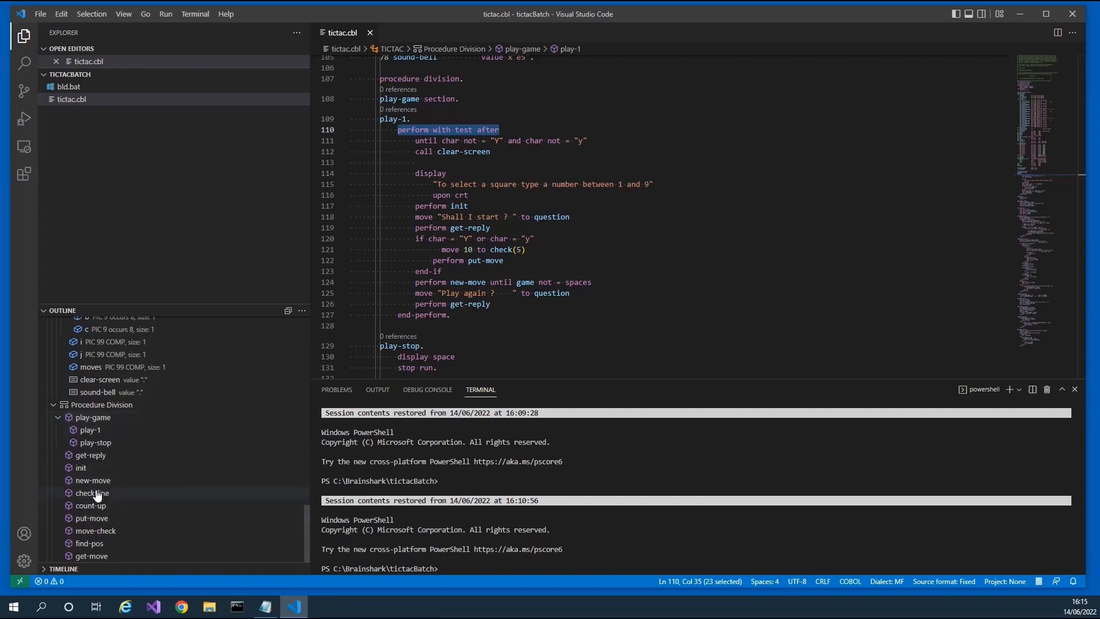
Jump via the Outline to check-line, move-check, then the new-move section.
left_click(91, 493)
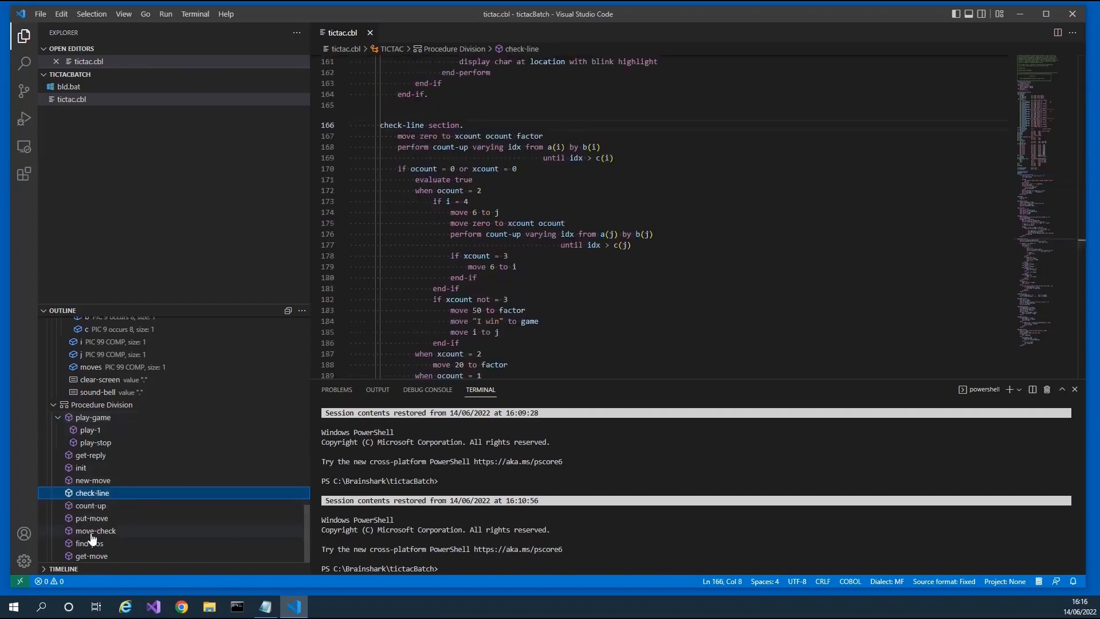
left_click(96, 530)
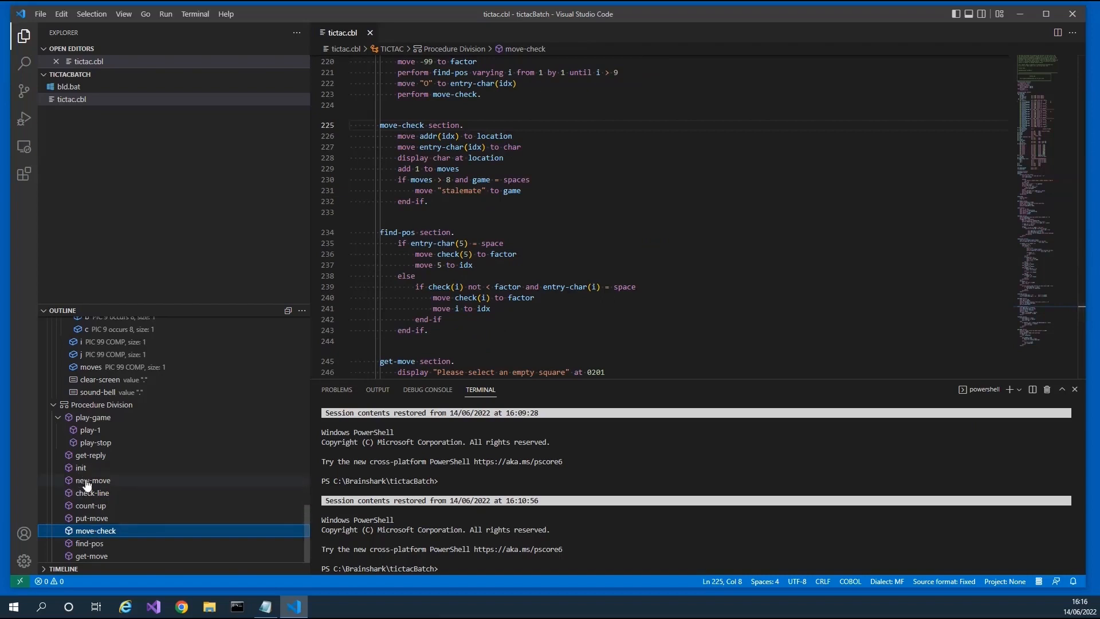
left_click(93, 480)
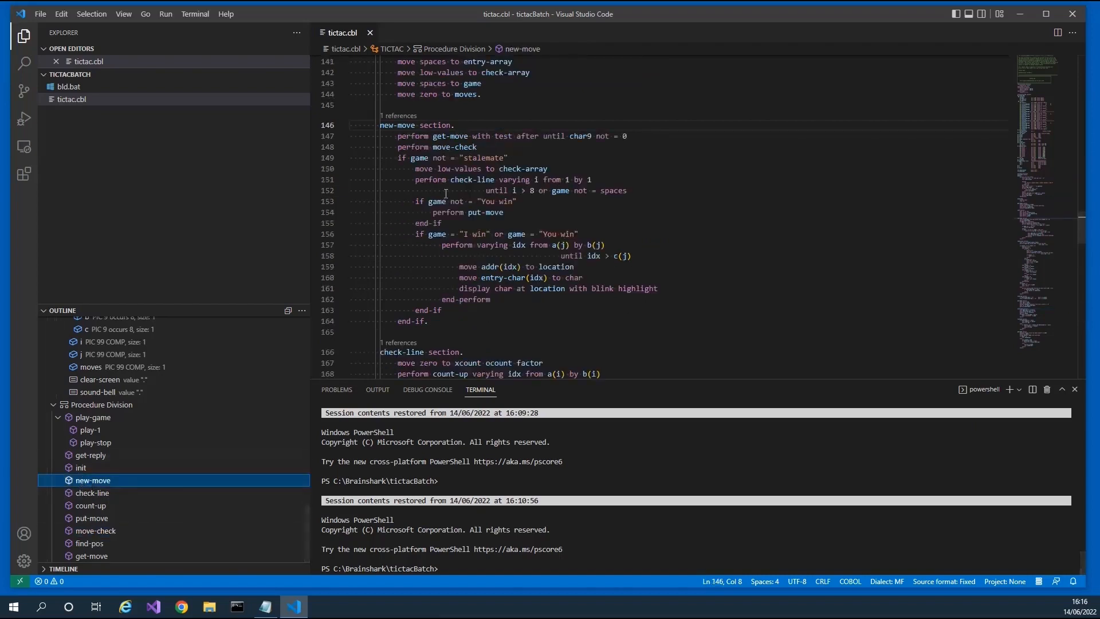
mouse_move(384, 116)
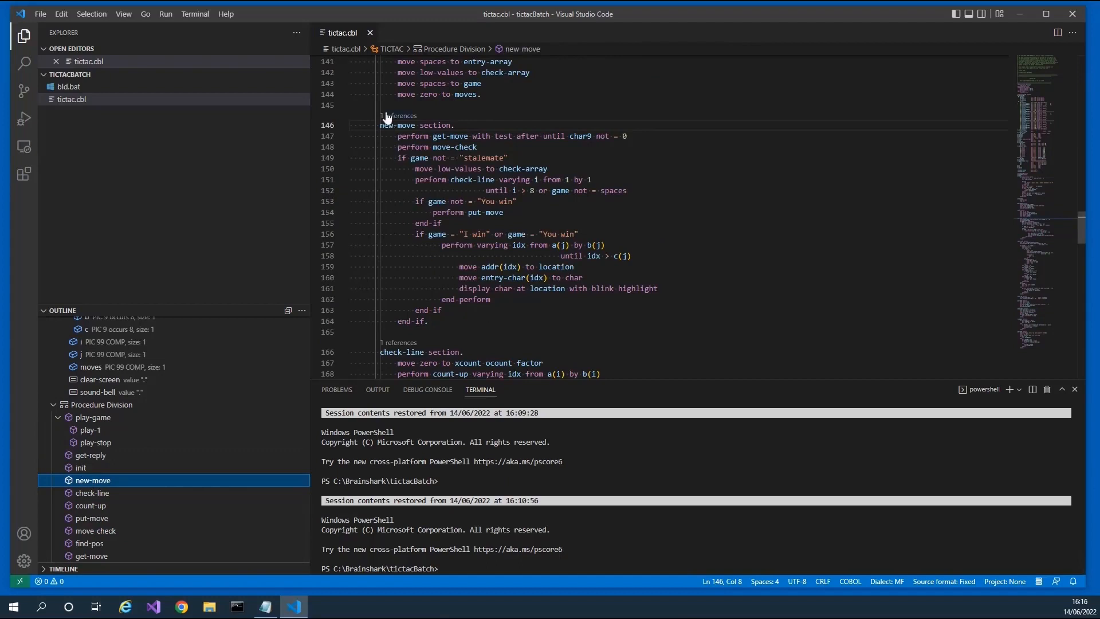
mouse_move(388, 124)
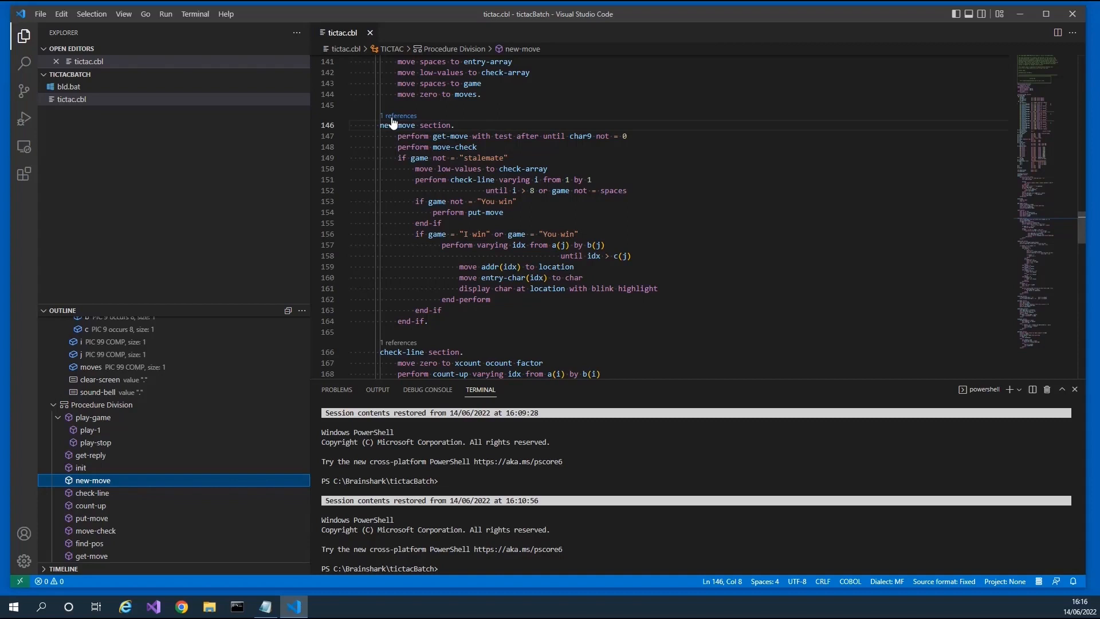
mouse_move(397, 125)
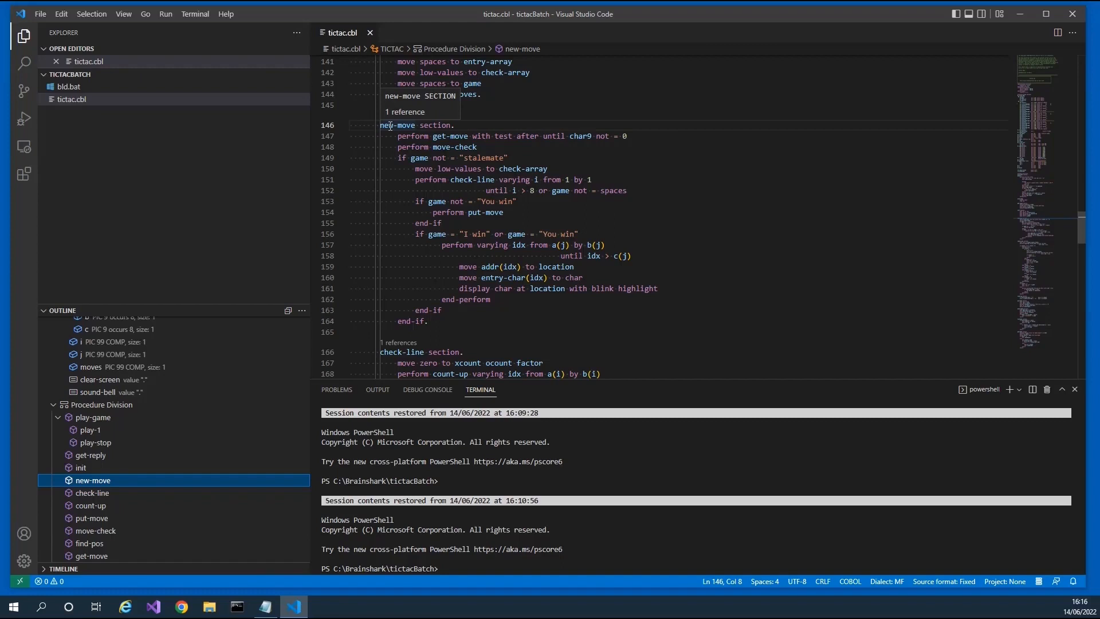
mouse_move(419, 158)
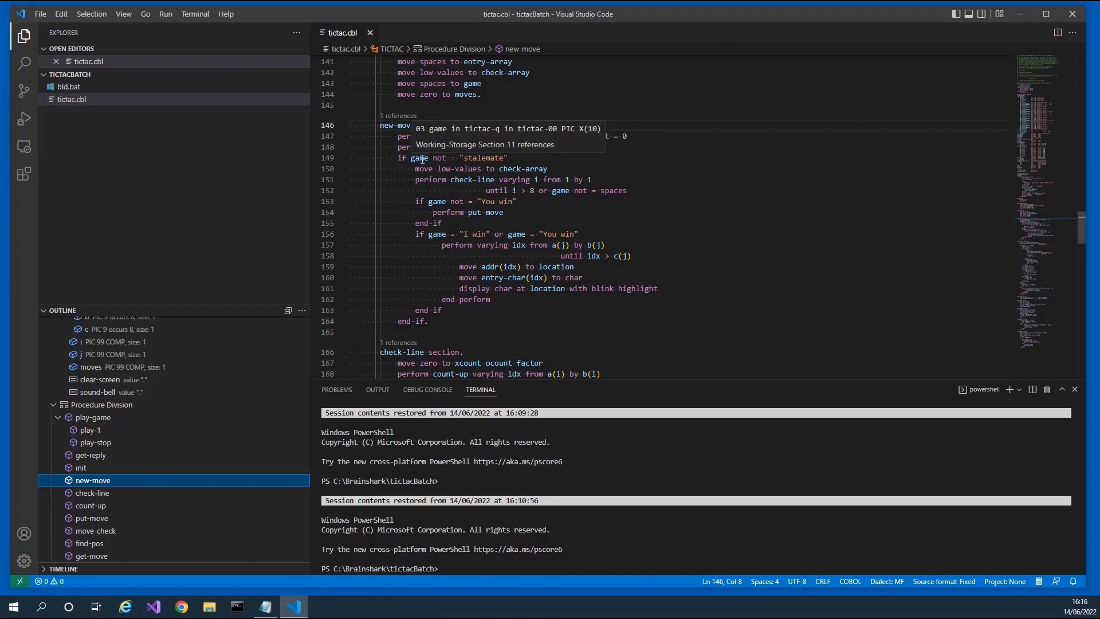
right_click(419, 157)
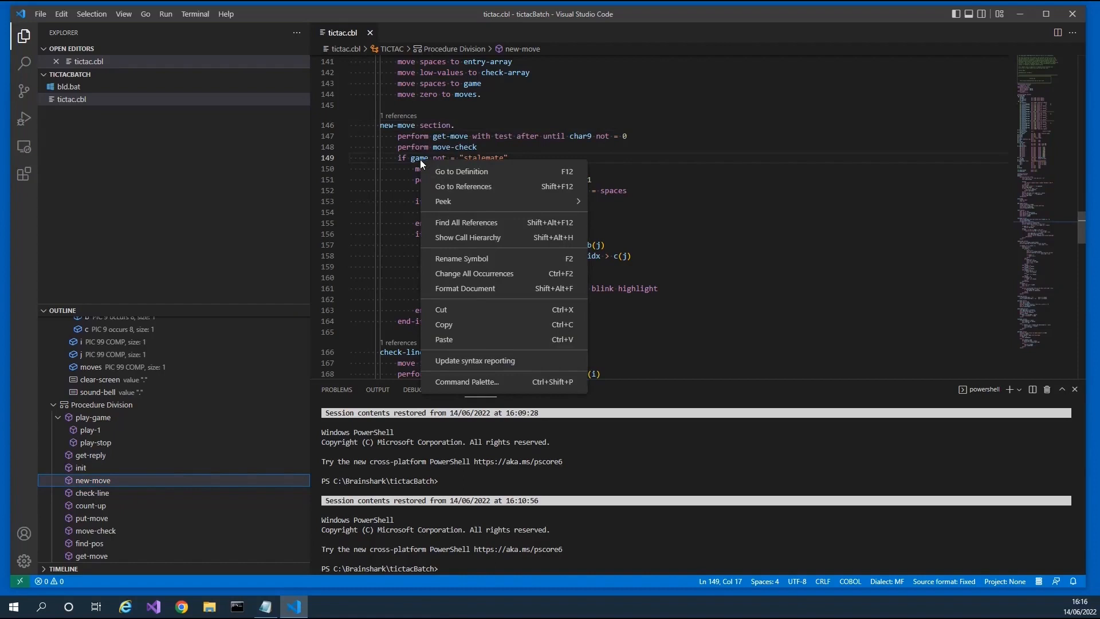
mouse_move(442, 202)
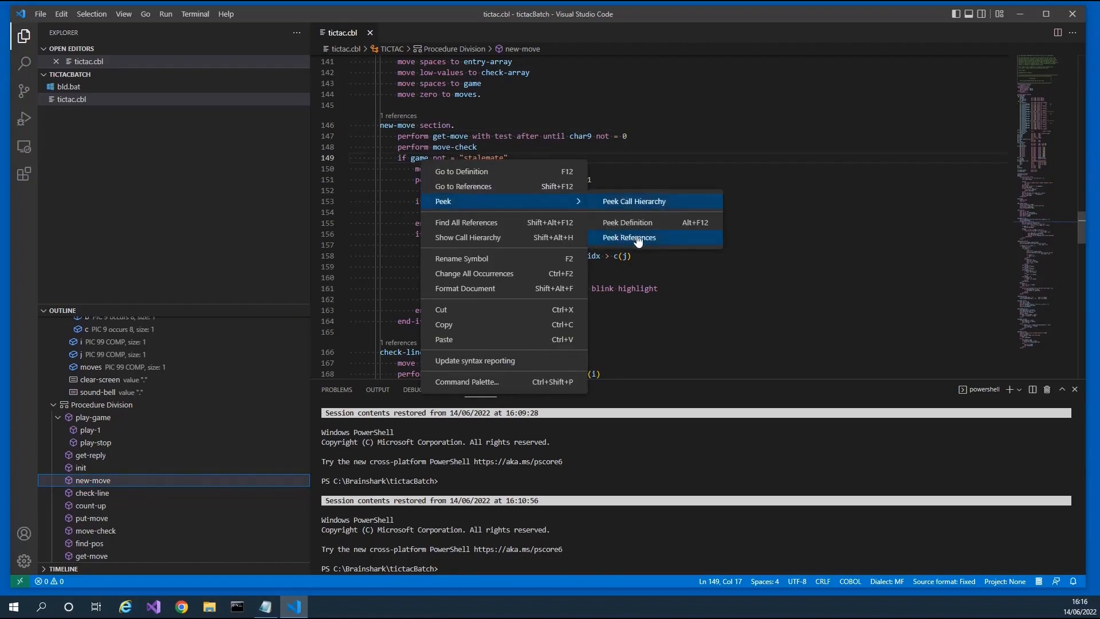
left_click(628, 238)
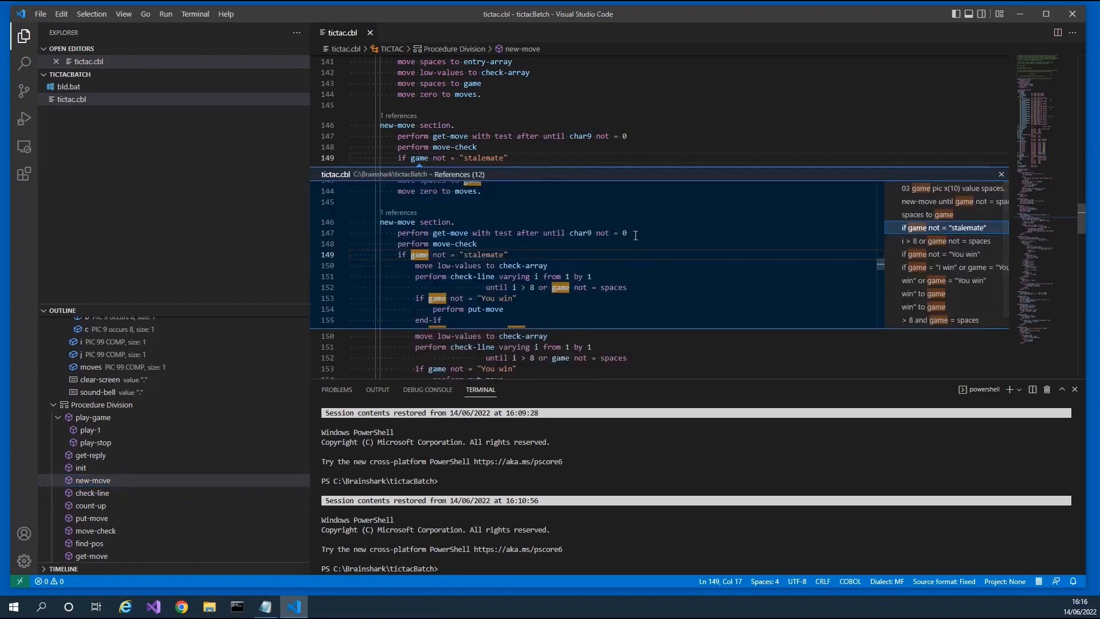
mouse_move(500, 211)
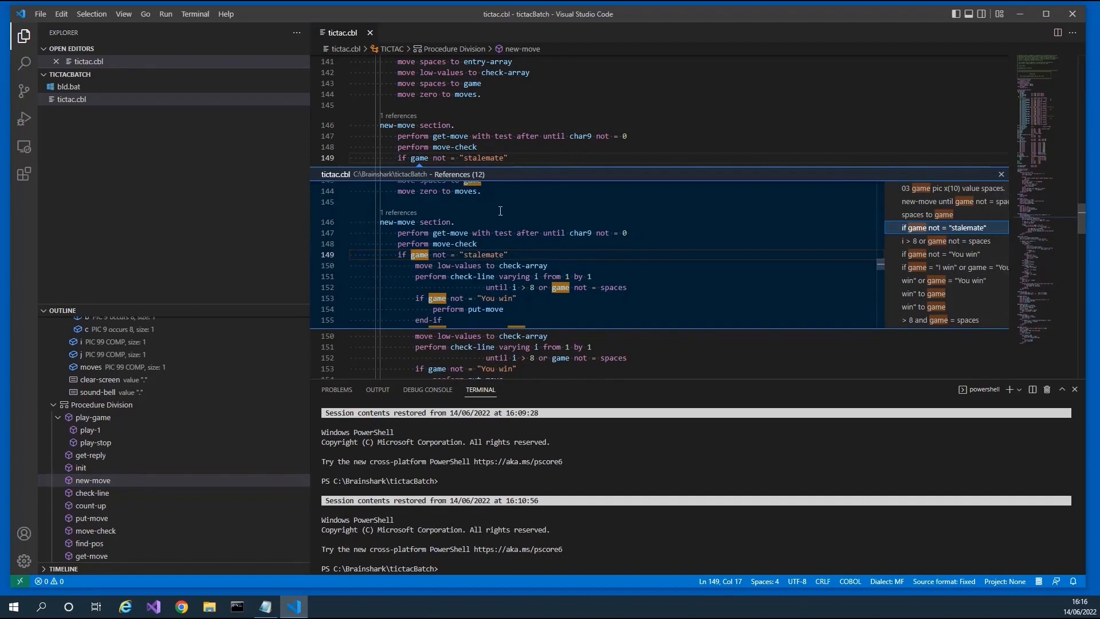
mouse_move(930, 293)
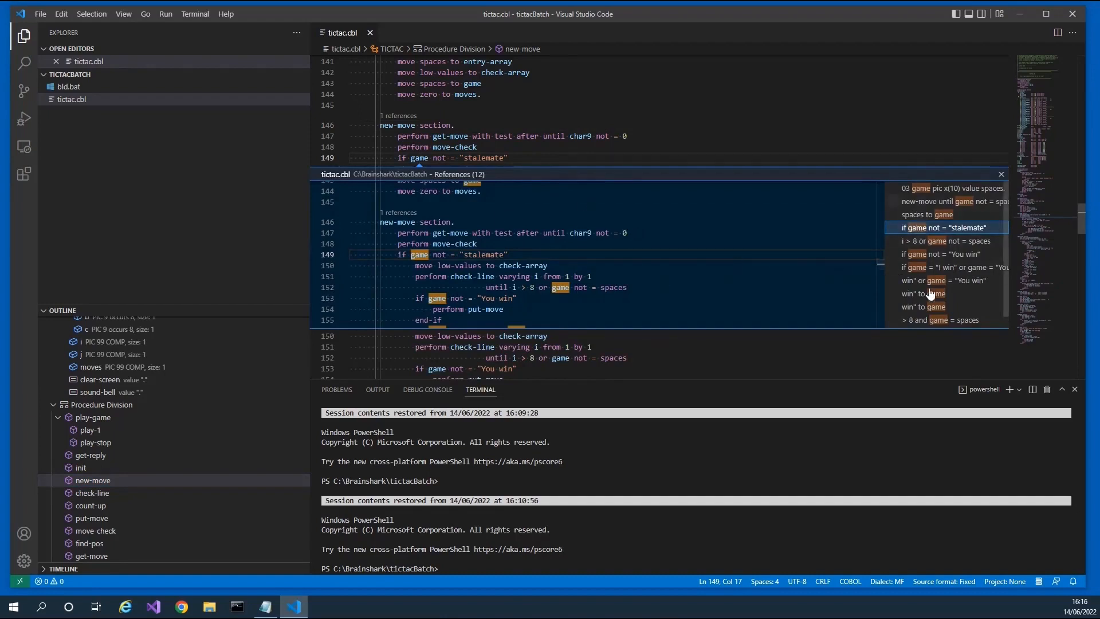
left_click(925, 306)
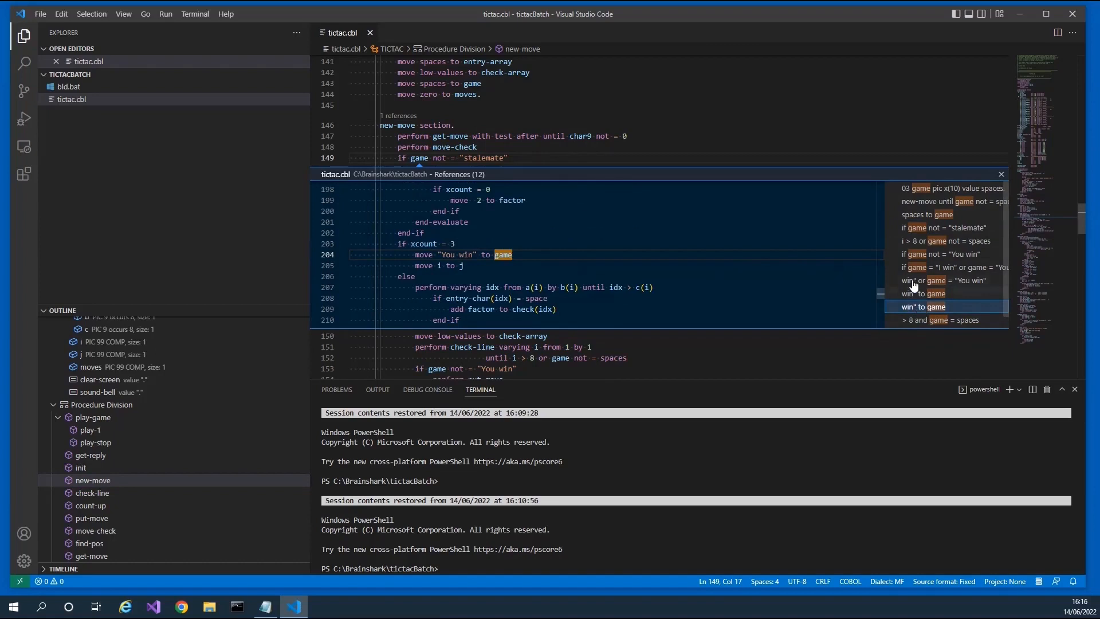
left_click(946, 280)
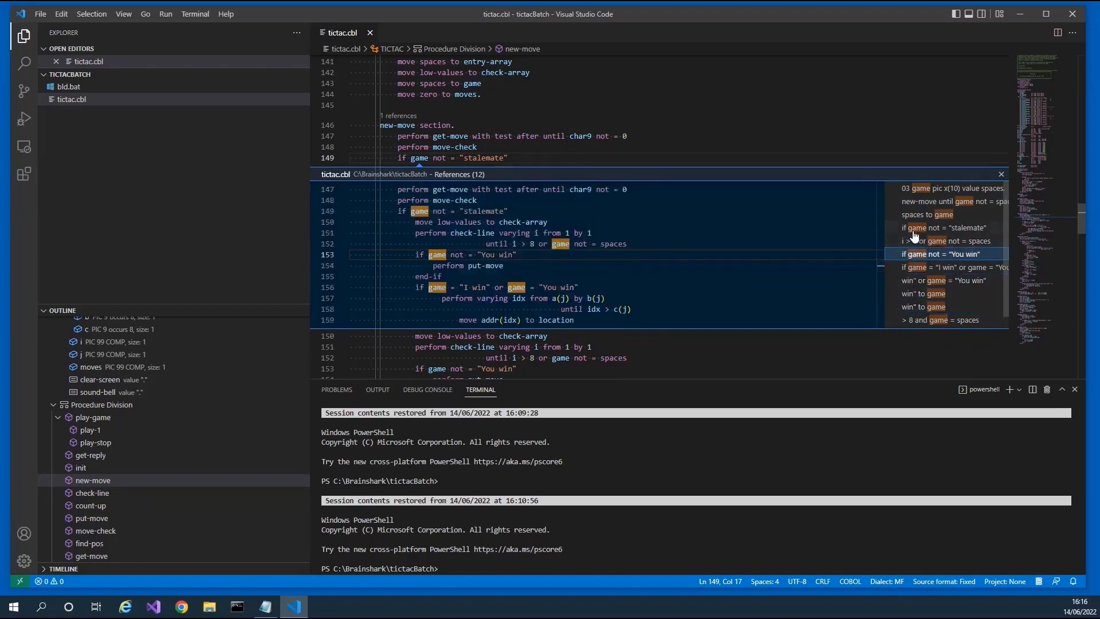
left_click(944, 227)
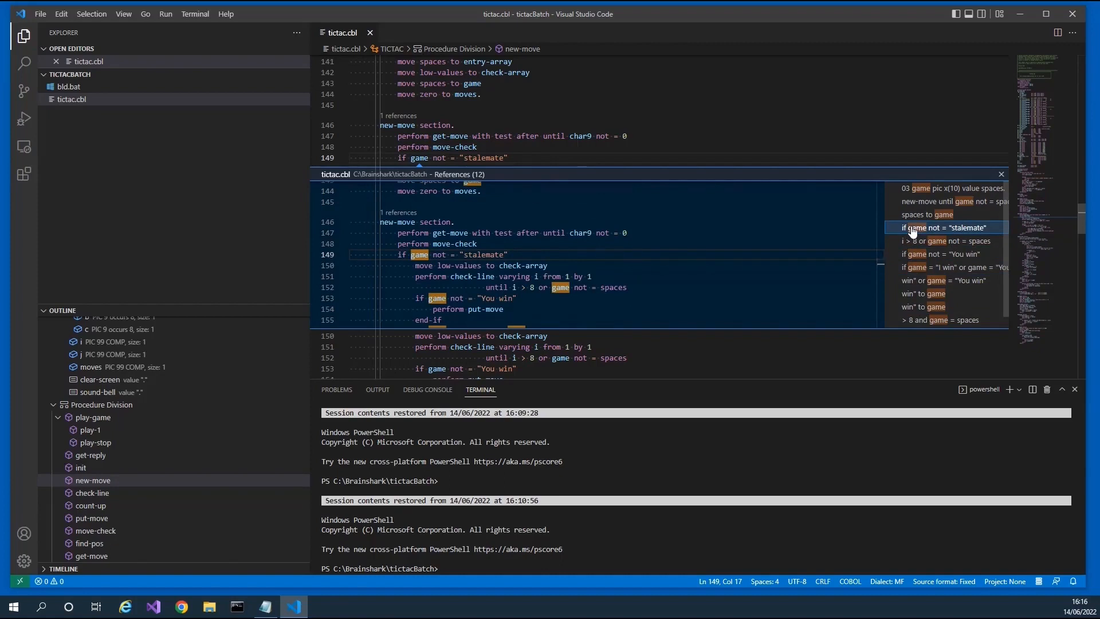
mouse_move(768, 247)
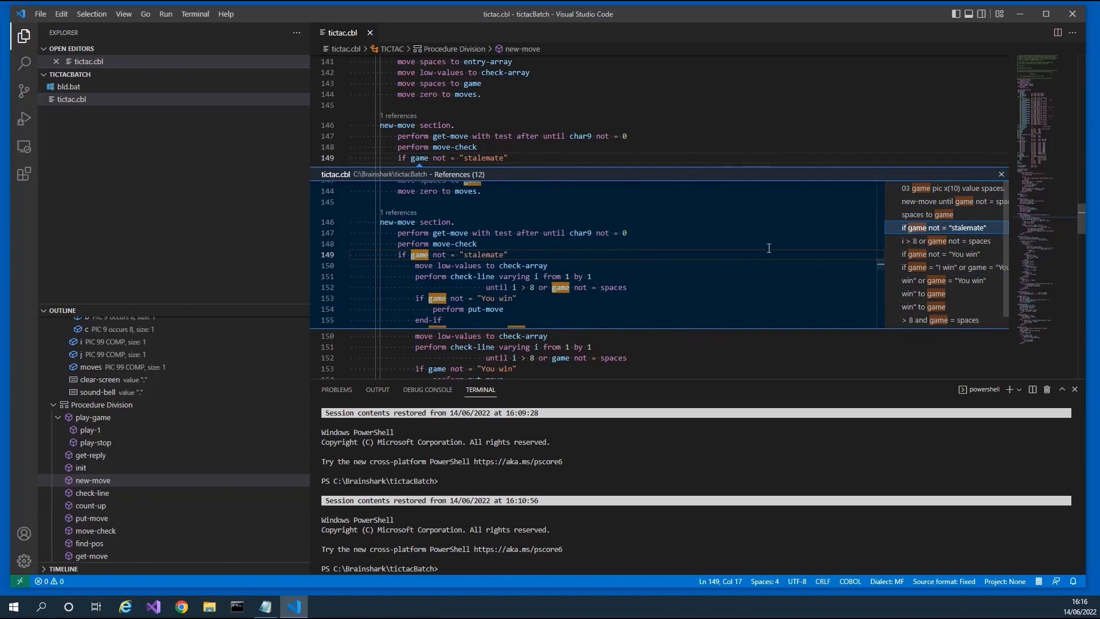
left_click(1000, 174)
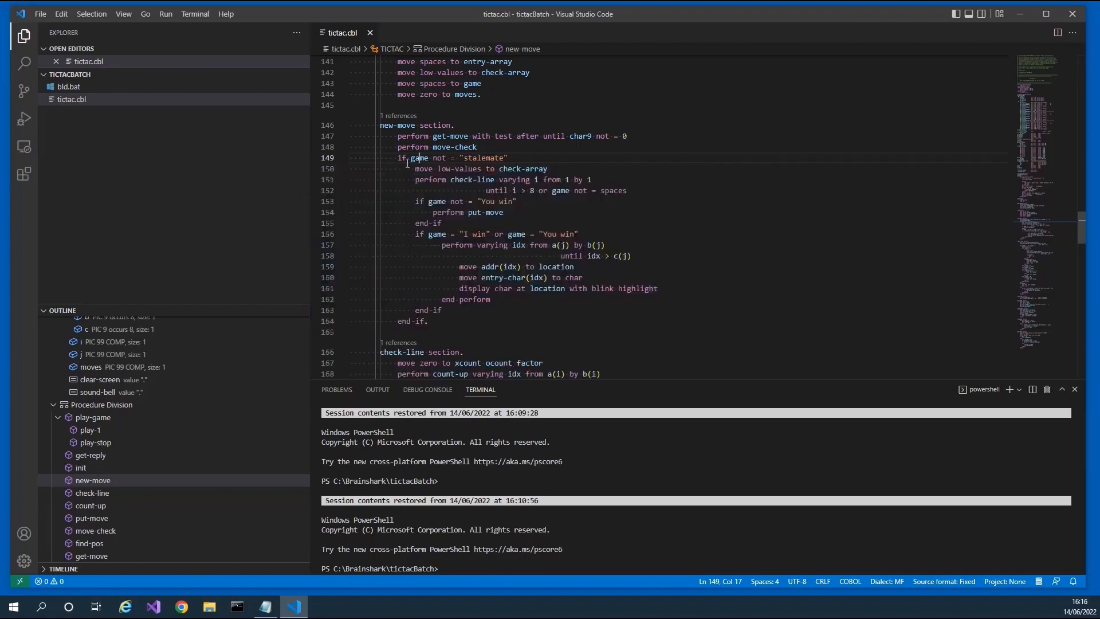
Rename the variable game to gamex with Rename Symbol and stage a preview.
right_click(418, 157)
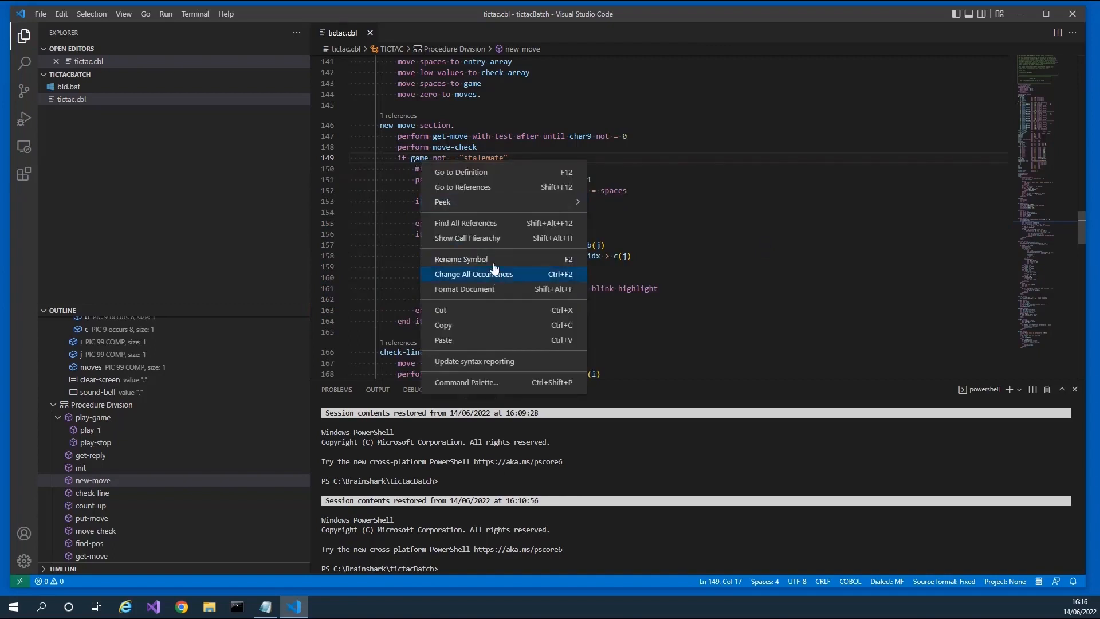
left_click(460, 259)
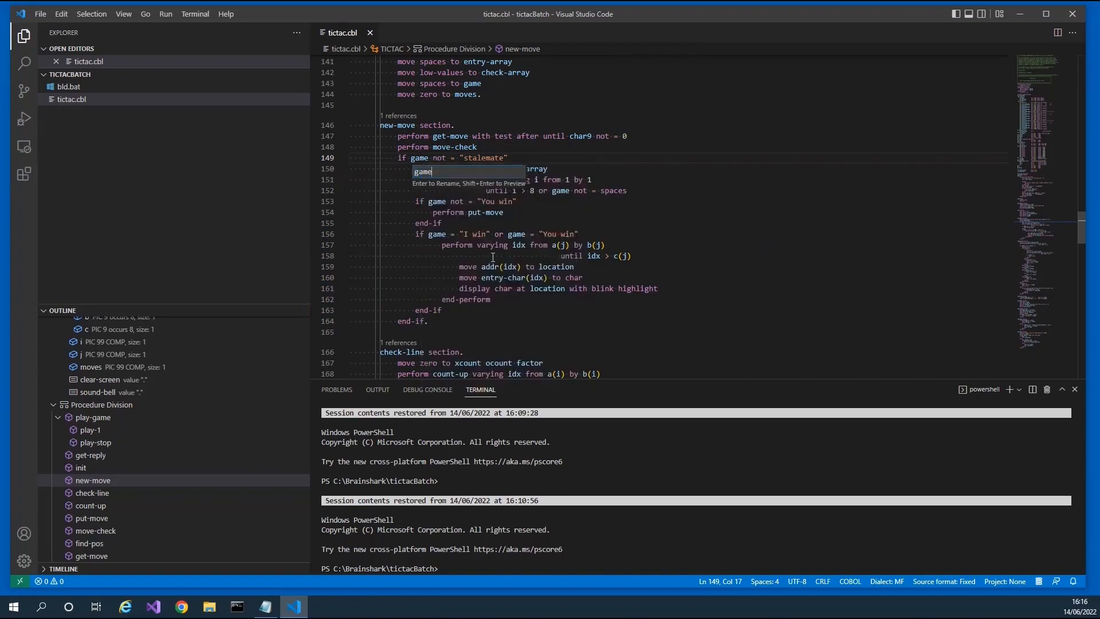
type("x")
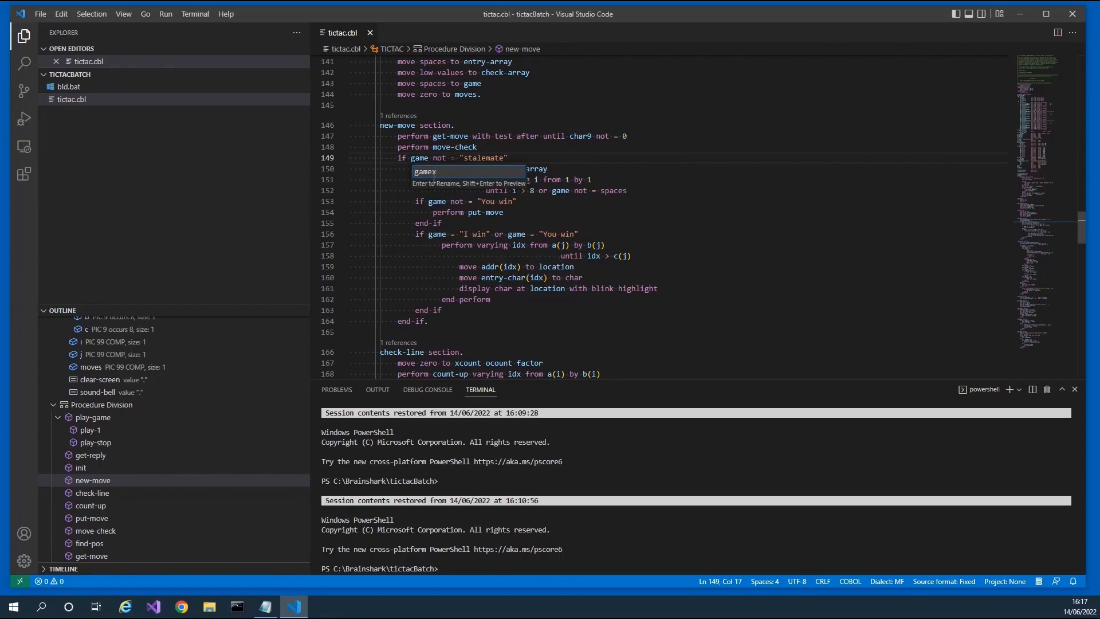
mouse_move(422, 190)
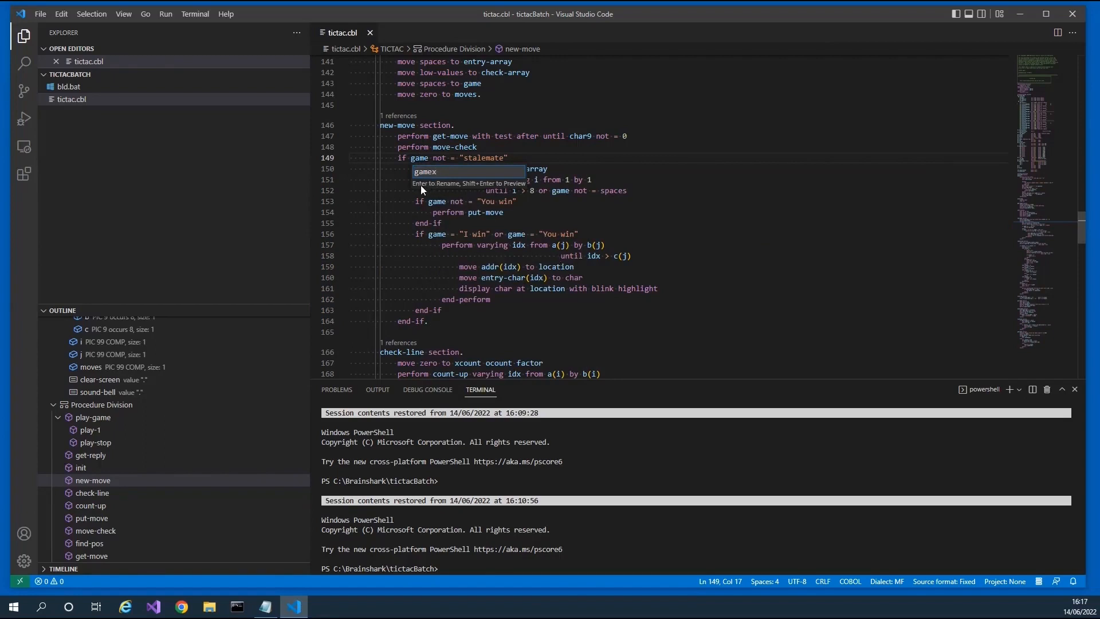
mouse_move(484, 191)
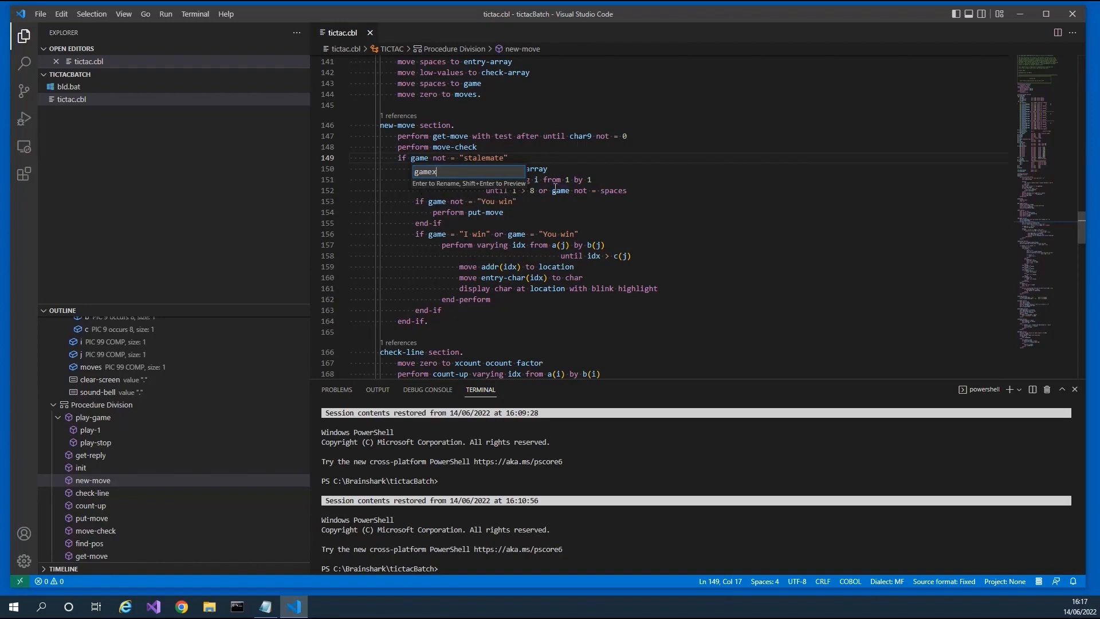
mouse_move(559, 191)
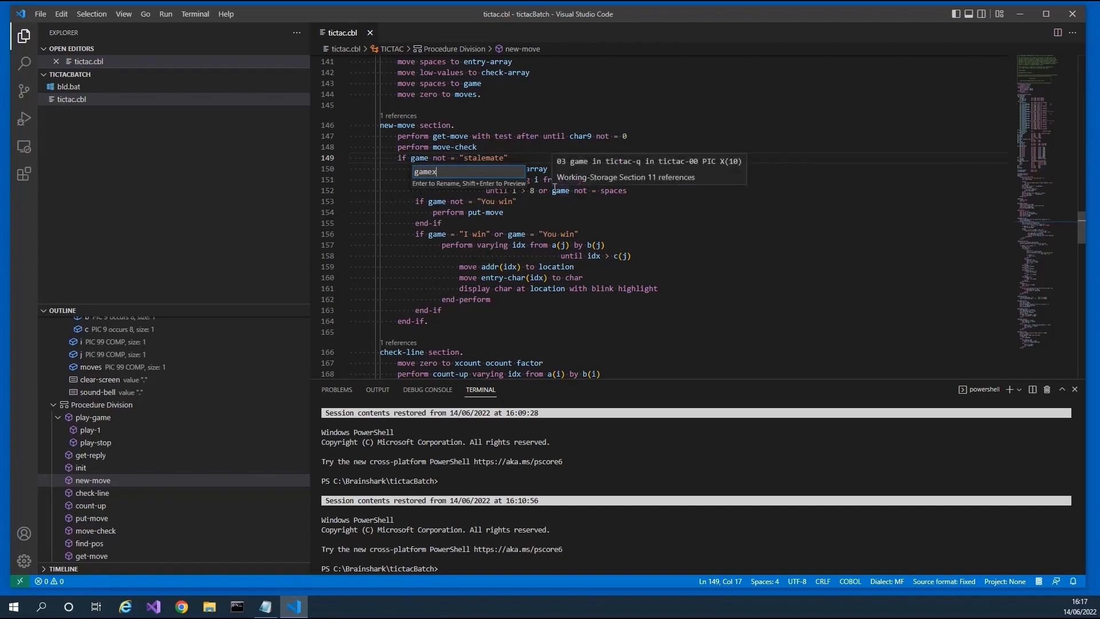
key("Escape")
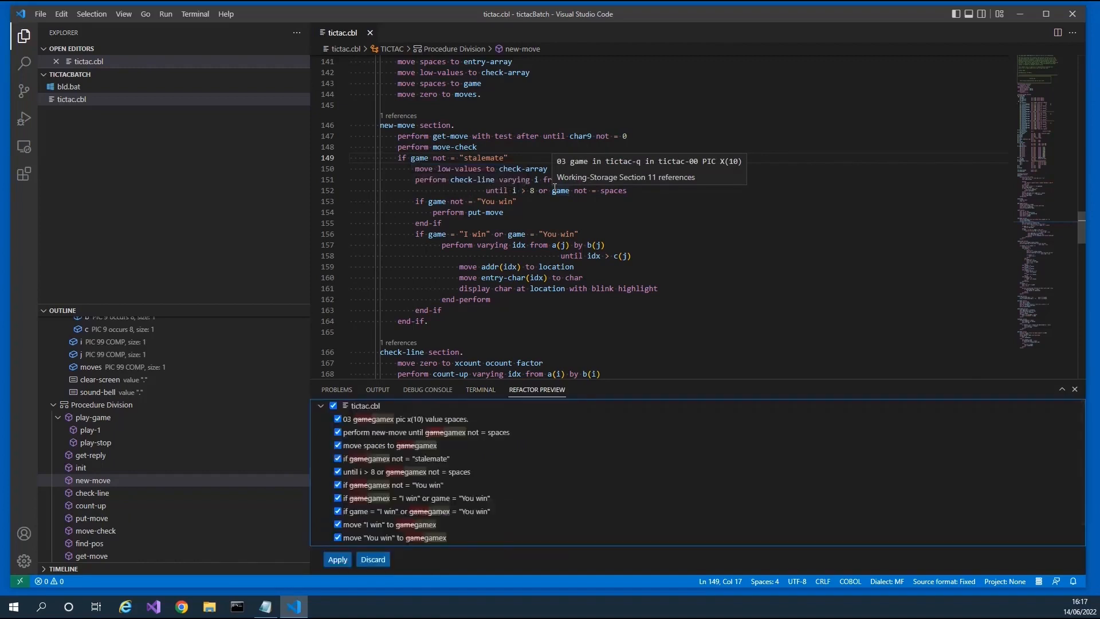
mouse_move(453, 216)
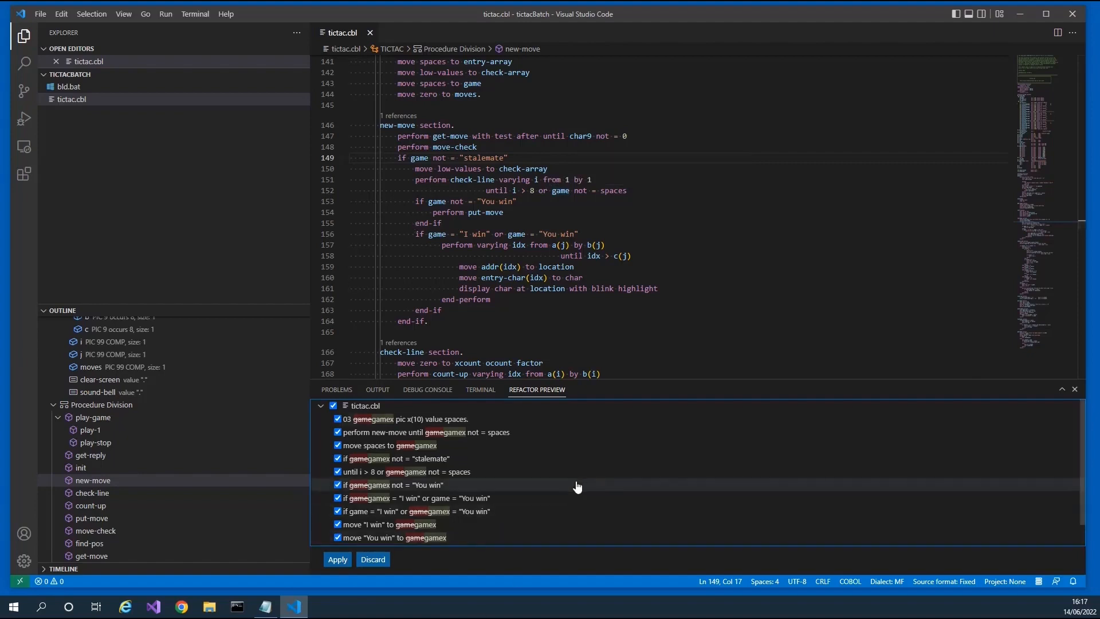
mouse_move(574, 483)
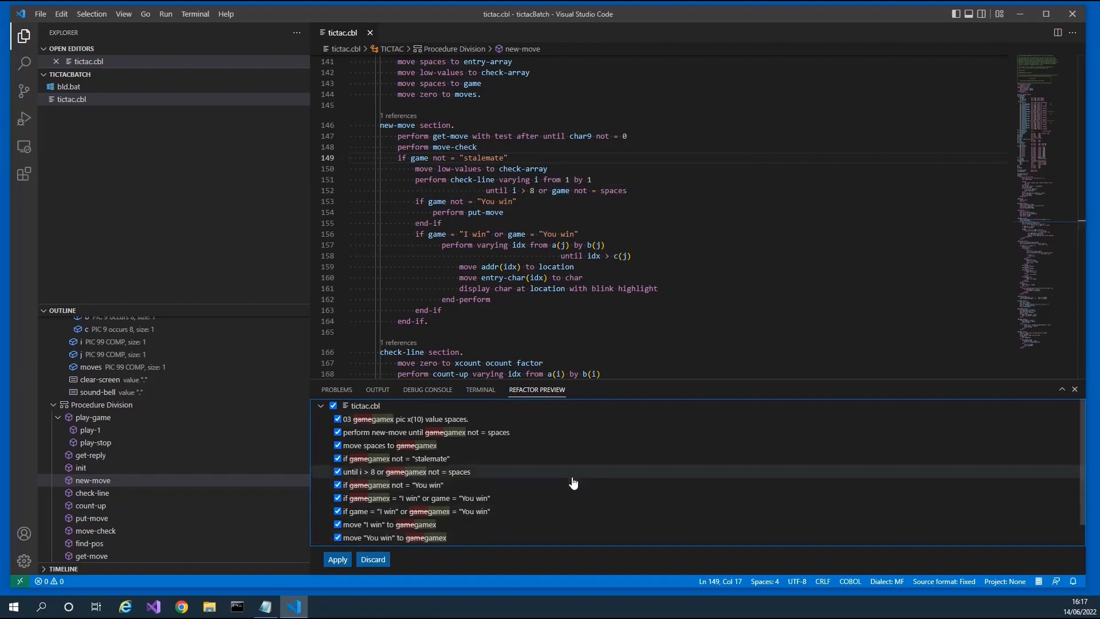
mouse_move(552, 461)
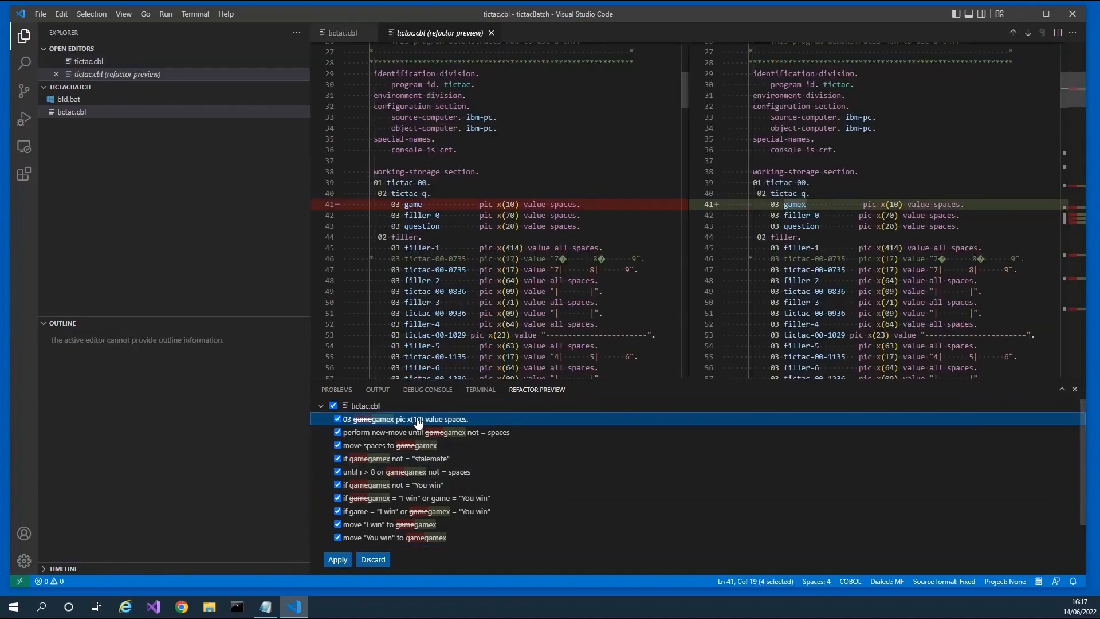
Review the gamex rename occurrences in Refactor Preview, then discard the rename.
left_click(423, 431)
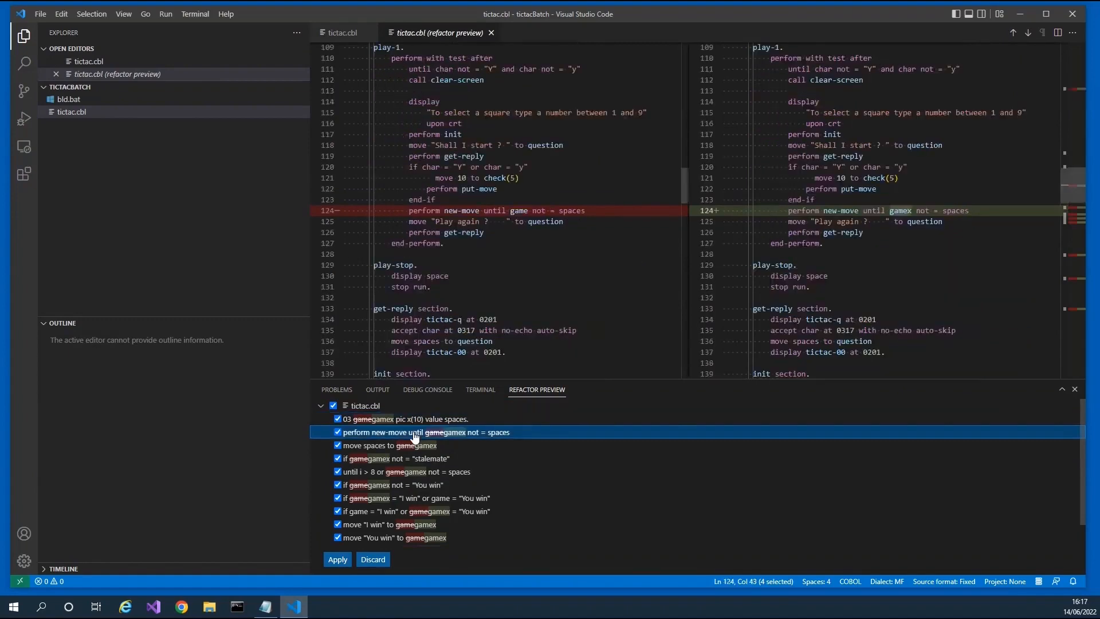
mouse_move(614, 211)
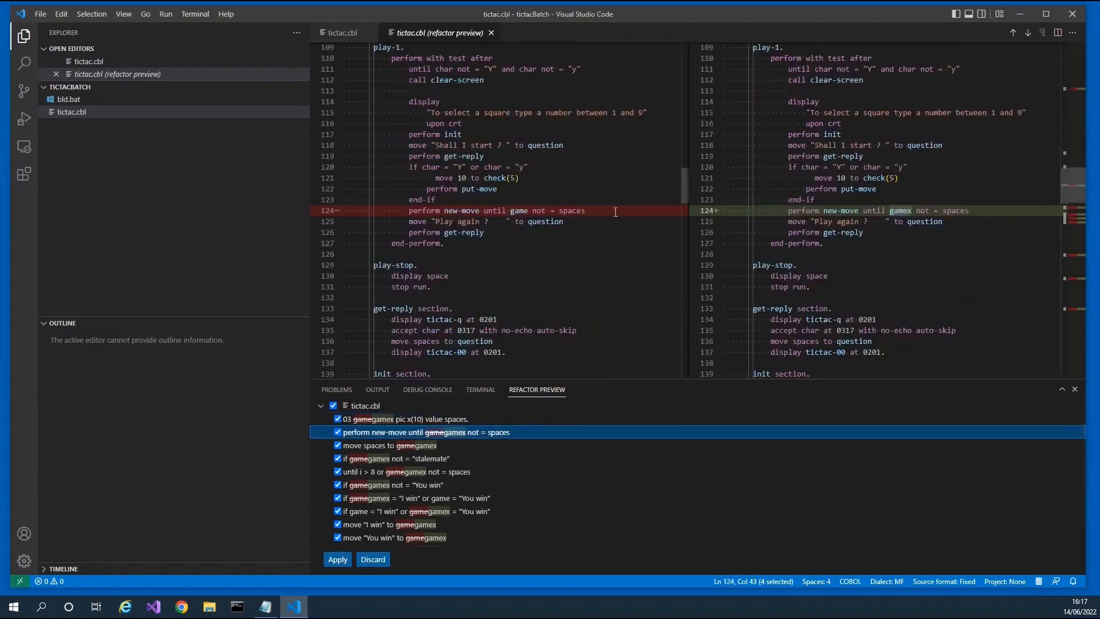
mouse_move(465, 210)
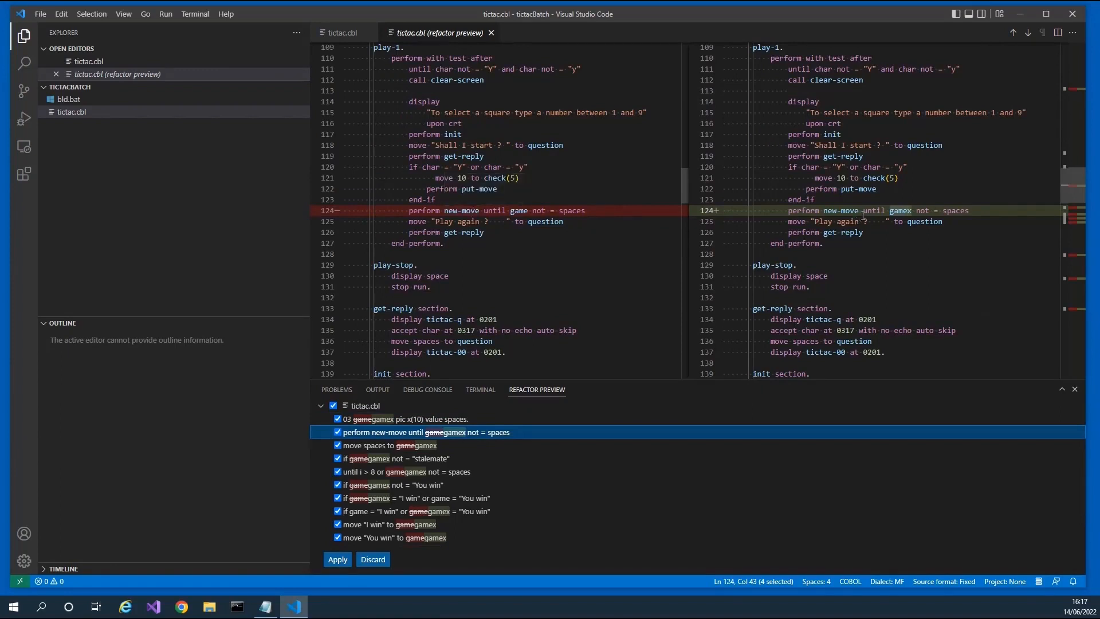
left_click(393, 484)
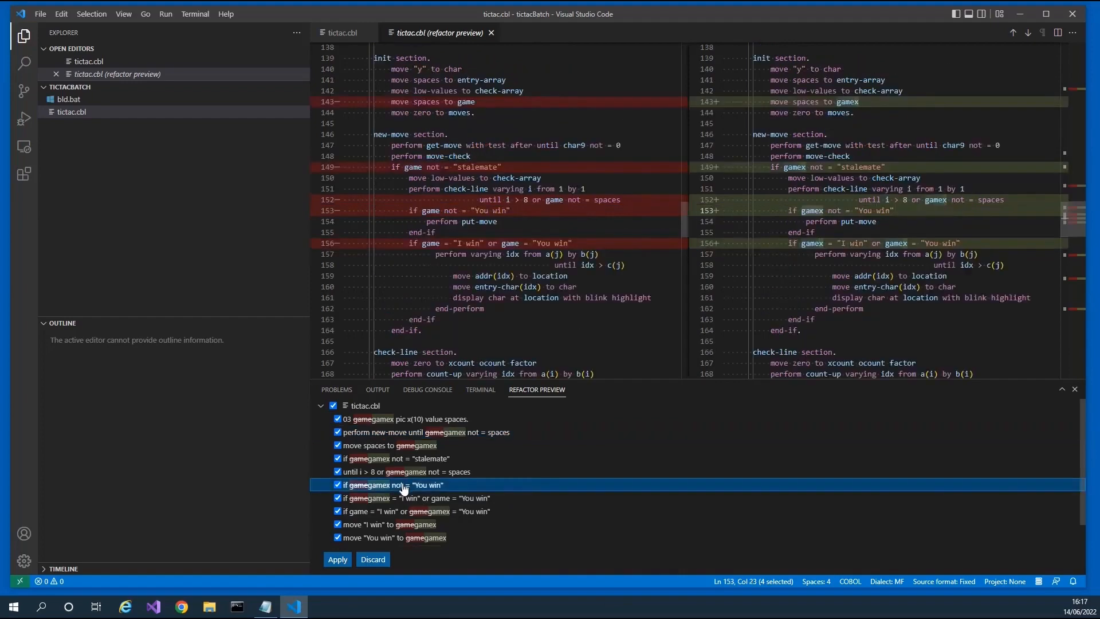
left_click(414, 510)
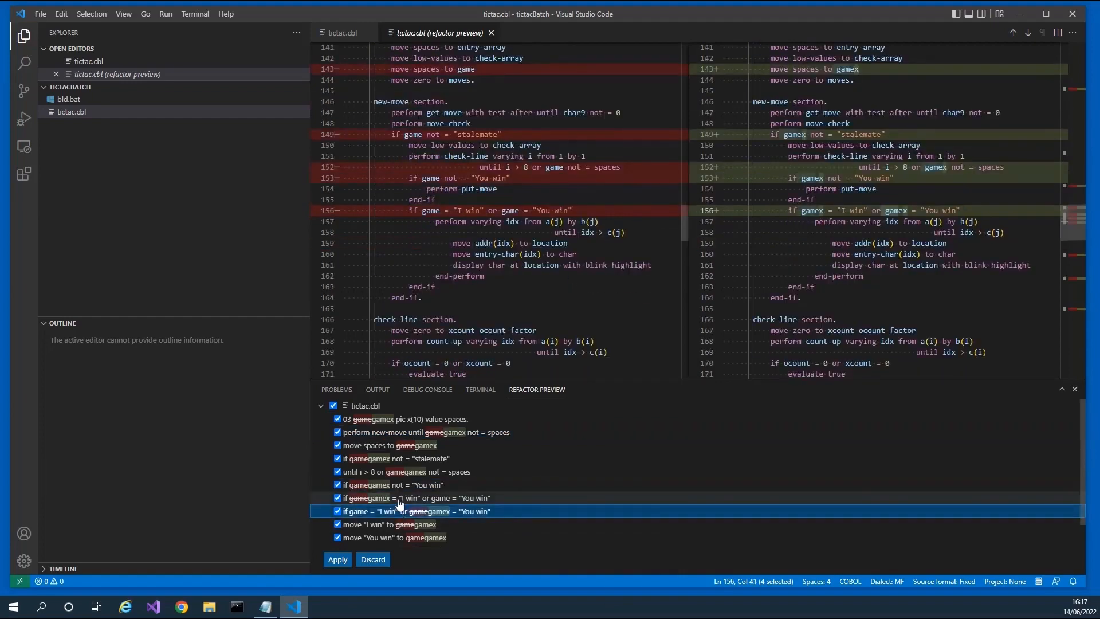
left_click(391, 485)
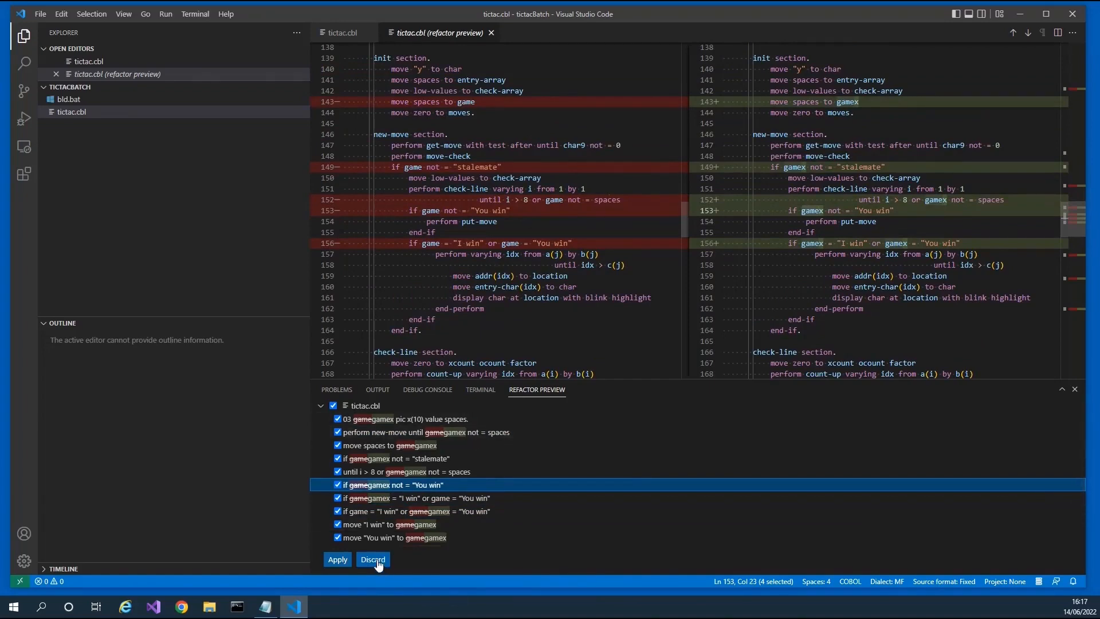
left_click(372, 559)
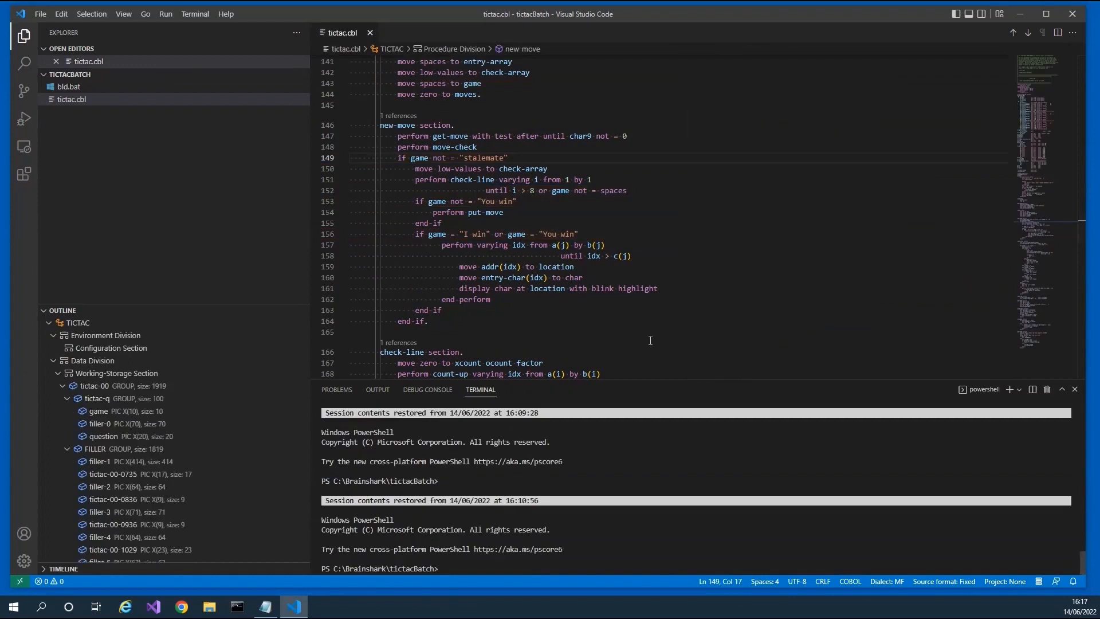
Add an empty line after the new-move section heading on line 146.
scroll("up", 3)
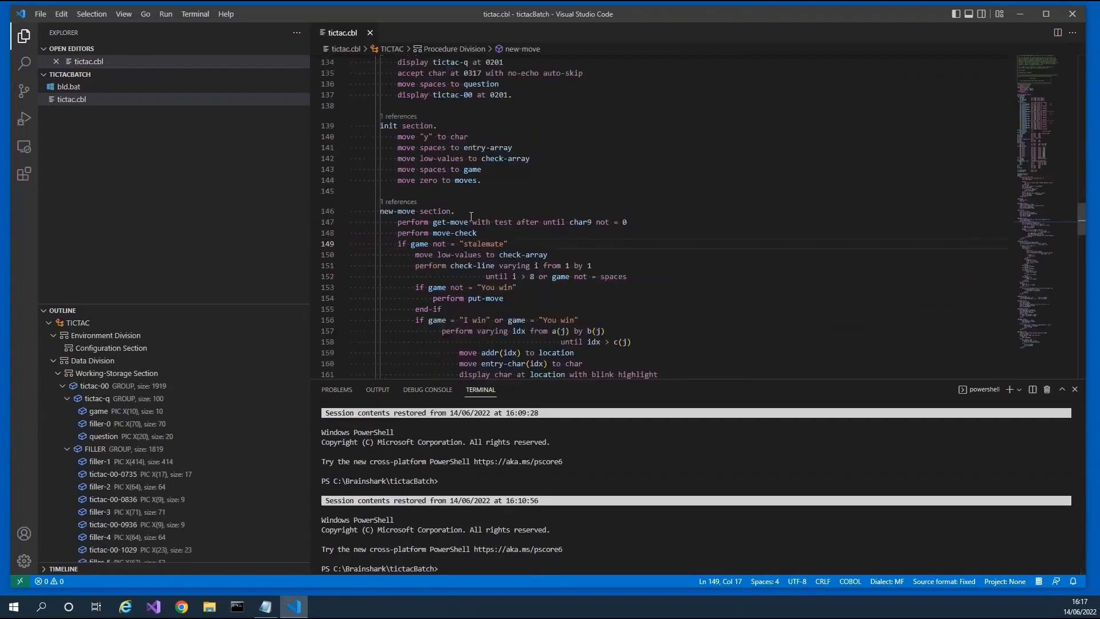
left_click(454, 210)
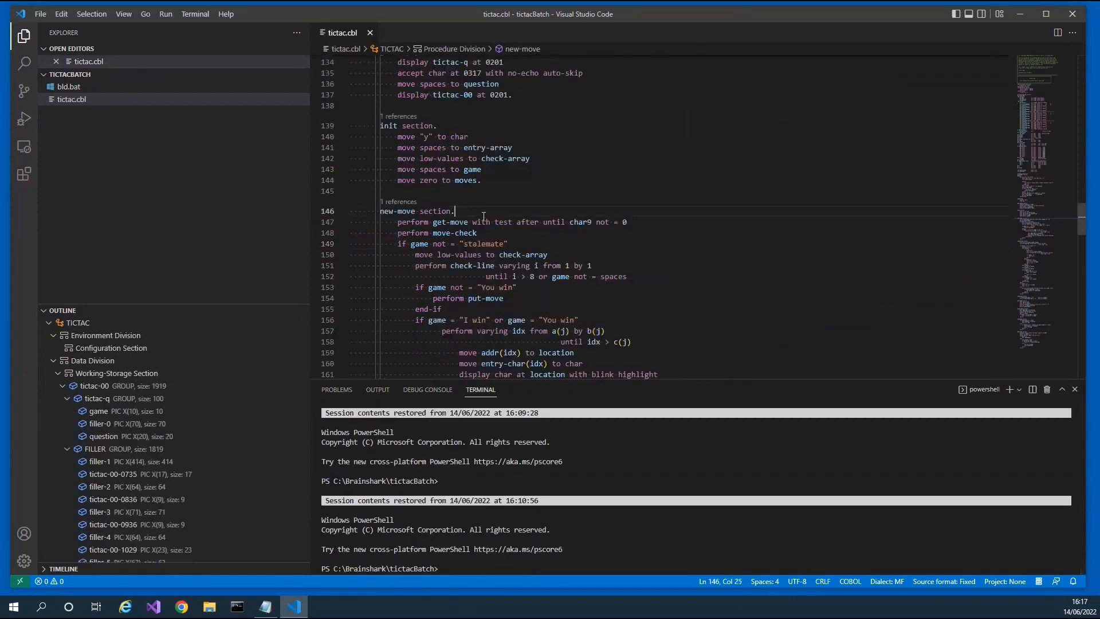
key("Enter")
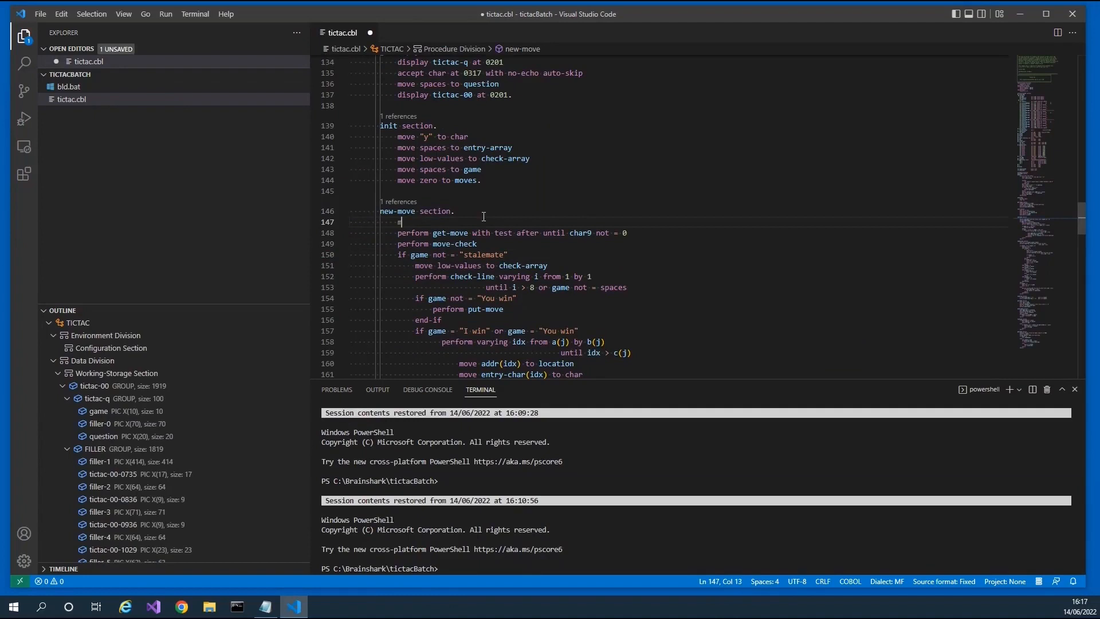
Type 'move a' on line 147 and dismiss the IntelliSense suggestions.
type("ove")
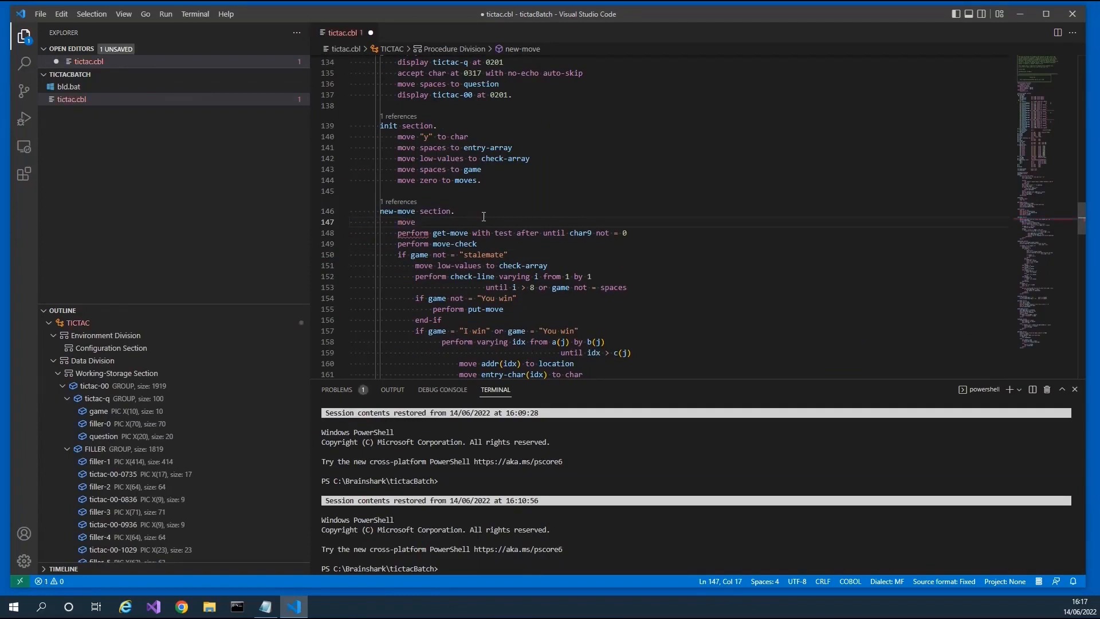
type("a")
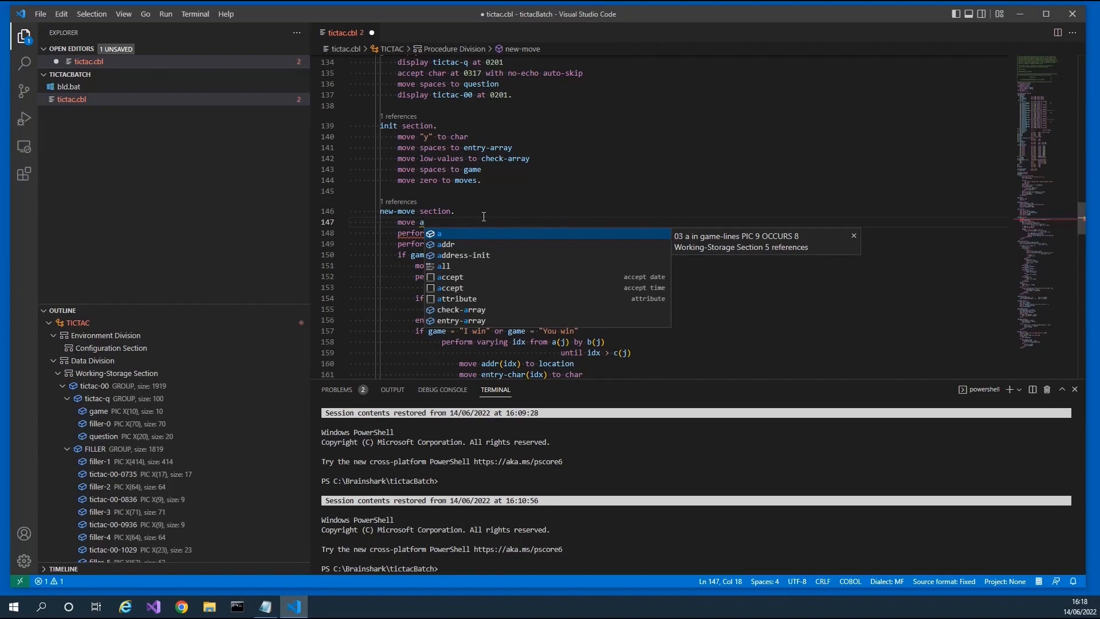
mouse_move(443, 274)
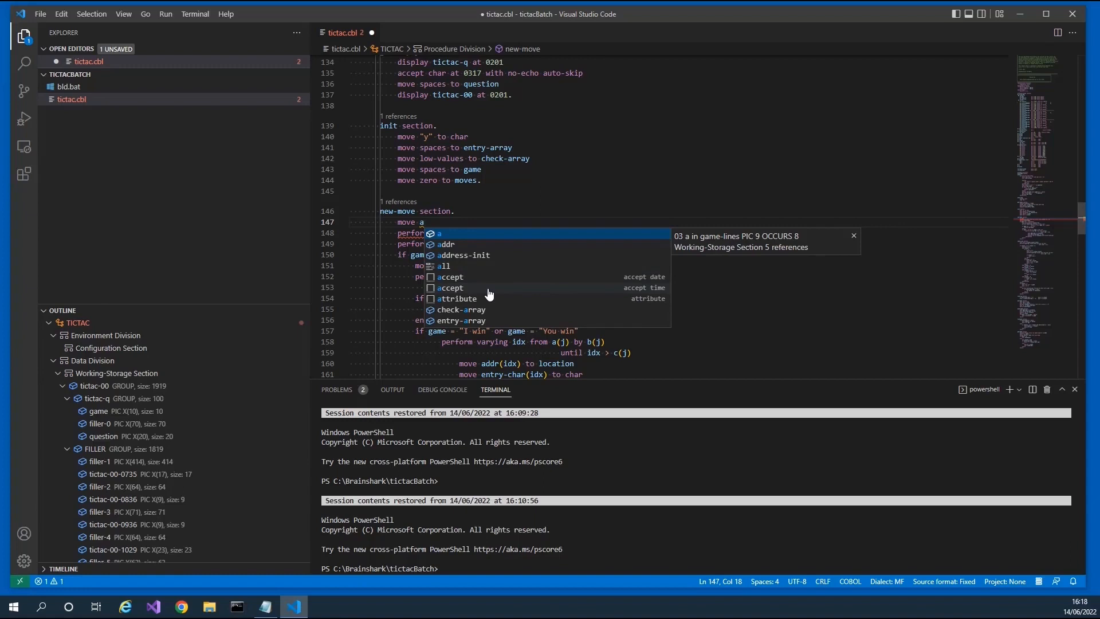
key("Escape")
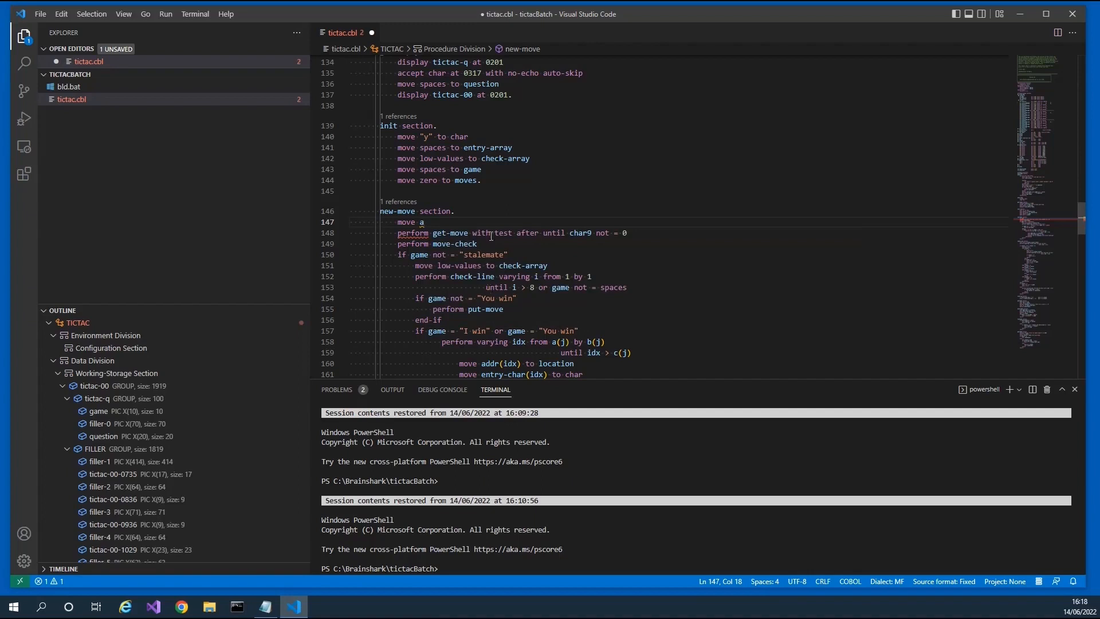
mouse_move(484, 223)
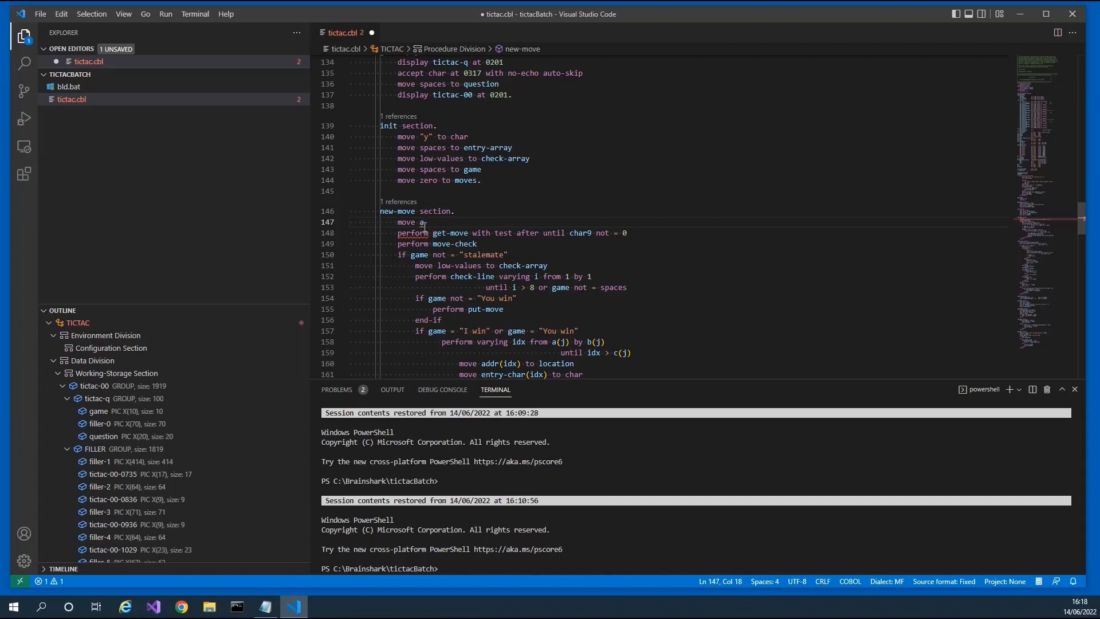
mouse_move(418, 223)
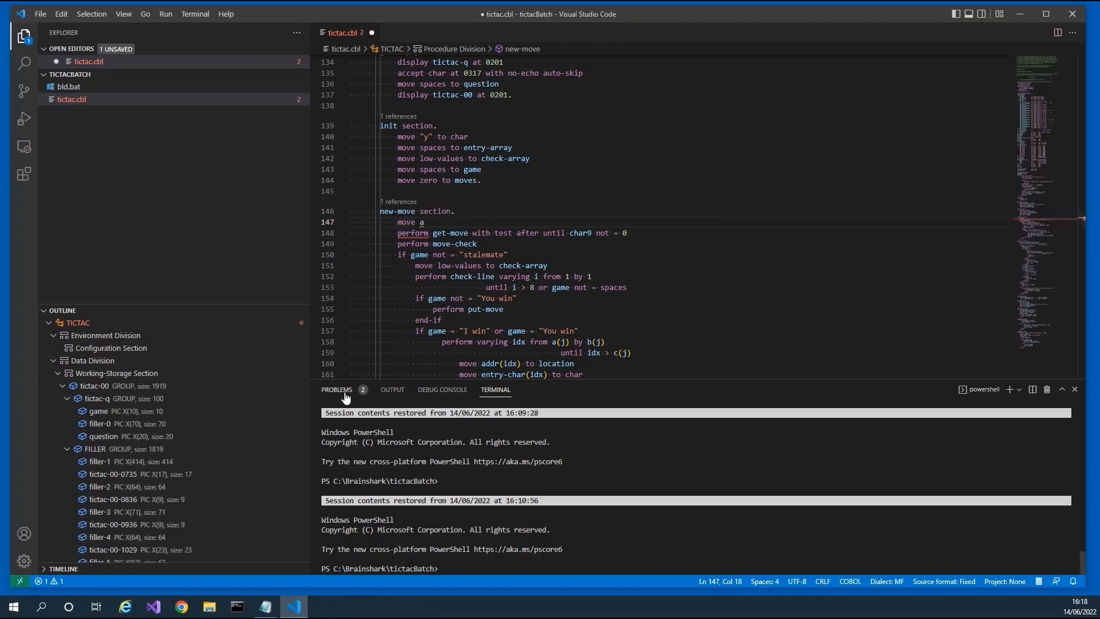
Open the Problems list and jump to the unsubscripted table item warning.
left_click(337, 389)
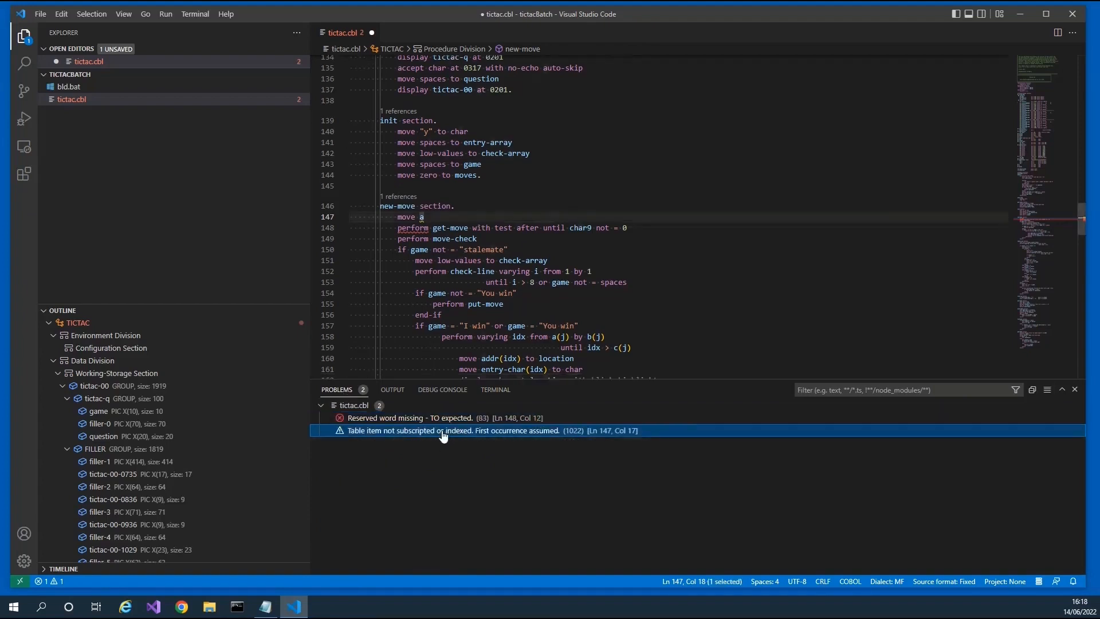
left_click(410, 417)
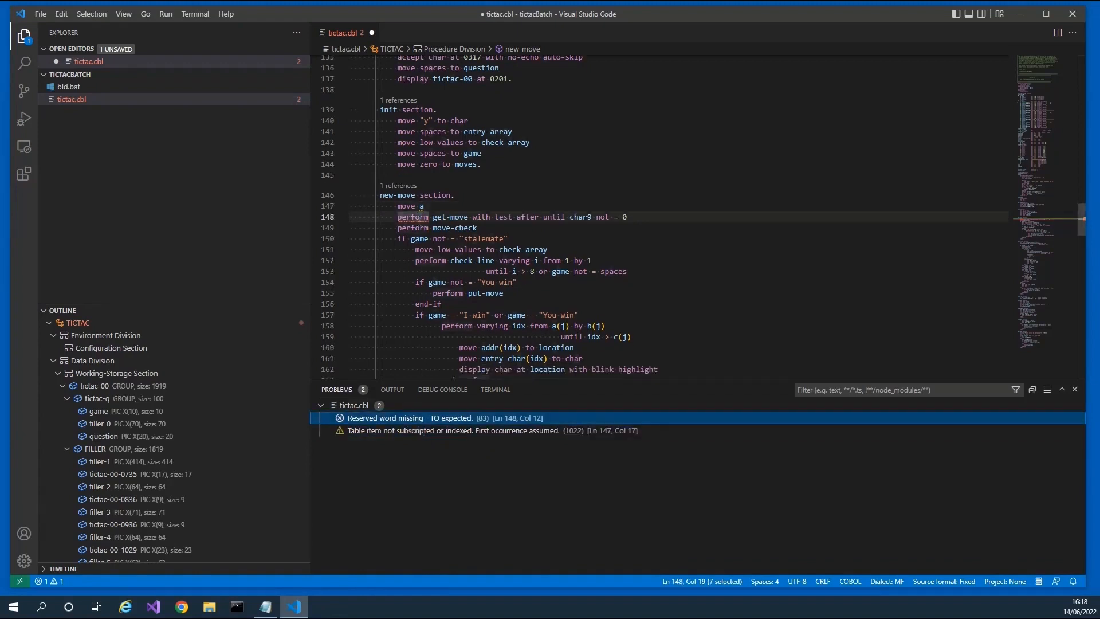
mouse_move(417, 217)
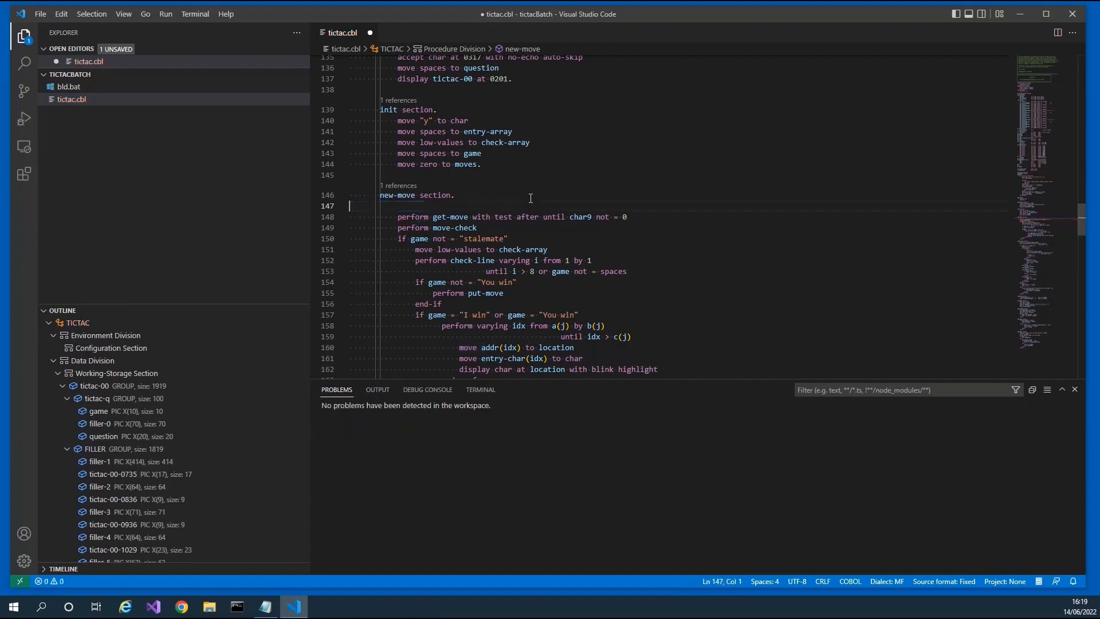
Delete blank line 147 and set a breakpoint on line 146 in new-move.
key("Backspace")
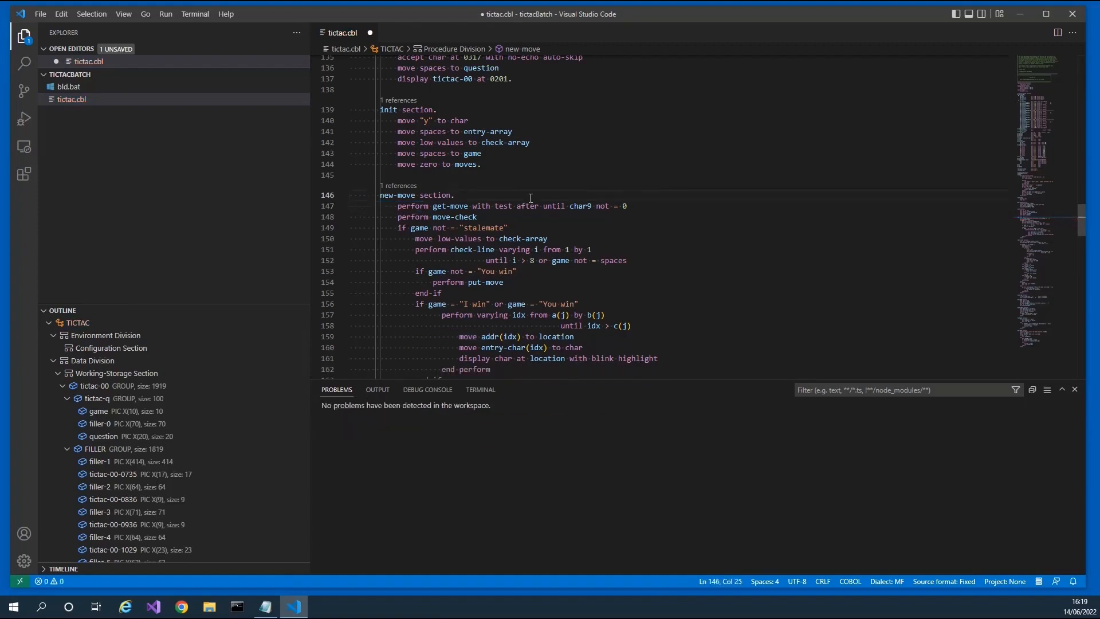
left_click(453, 194)
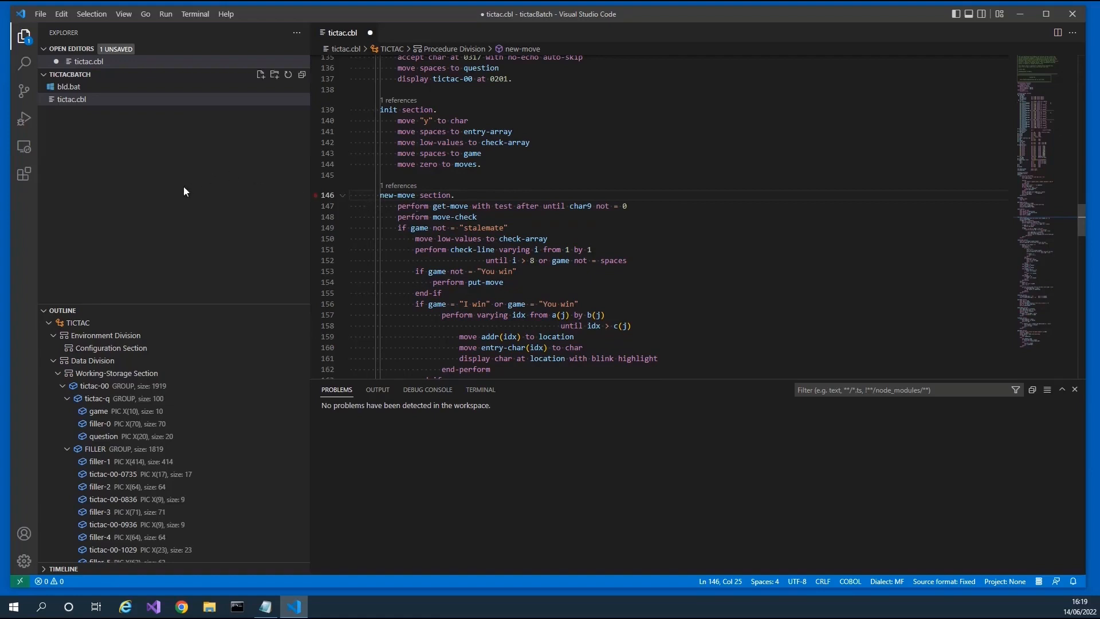
mouse_move(184, 156)
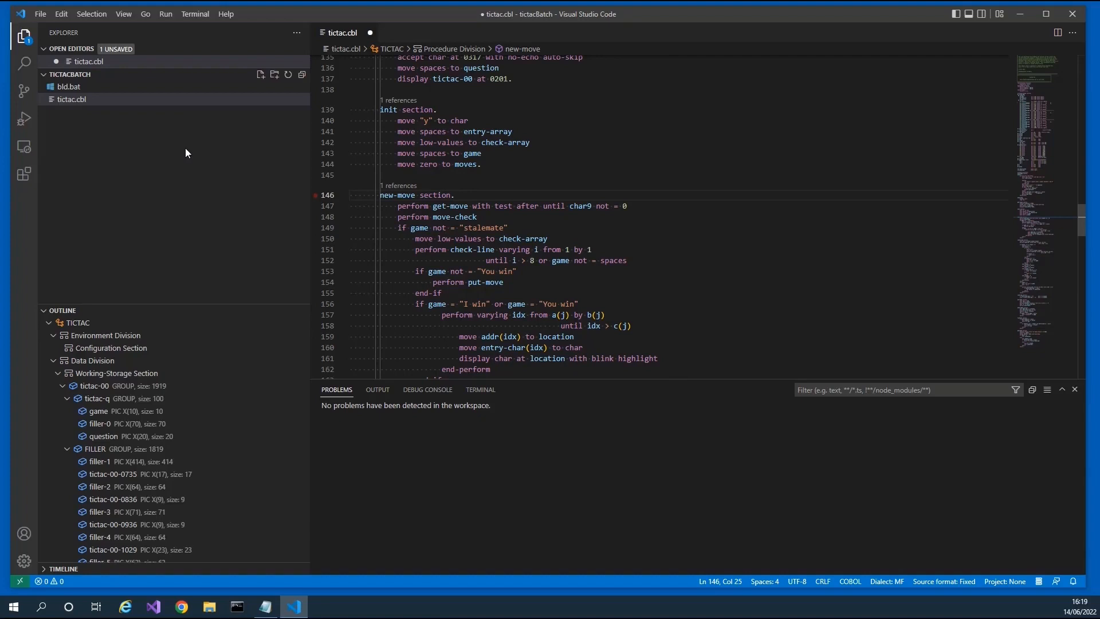
mouse_move(185, 34)
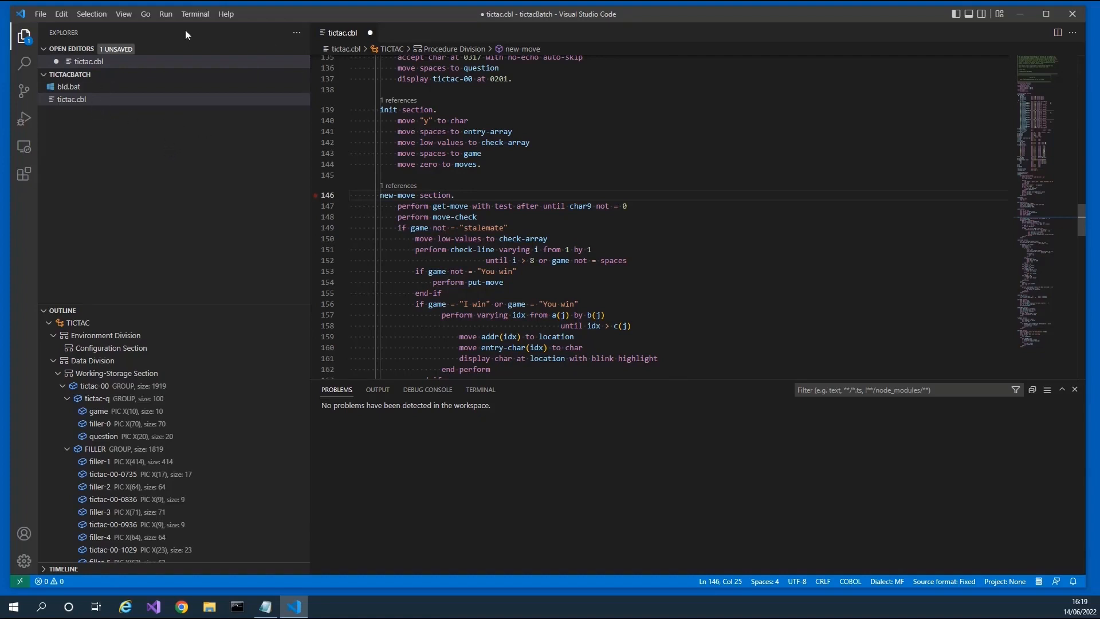
mouse_move(194, 14)
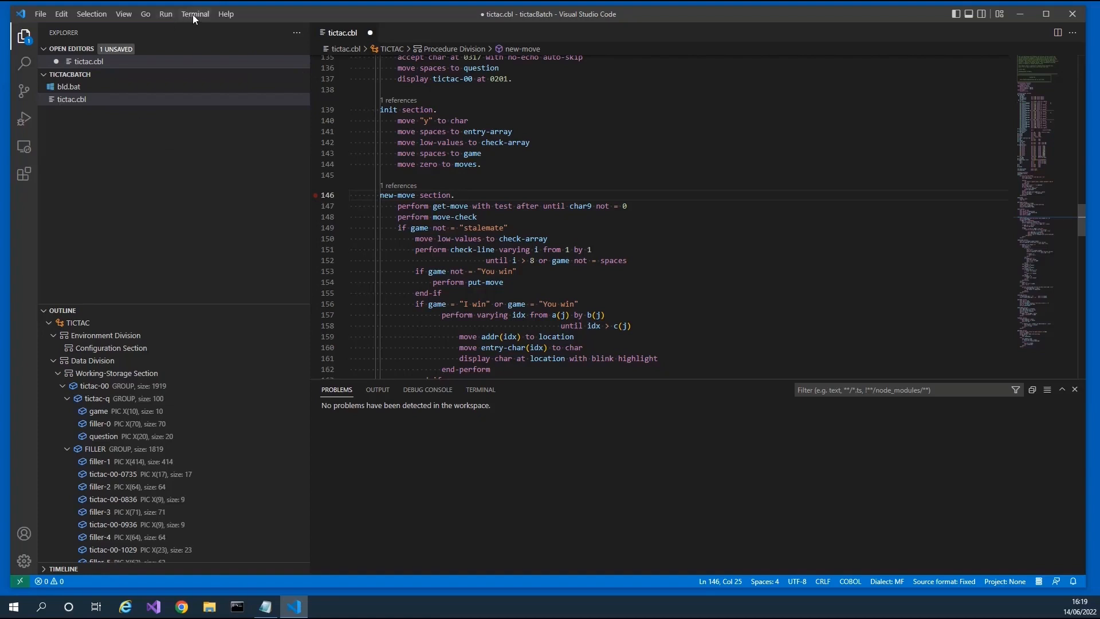
Create tasks.json from the Others template, giving a shell task that runs echo Hello.
left_click(194, 14)
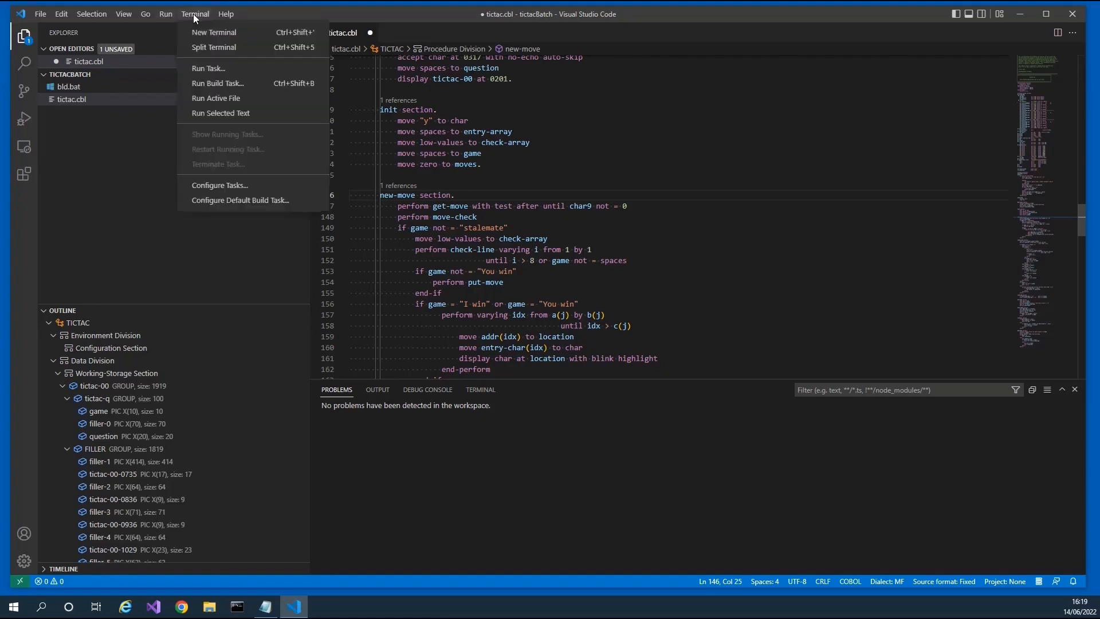
left_click(220, 185)
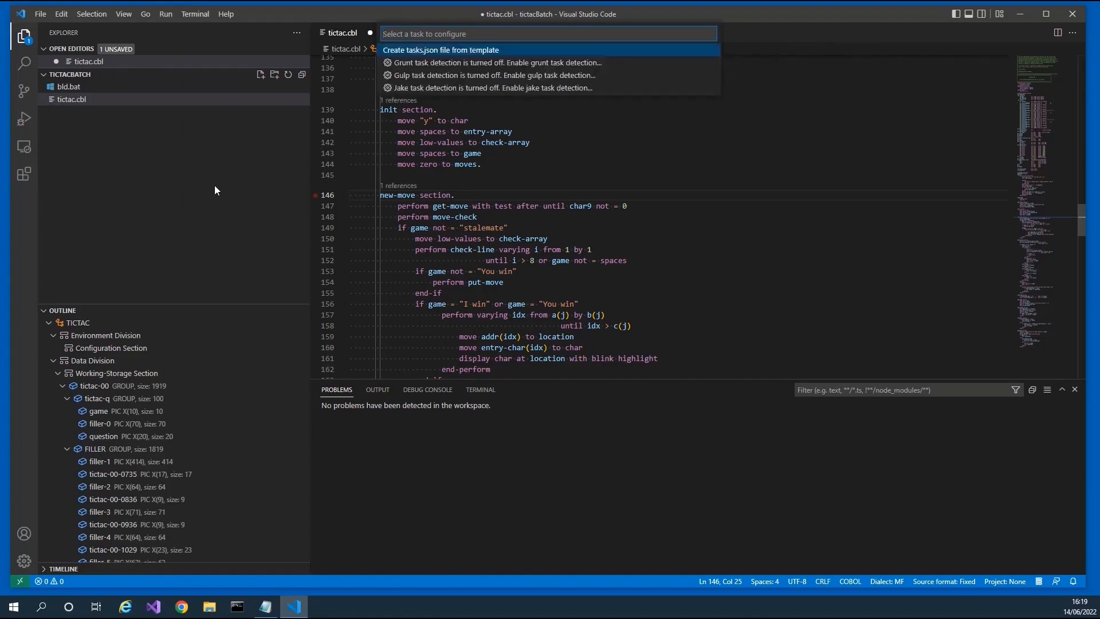
left_click(440, 50)
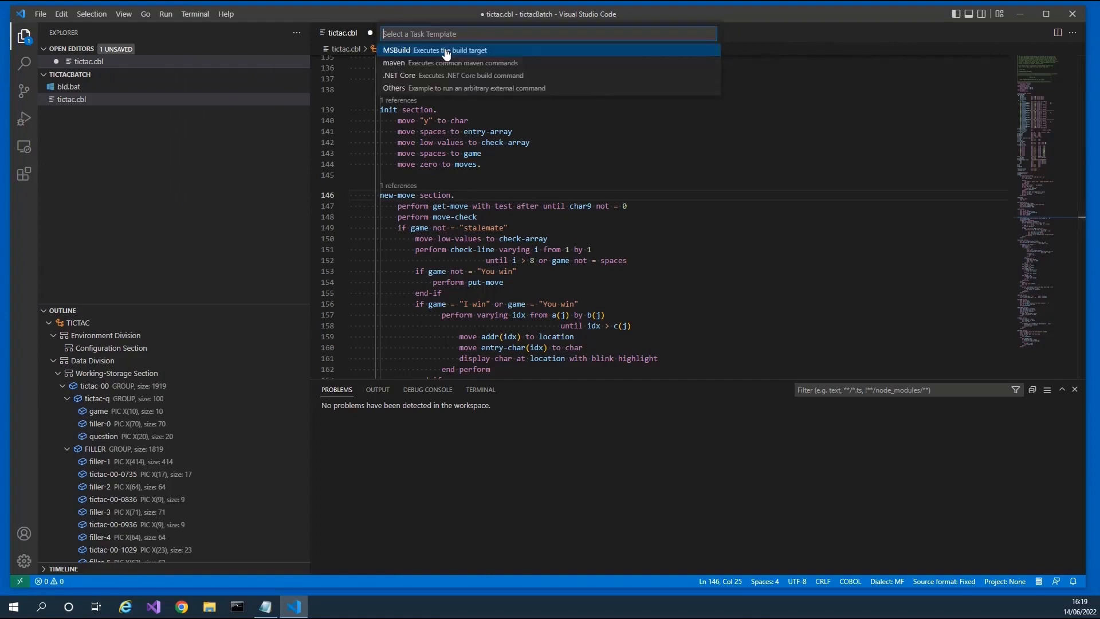
mouse_move(491, 39)
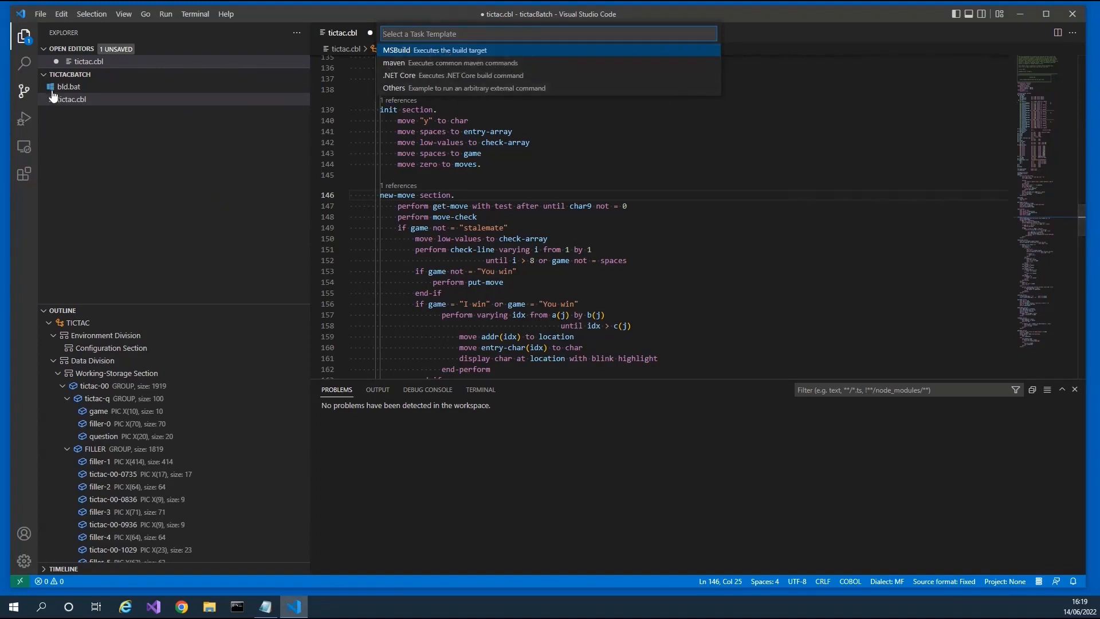
left_click(393, 87)
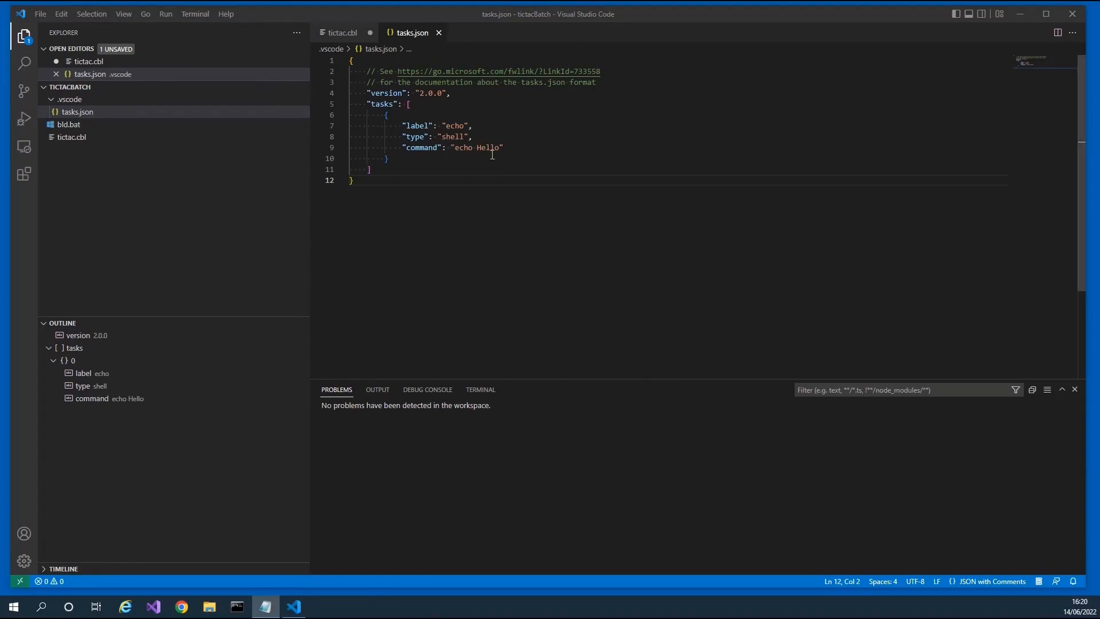
Save tasks.json with the Build tictac task using the $COBOLErrFormat3 problem matcher.
left_click(491, 147)
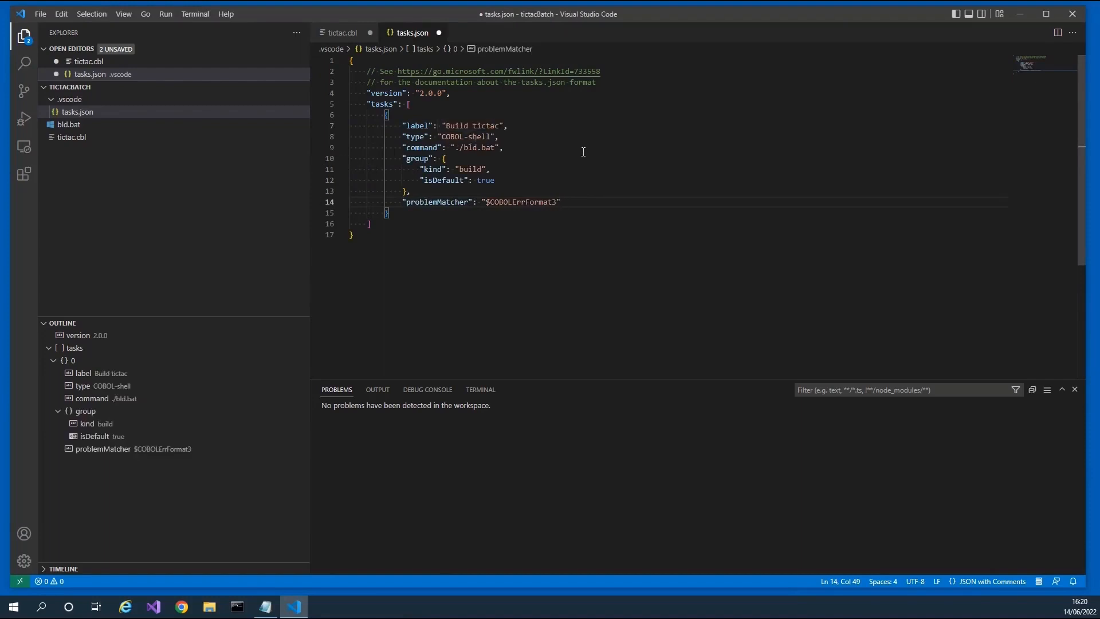
mouse_move(424, 135)
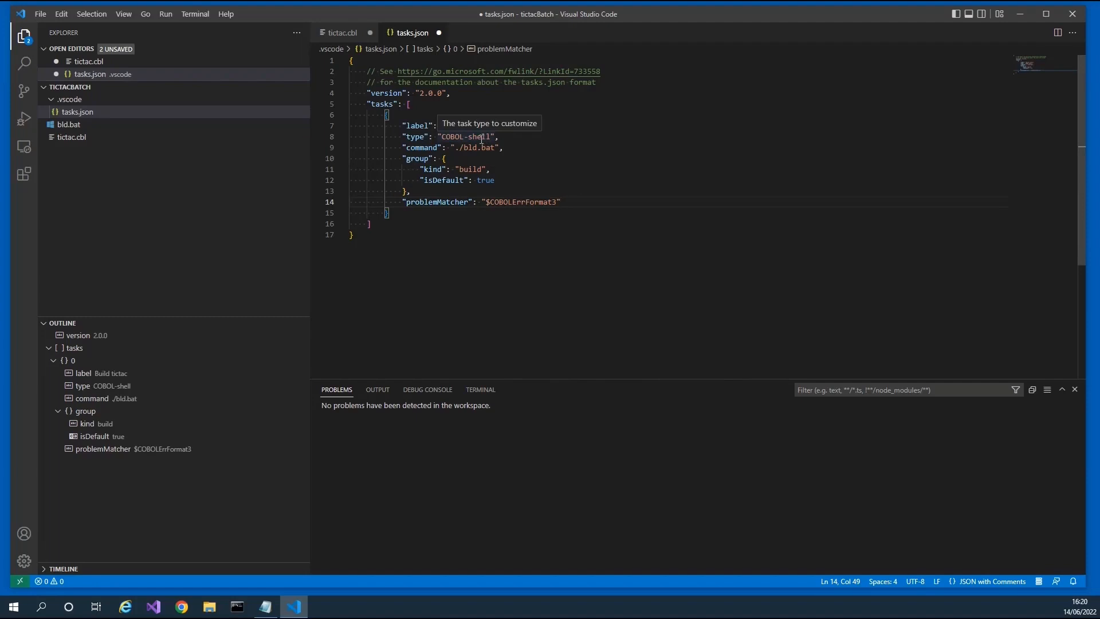
mouse_move(429, 147)
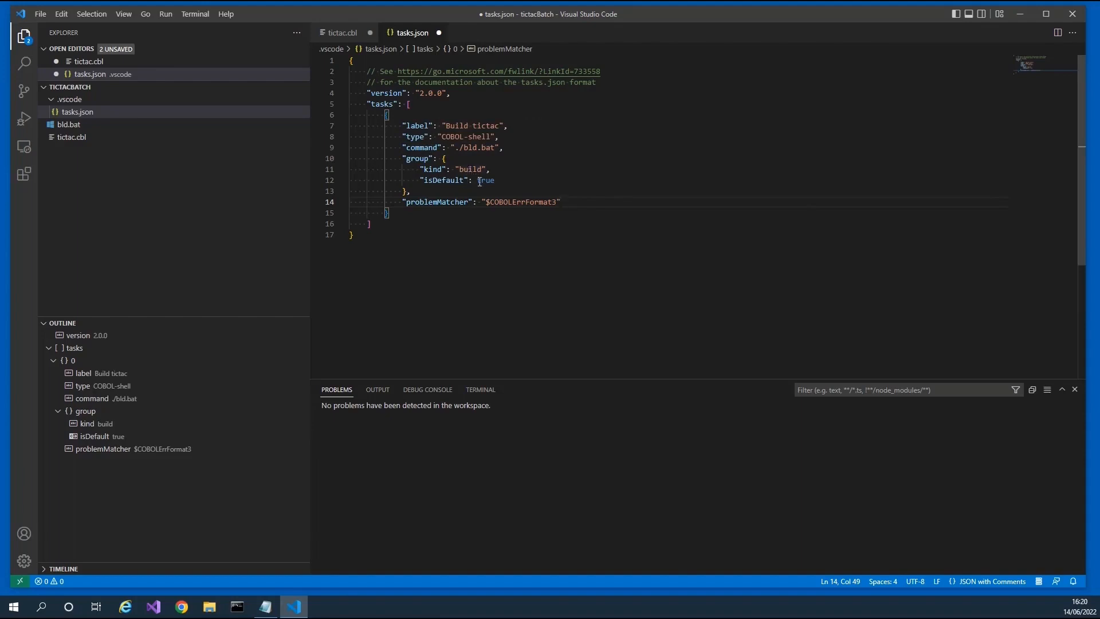
mouse_move(516, 182)
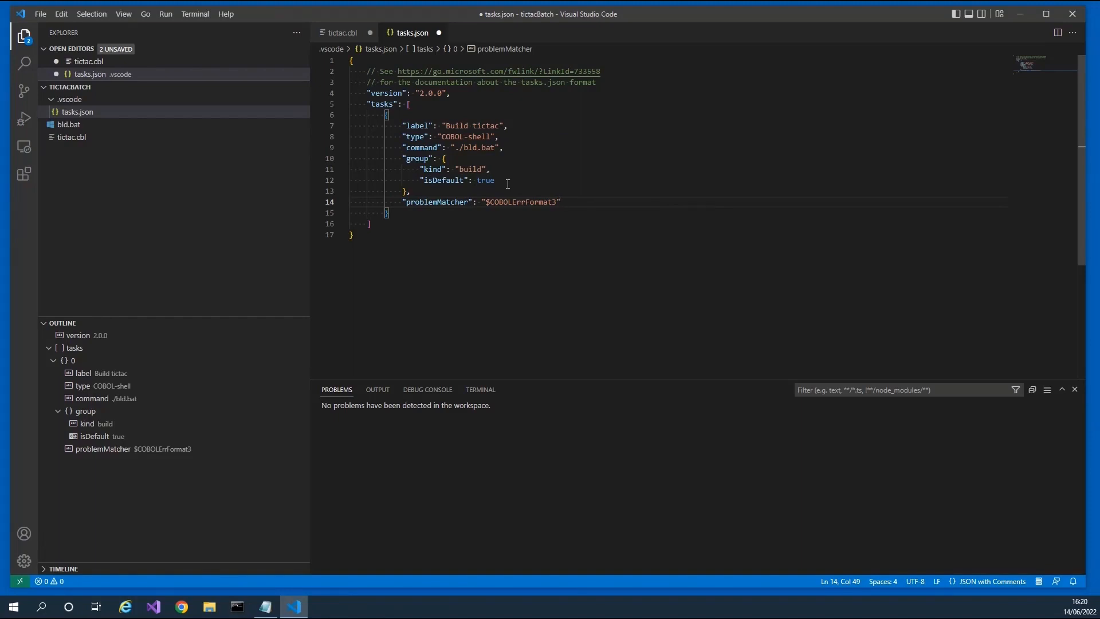
mouse_move(437, 202)
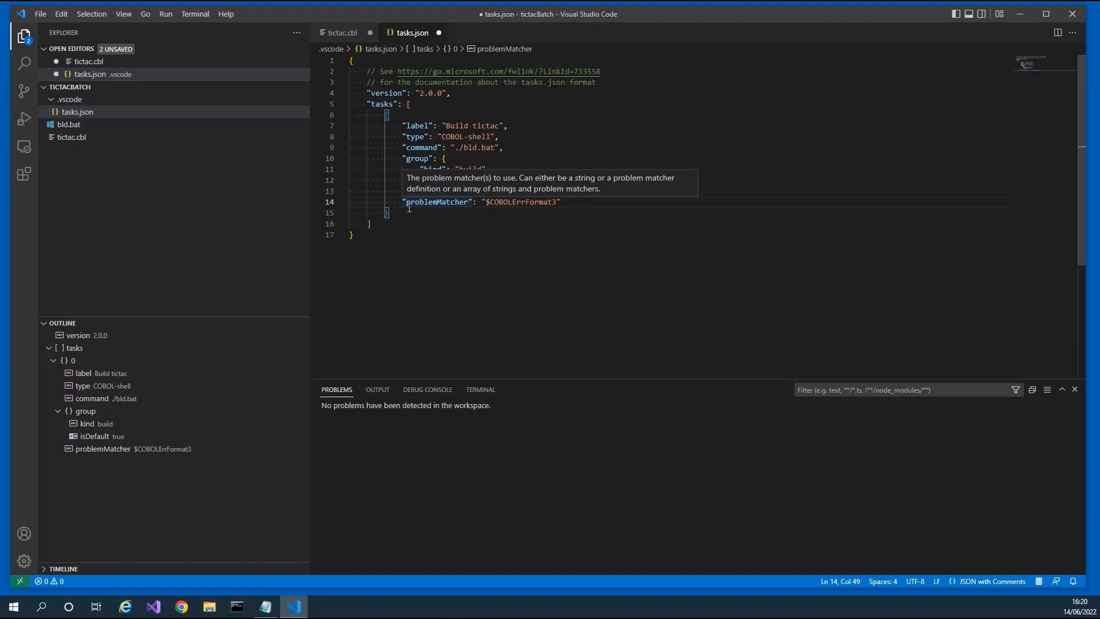
mouse_move(7, 33)
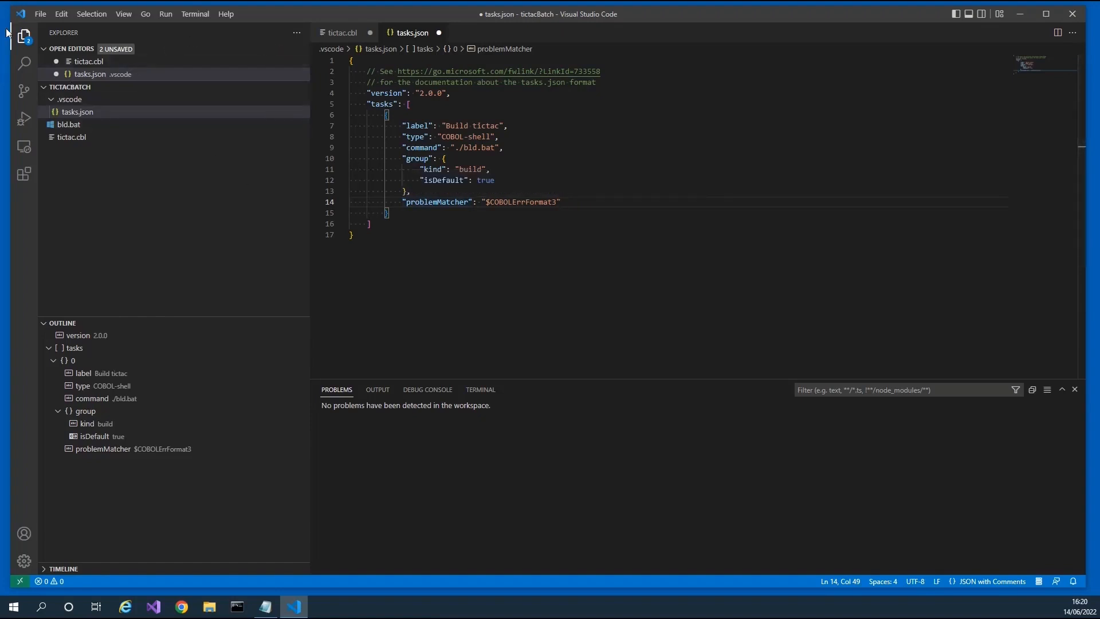
left_click(40, 13)
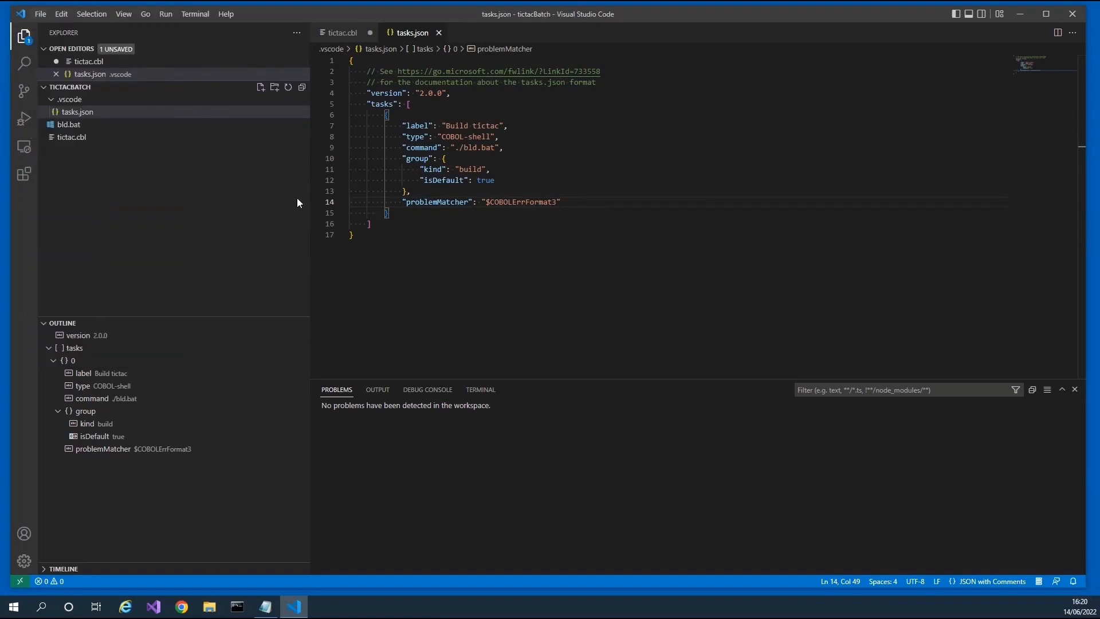
mouse_move(195, 60)
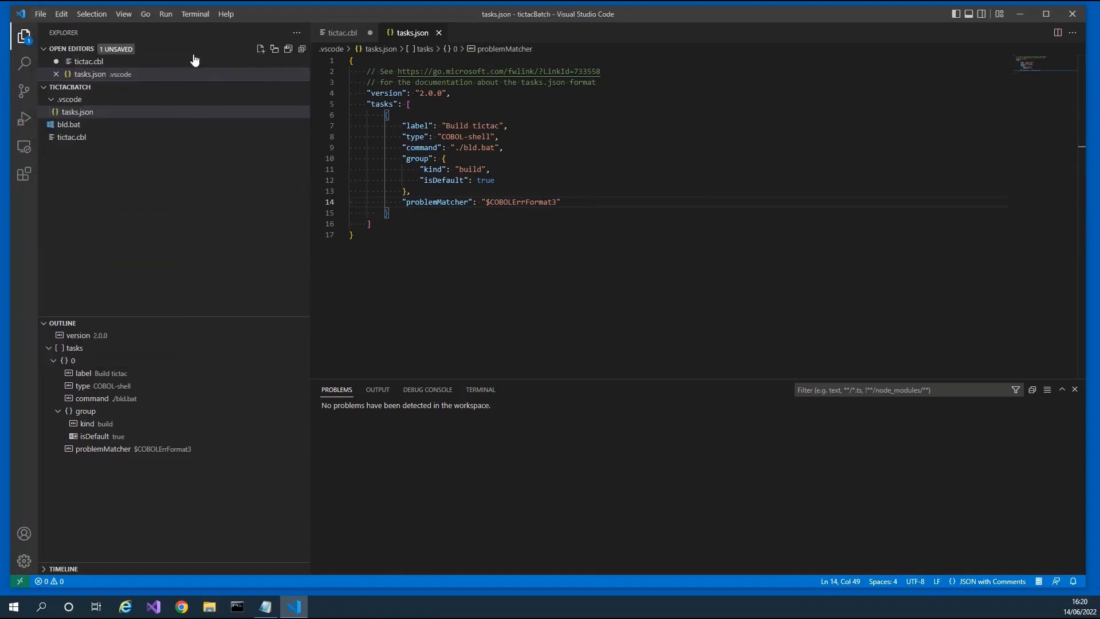
left_click(194, 14)
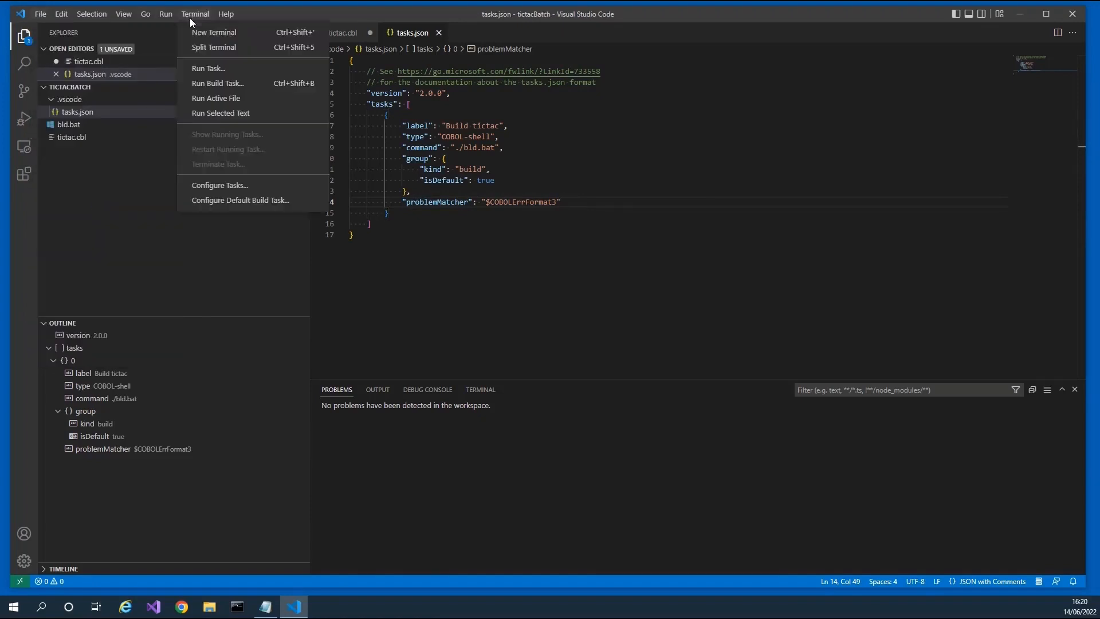
Run the Build tictac task to produce tictac.idy and tictac.int, then return to tictac.cbl.
left_click(218, 83)
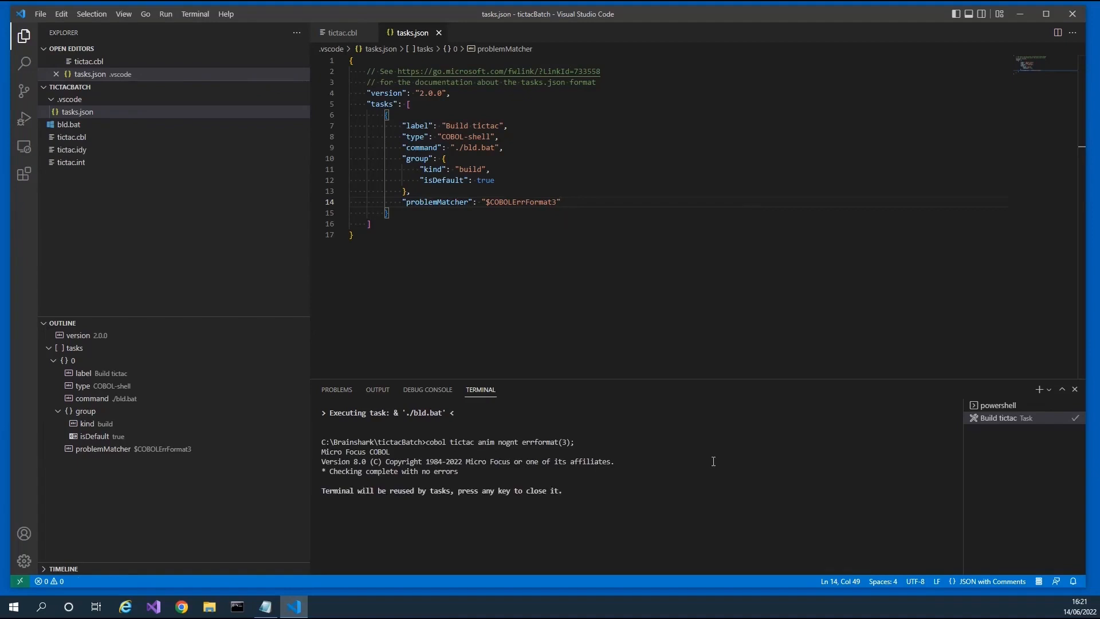
mouse_move(95, 168)
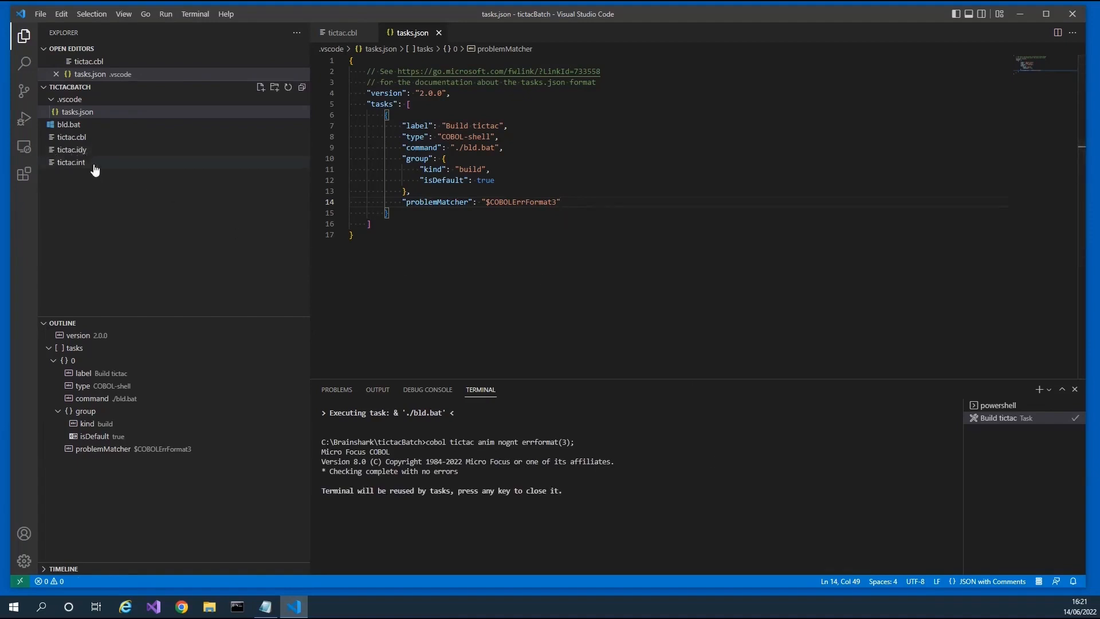
mouse_move(116, 189)
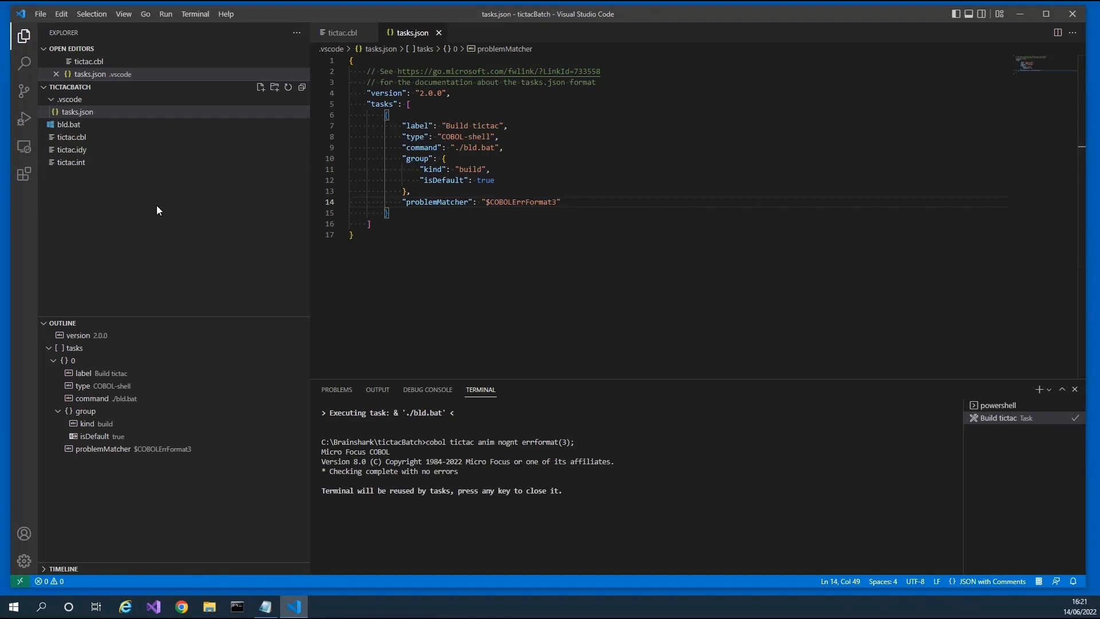
mouse_move(238, 248)
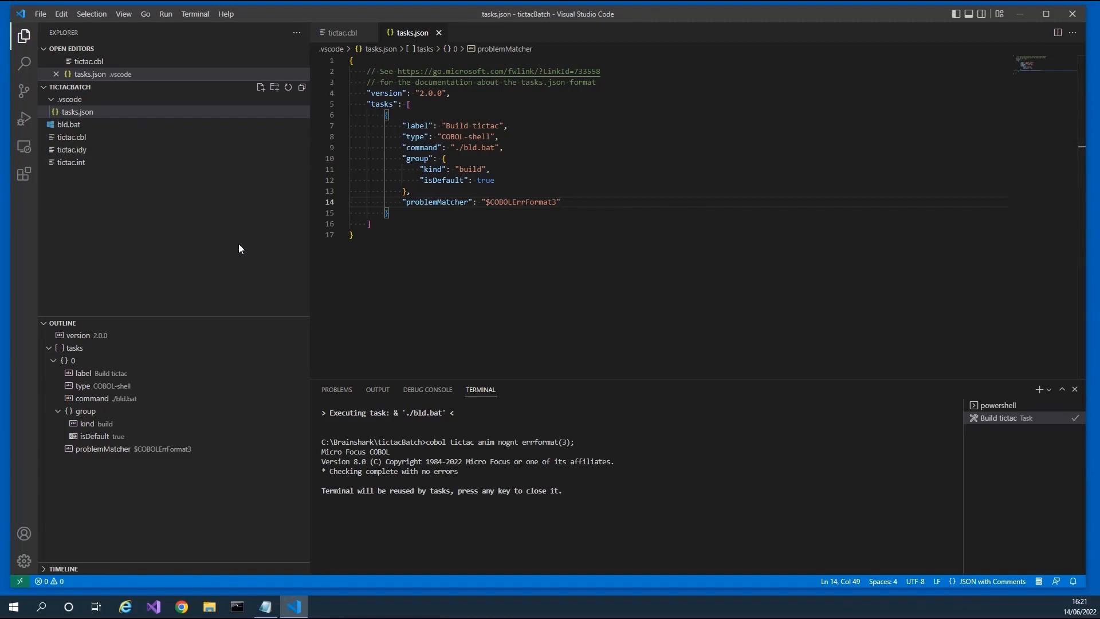
mouse_move(185, 201)
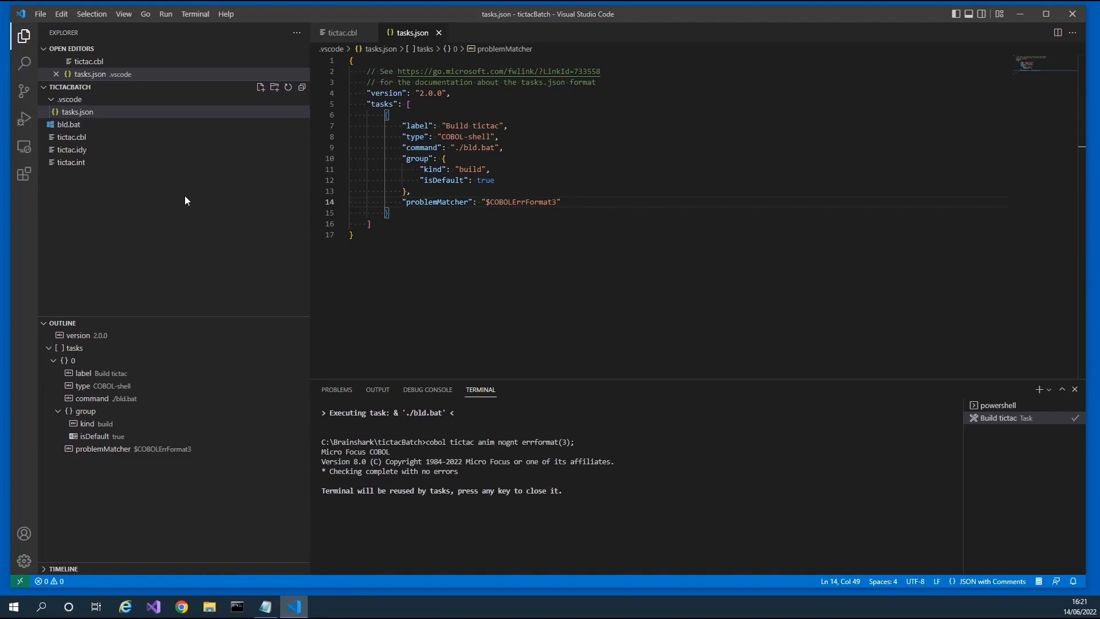
left_click(340, 32)
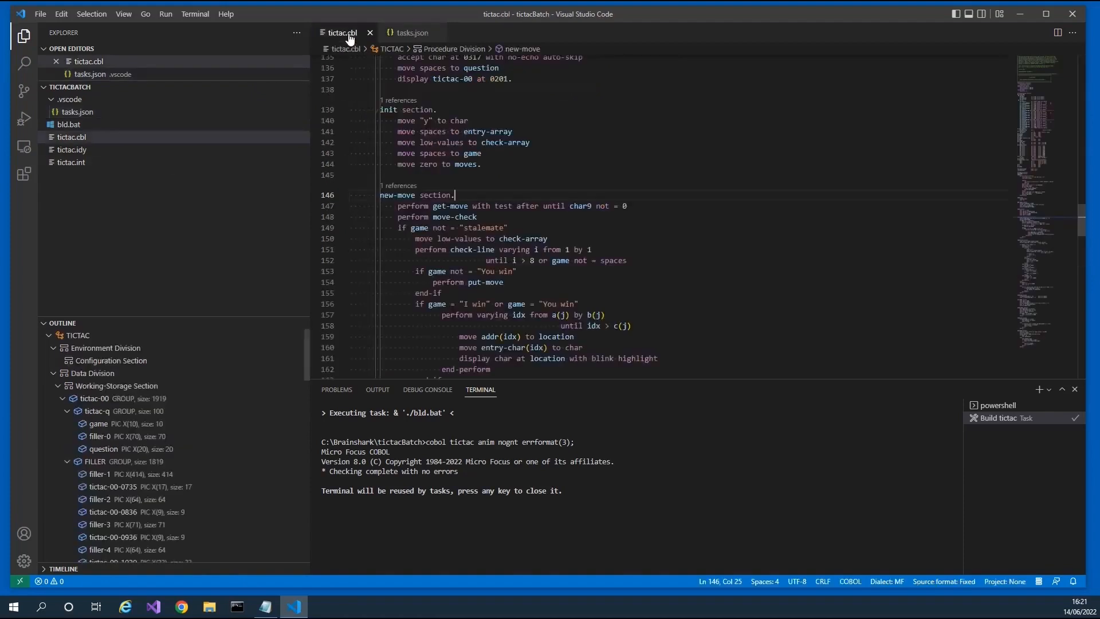
Start debugging and pick COBOL (native) to generate launch.json with launch and attach configurations.
left_click(165, 13)
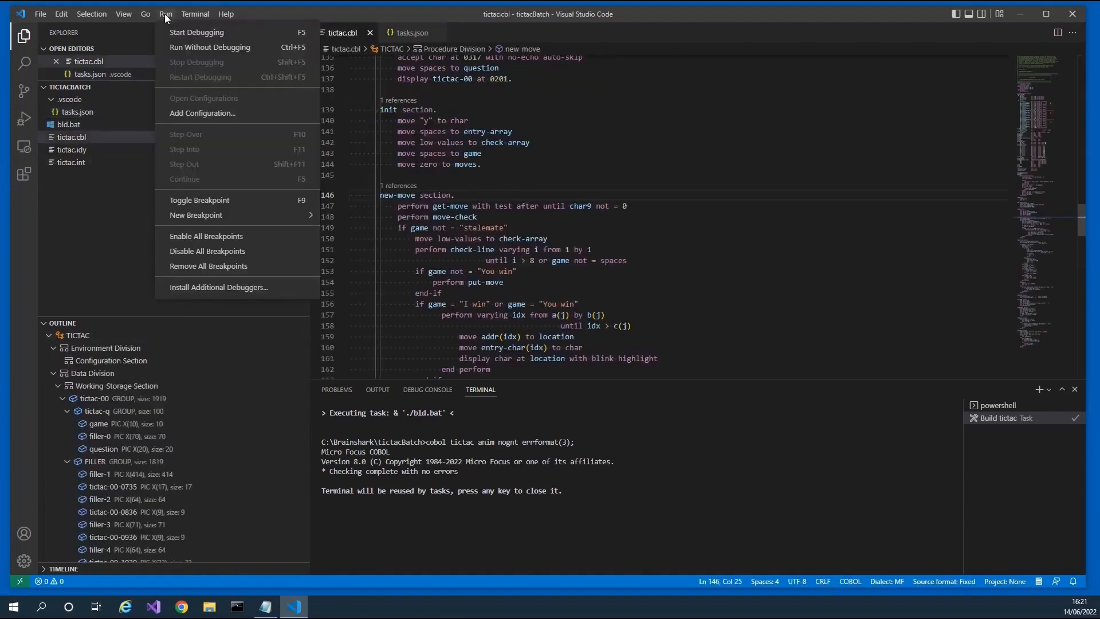
mouse_move(196, 32)
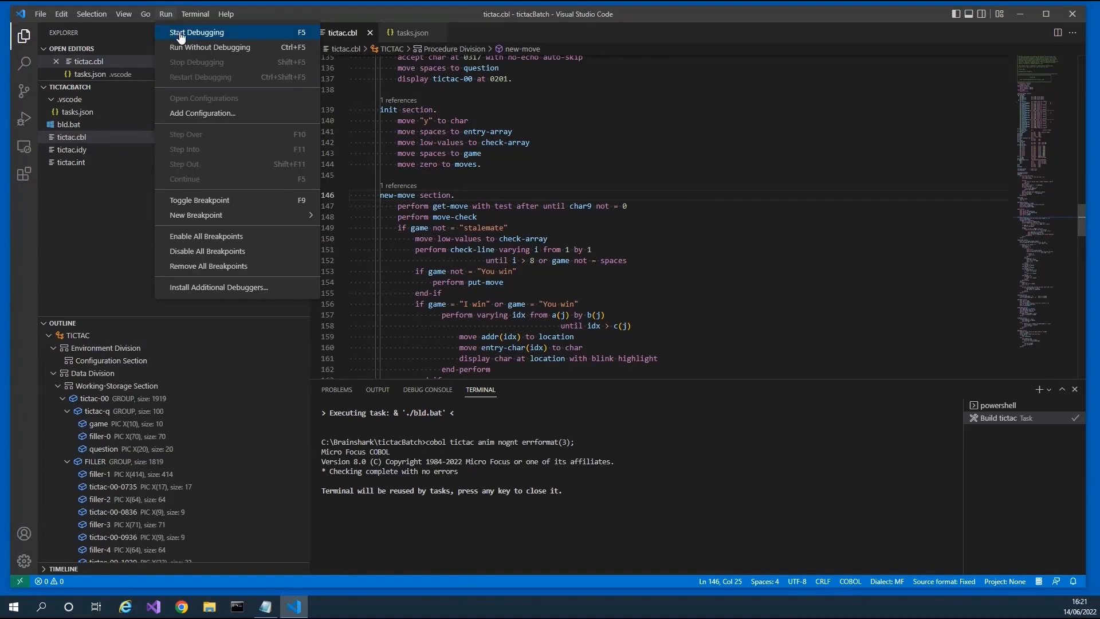
left_click(197, 32)
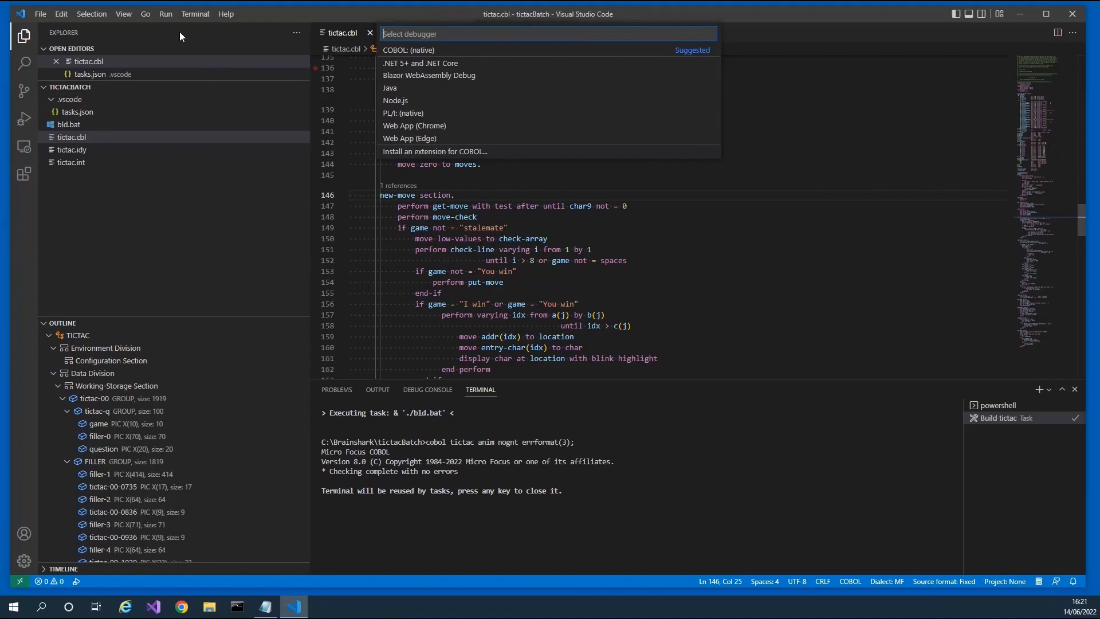
mouse_move(169, 39)
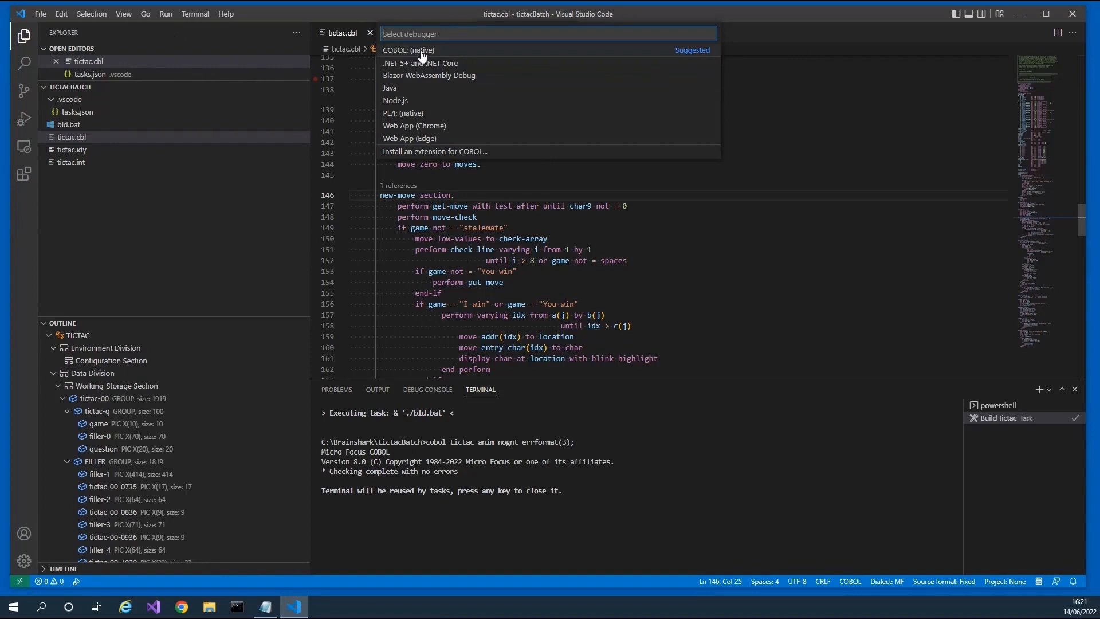
left_click(409, 50)
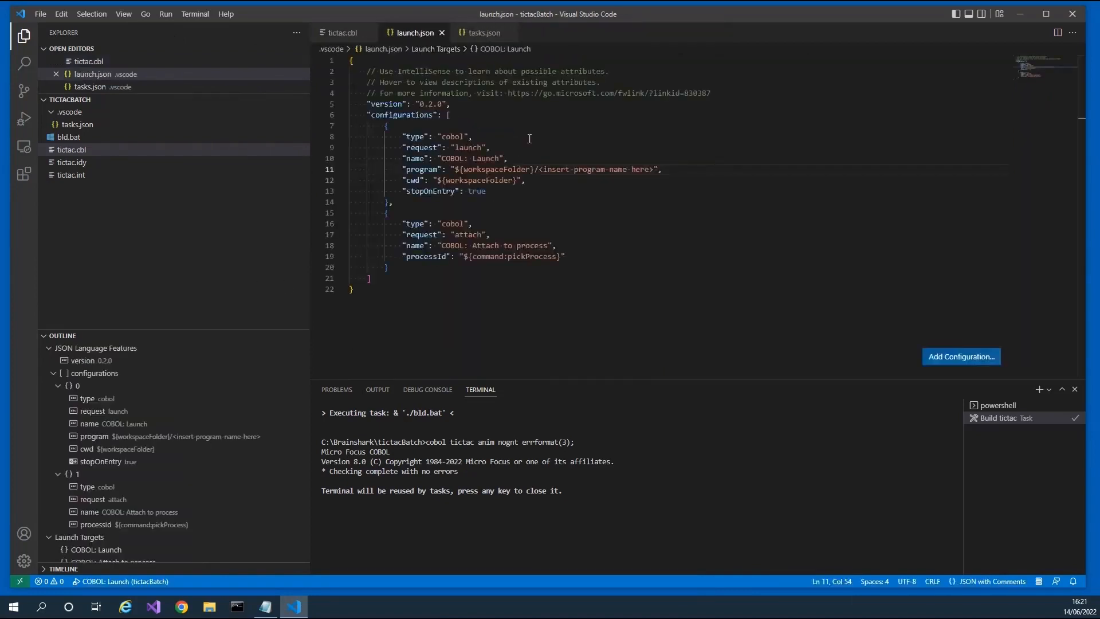
mouse_move(421, 136)
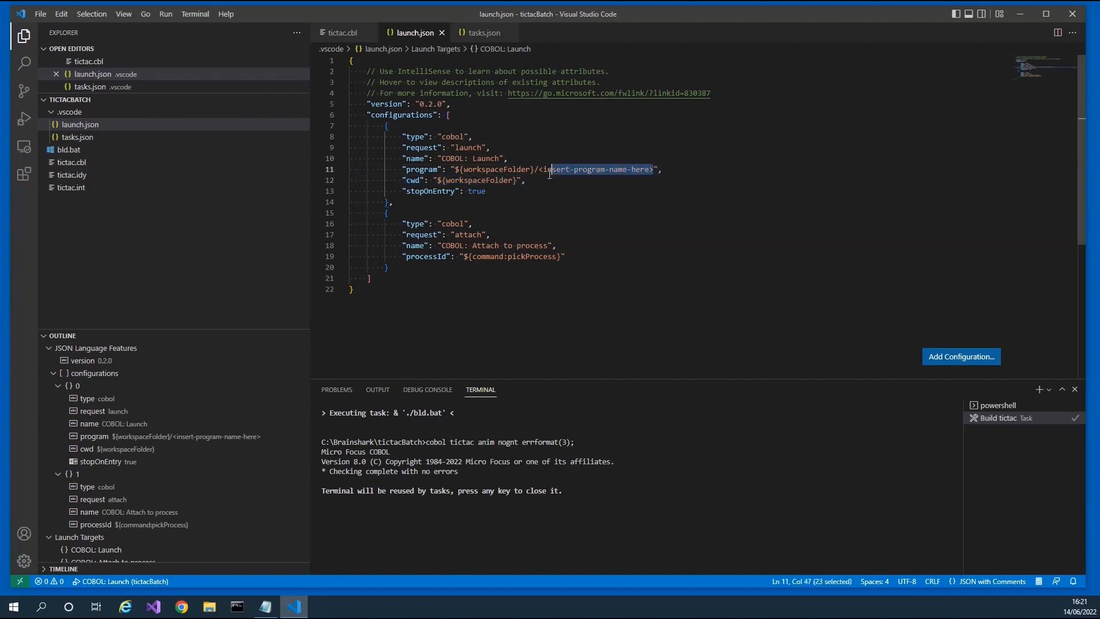
Point the COBOL launch configuration at tictac.int and save launch.json.
type("t")
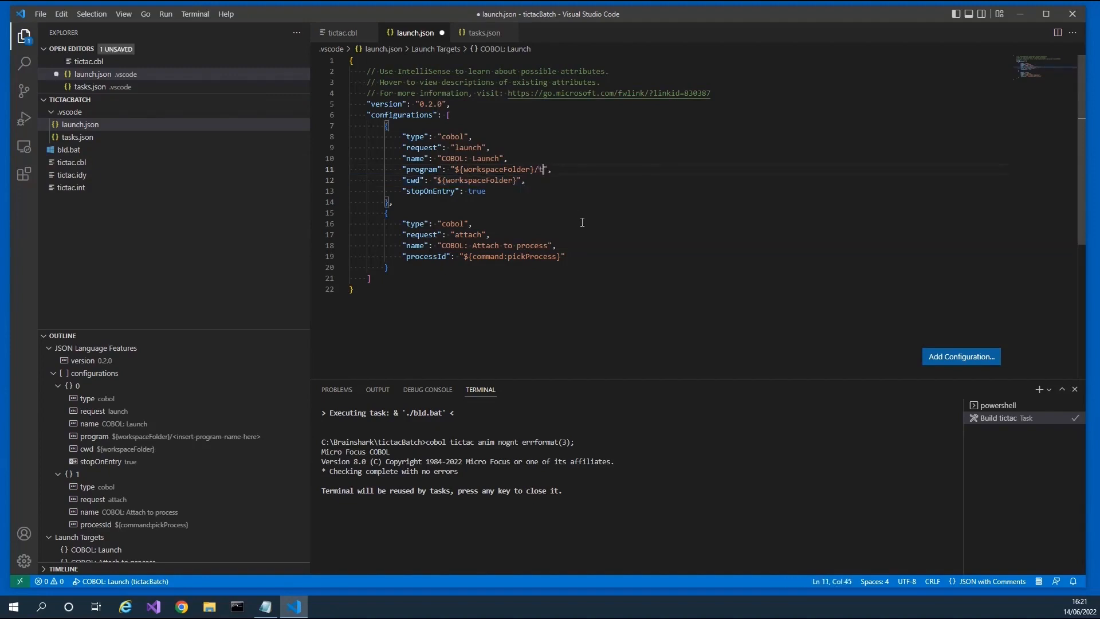
type("ictac.int")
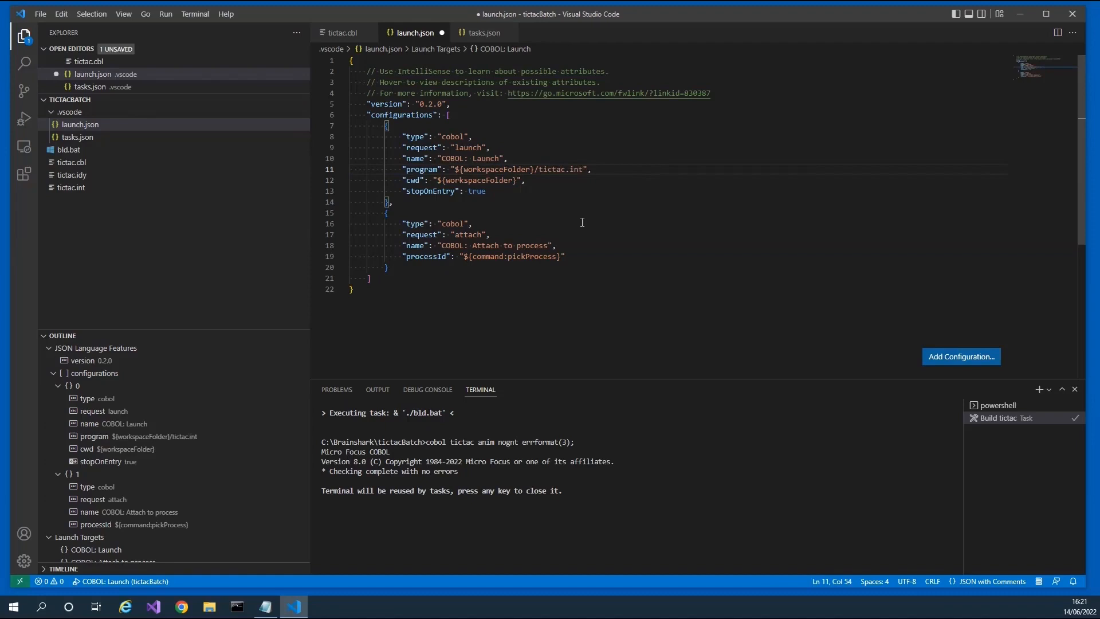
mouse_move(25, 173)
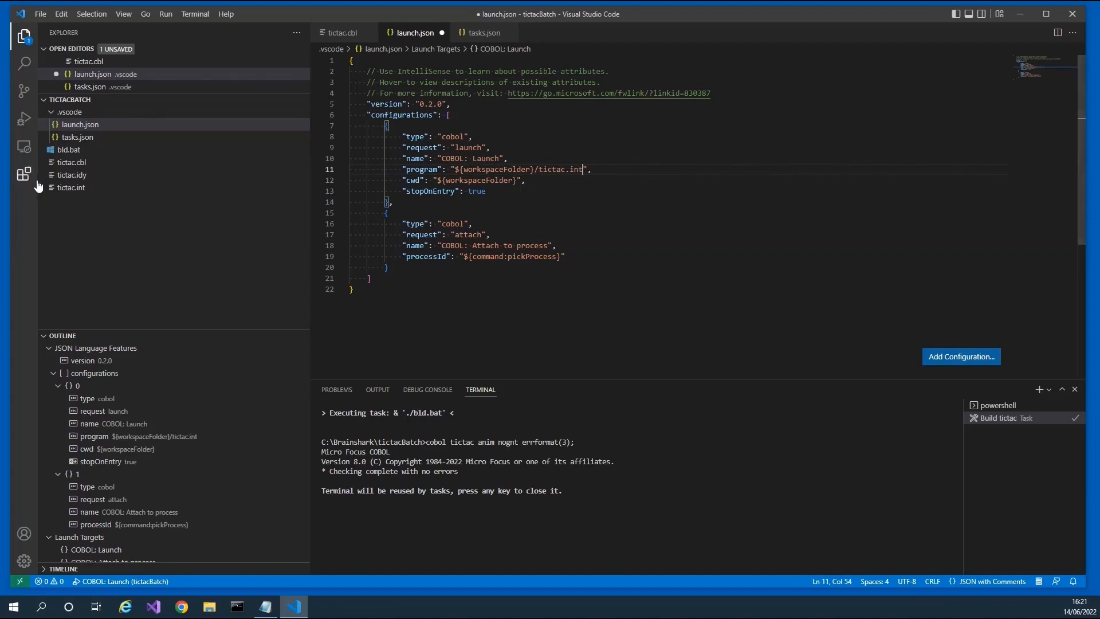
left_click(40, 13)
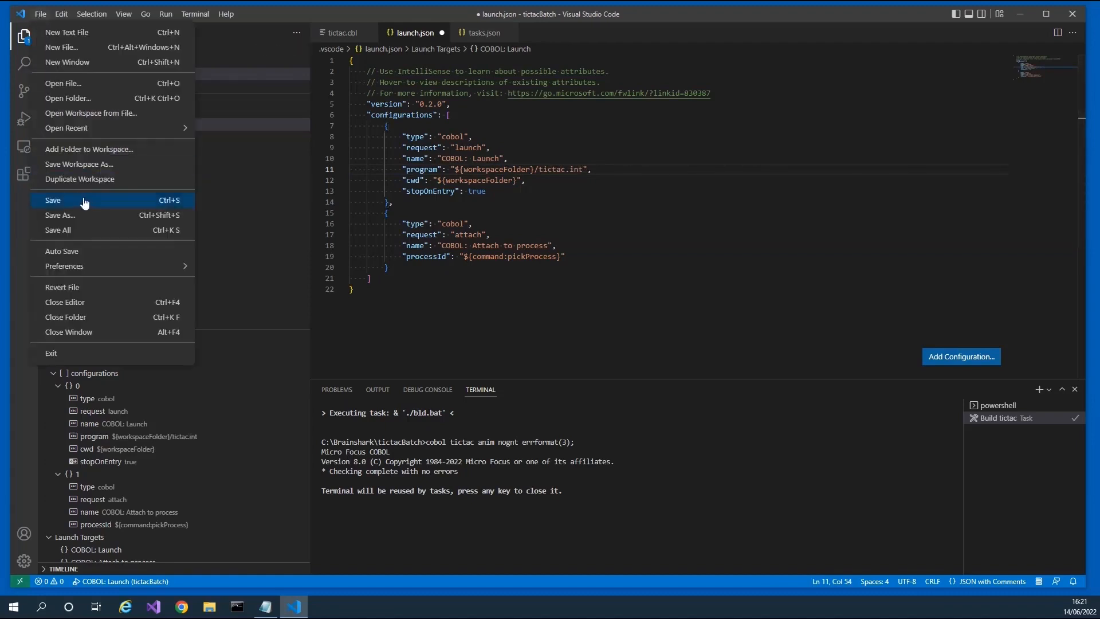
left_click(52, 200)
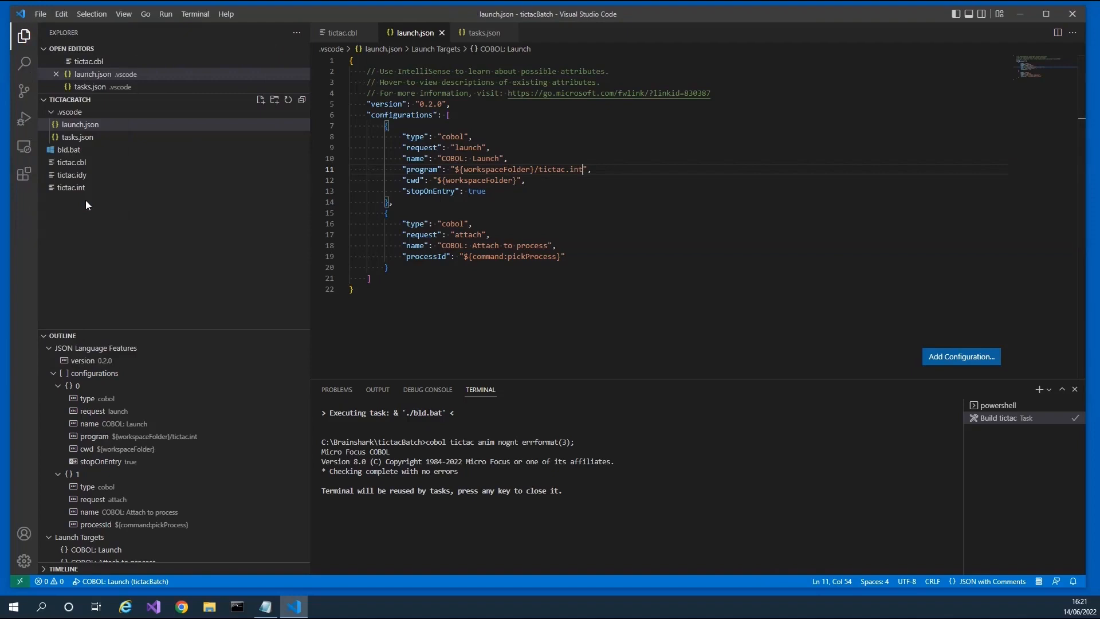
mouse_move(165, 20)
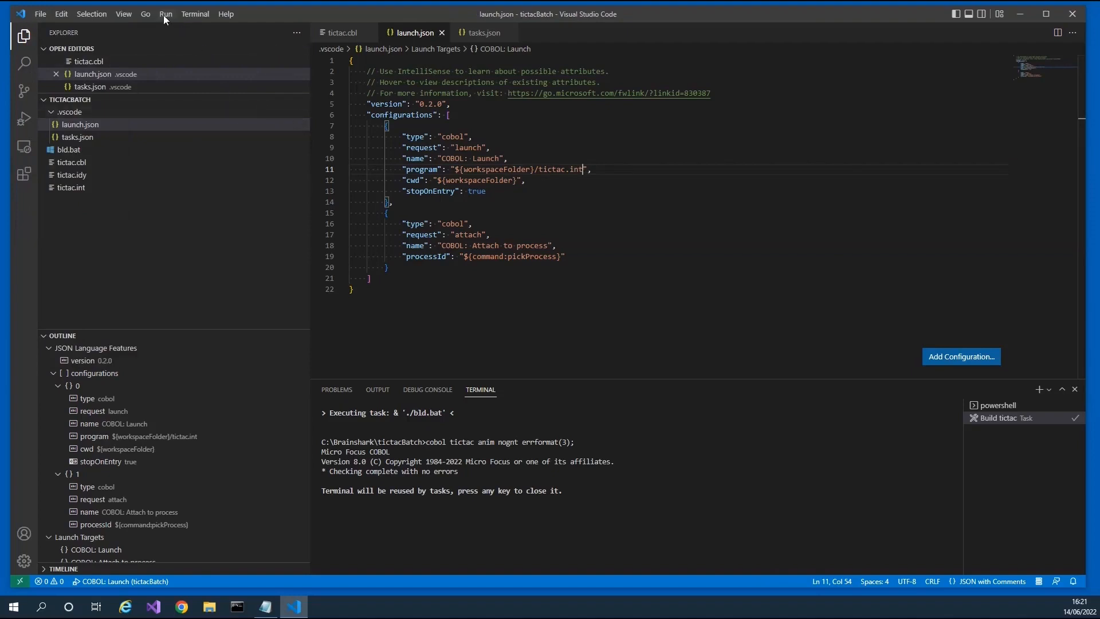
Start a COBOL: Launch debug session and show the Run and Debug view.
left_click(165, 13)
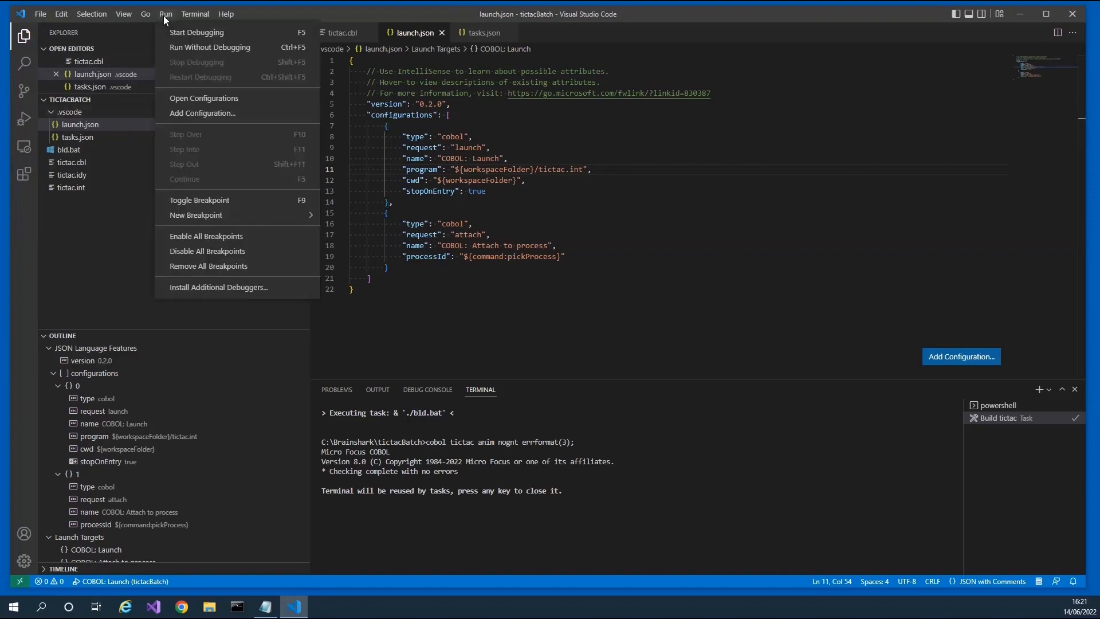
left_click(197, 32)
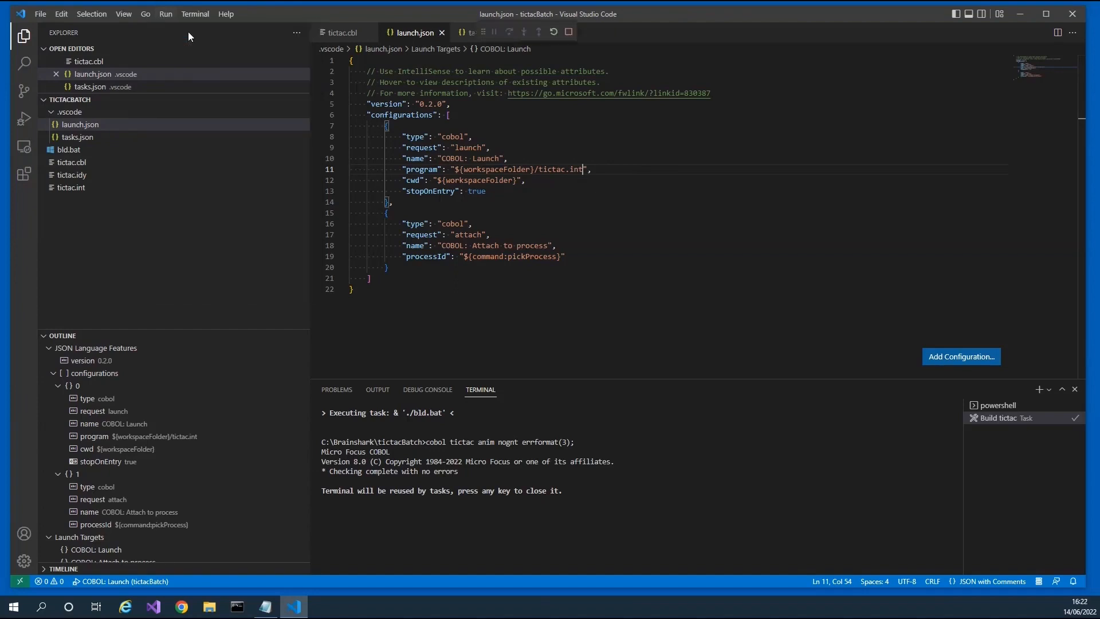
left_click(24, 117)
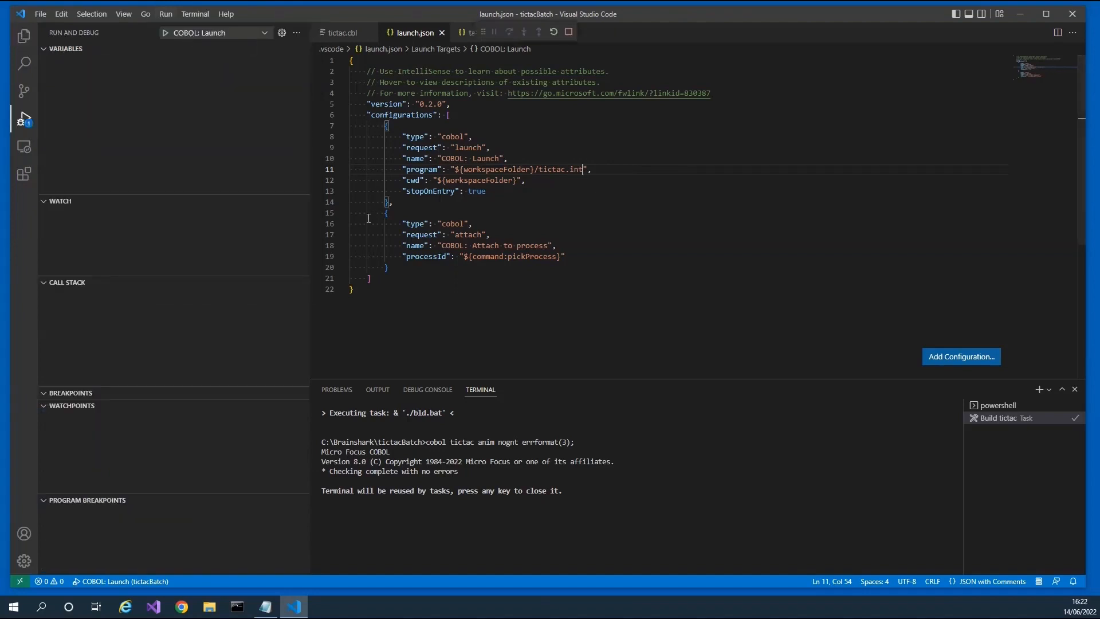
mouse_move(256, 163)
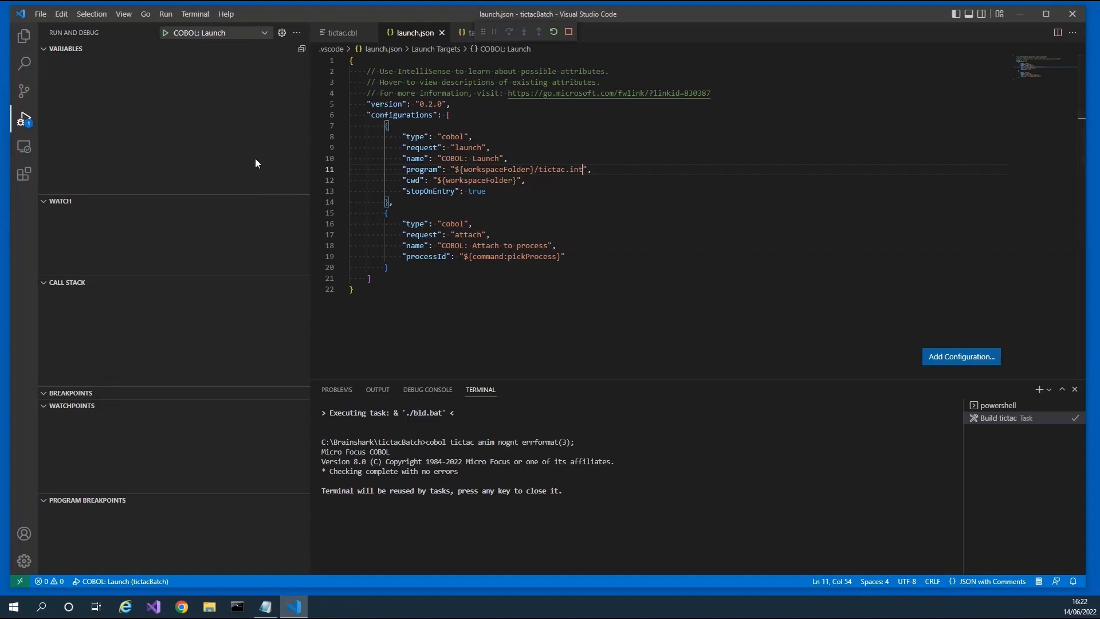
Launch the COBOL: Launch configuration so it pauses on entry at tictac.cbl line 110.
left_click(163, 32)
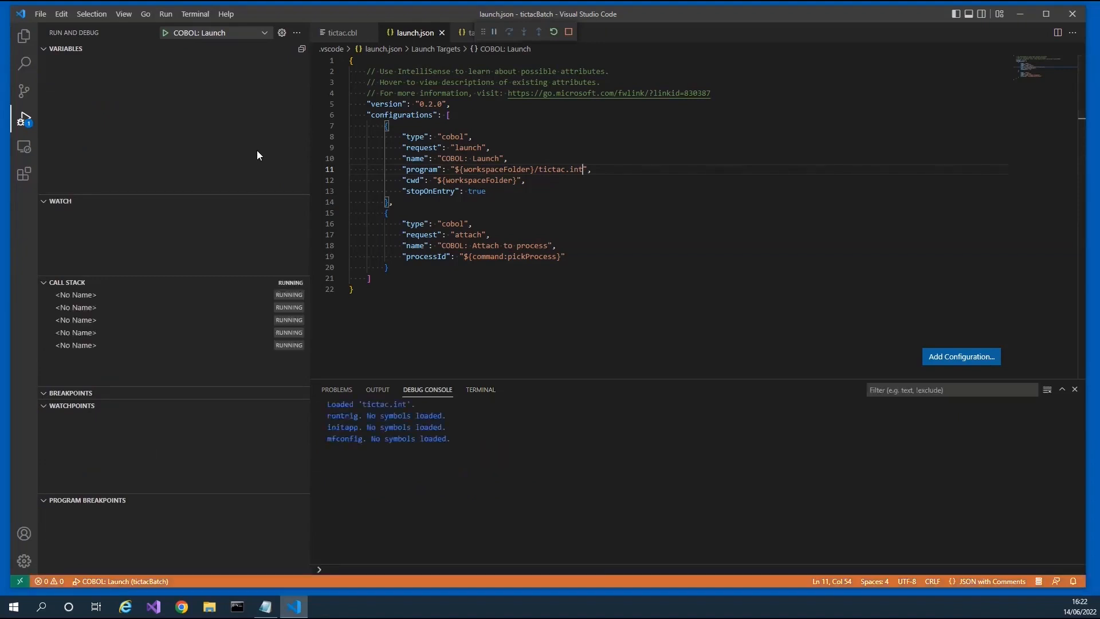
left_click(494, 32)
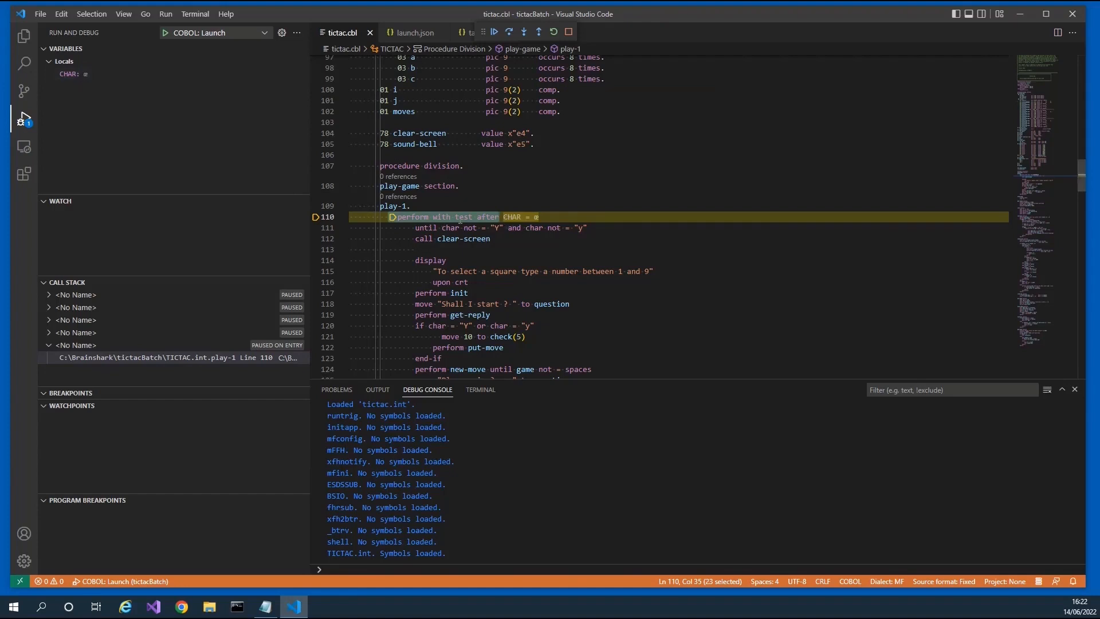
mouse_move(280, 80)
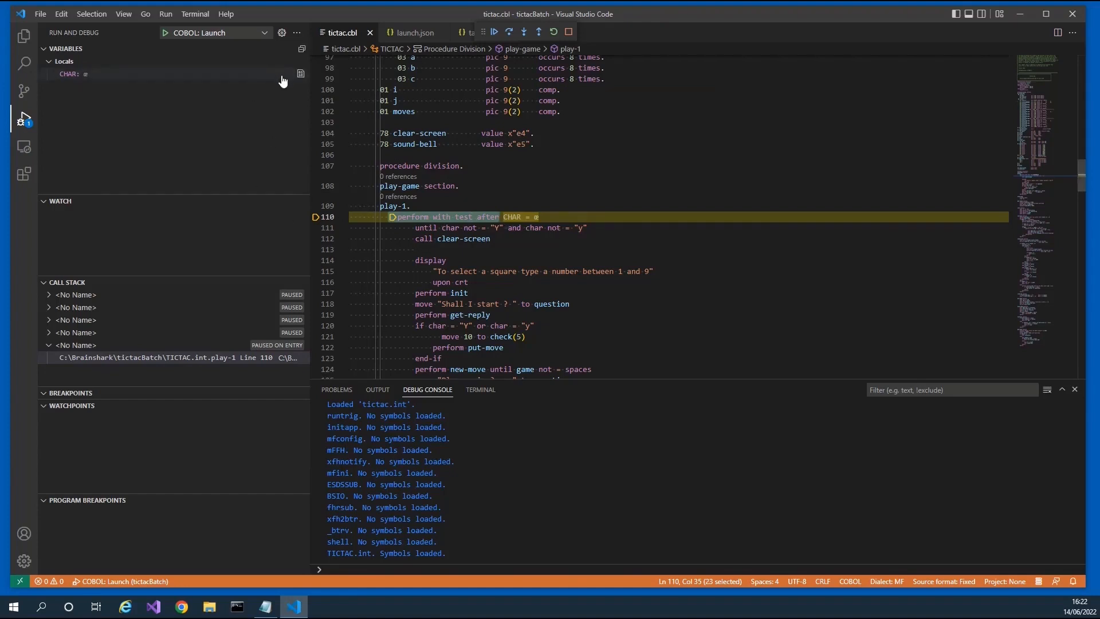
Add CHAR and question to the watch list and set a breakpoint on line 118.
right_click(75, 74)
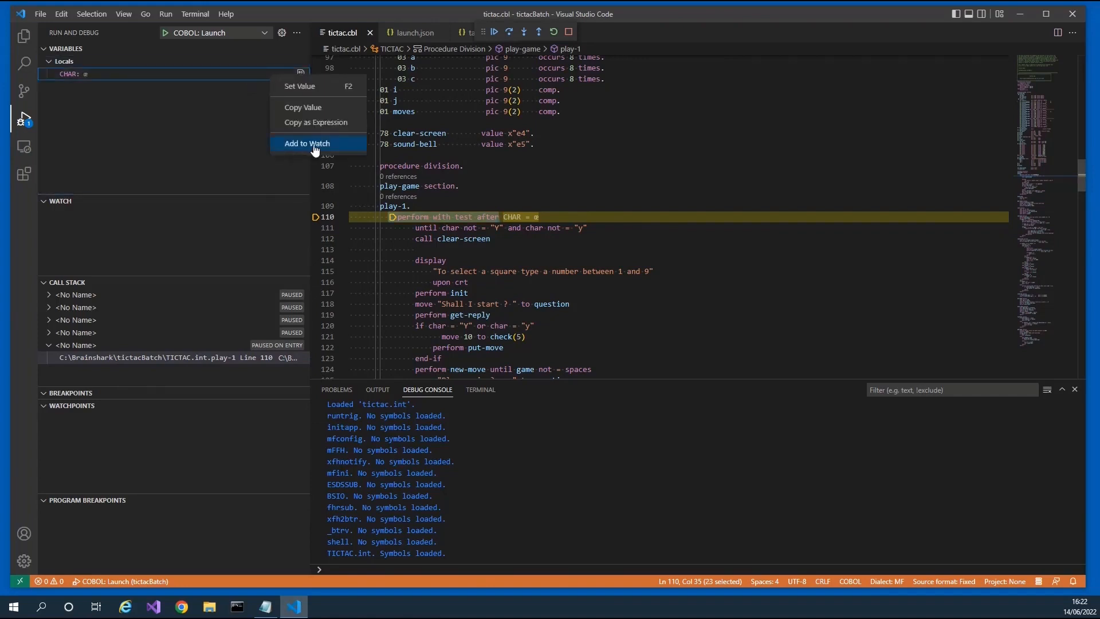
left_click(307, 143)
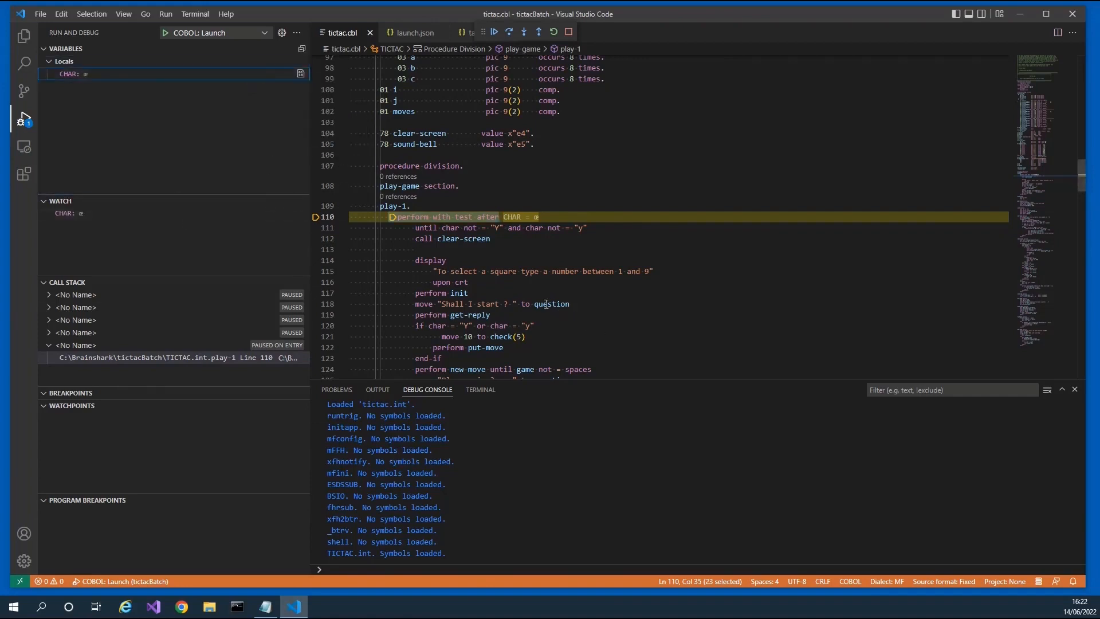
right_click(547, 304)
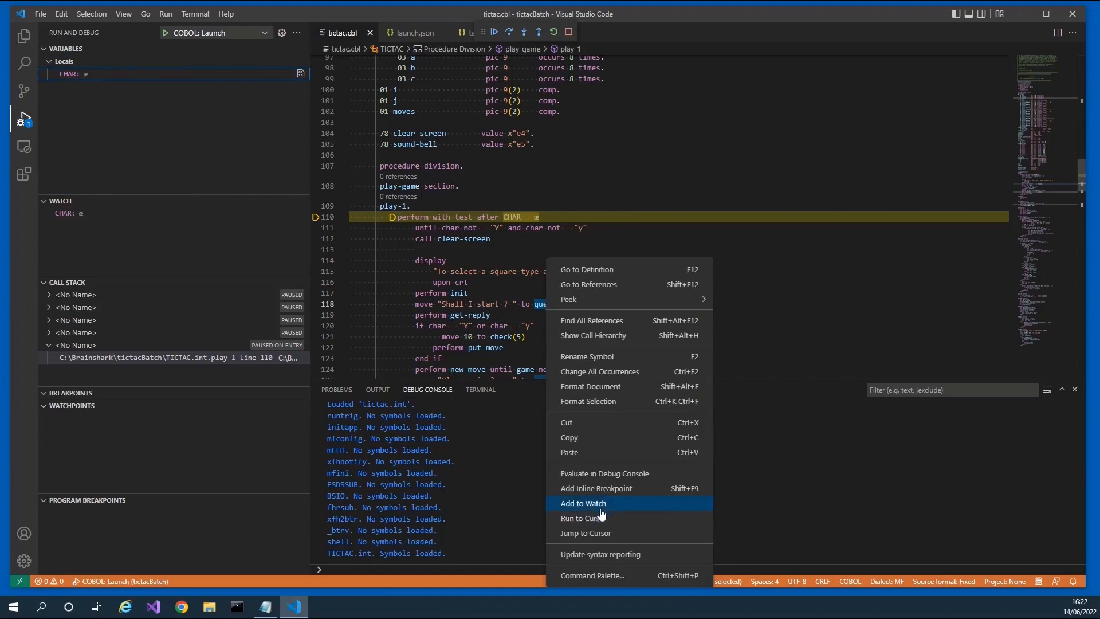
mouse_move(605, 507)
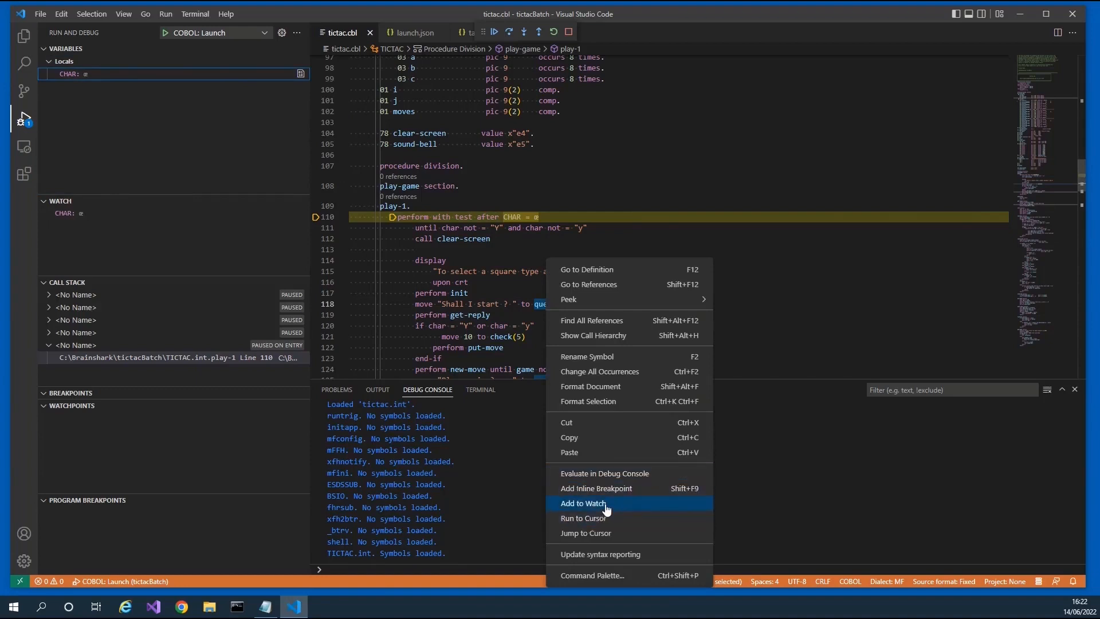
left_click(583, 503)
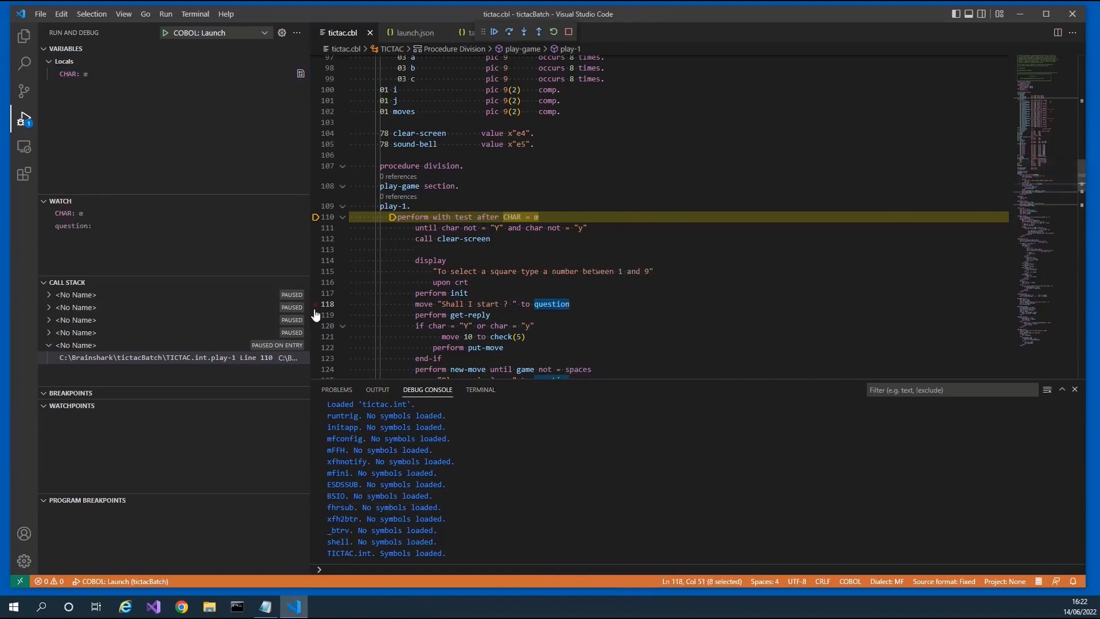
left_click(316, 304)
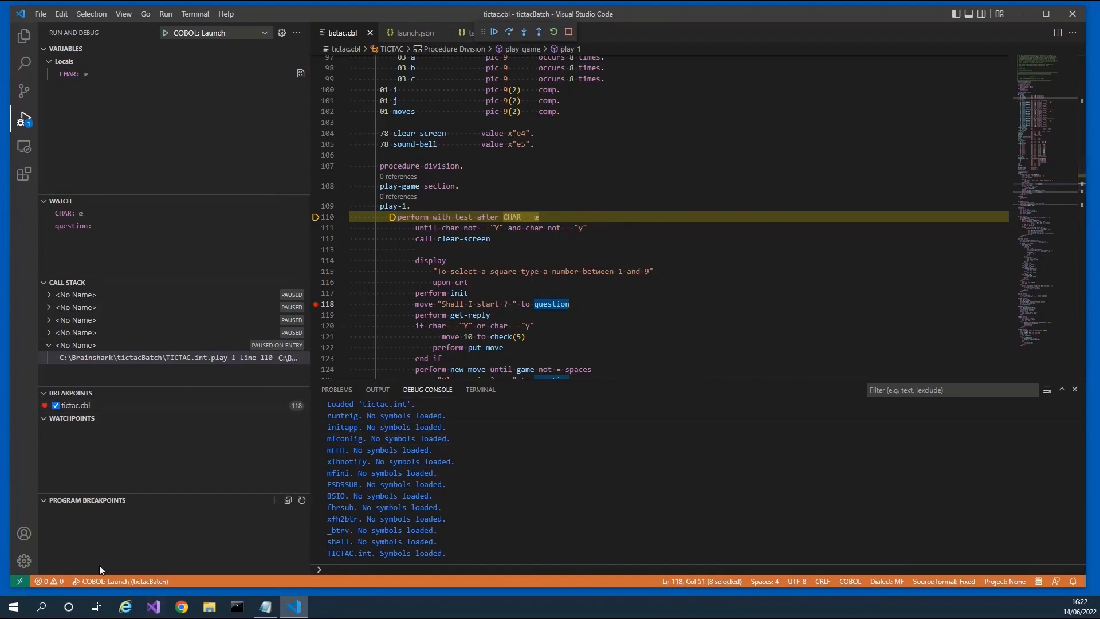
mouse_move(244, 485)
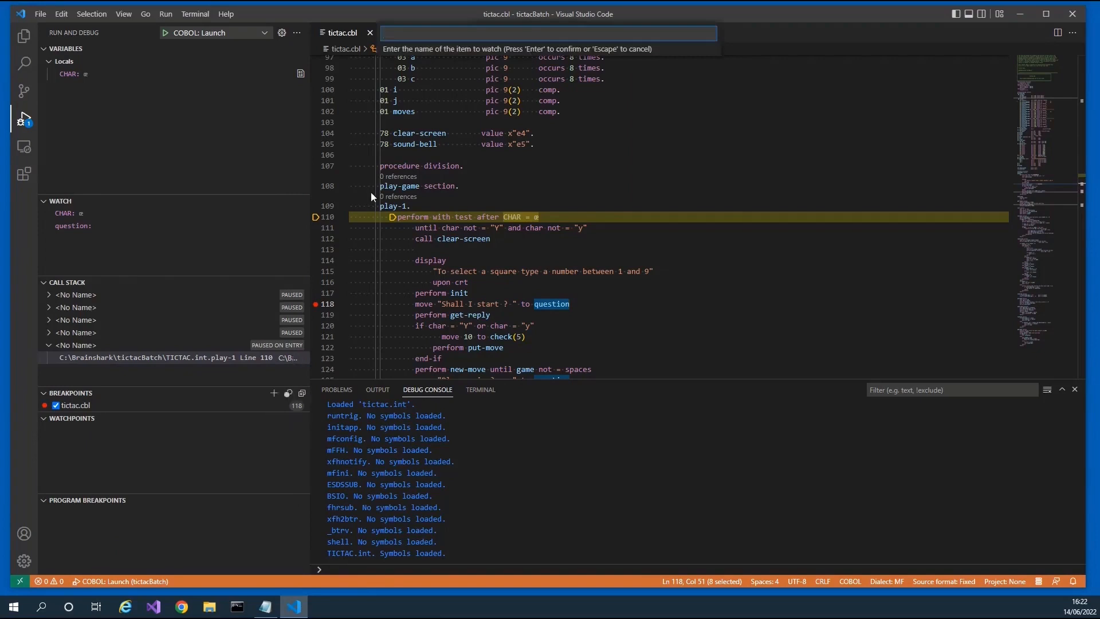
Add a watchpoint on moves, showing value 32 with hit count 0.
type("move")
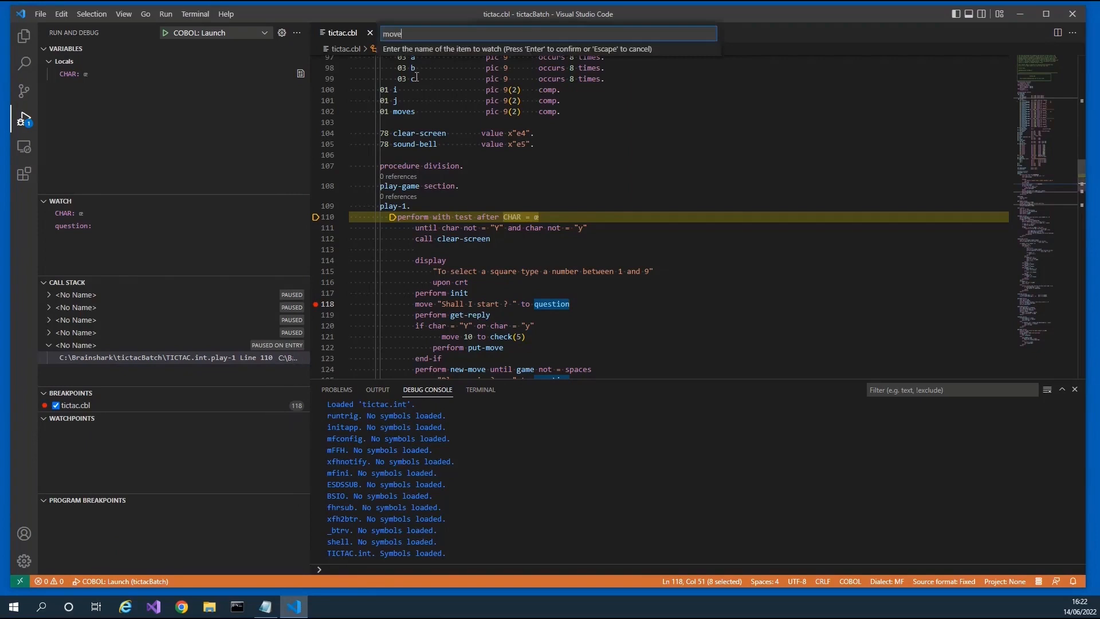
key("Return")
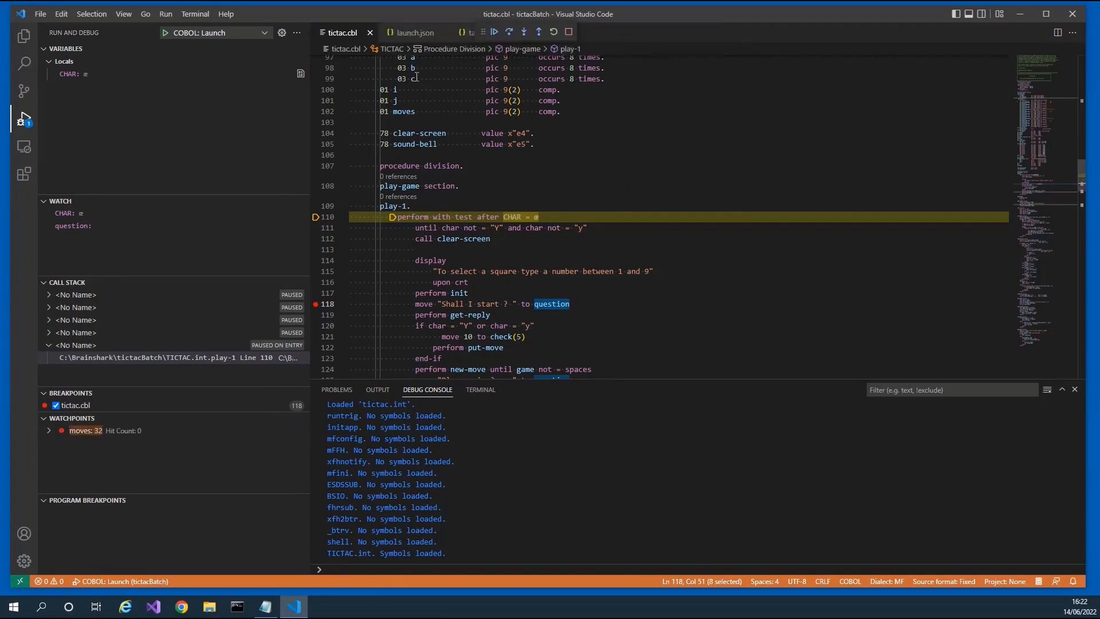
mouse_move(84, 430)
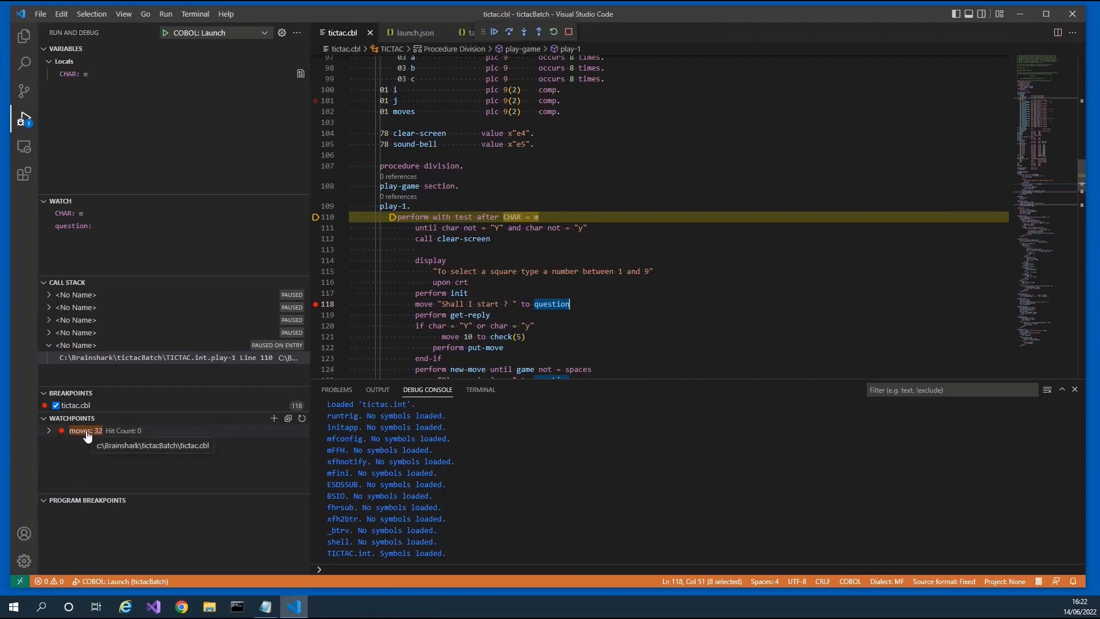
mouse_move(90, 439)
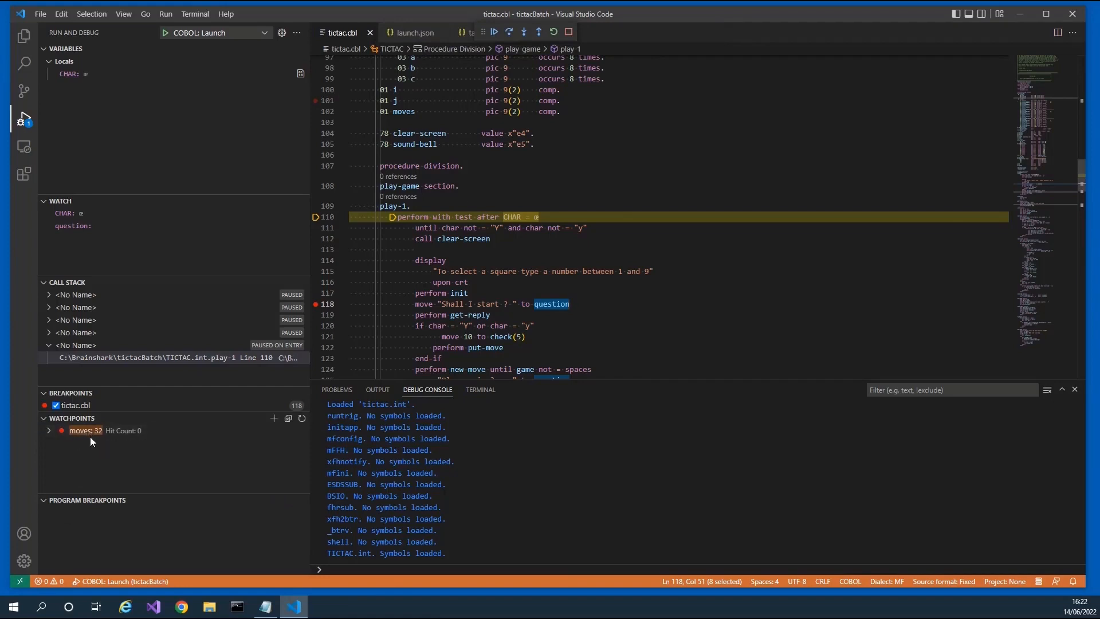
mouse_move(238, 324)
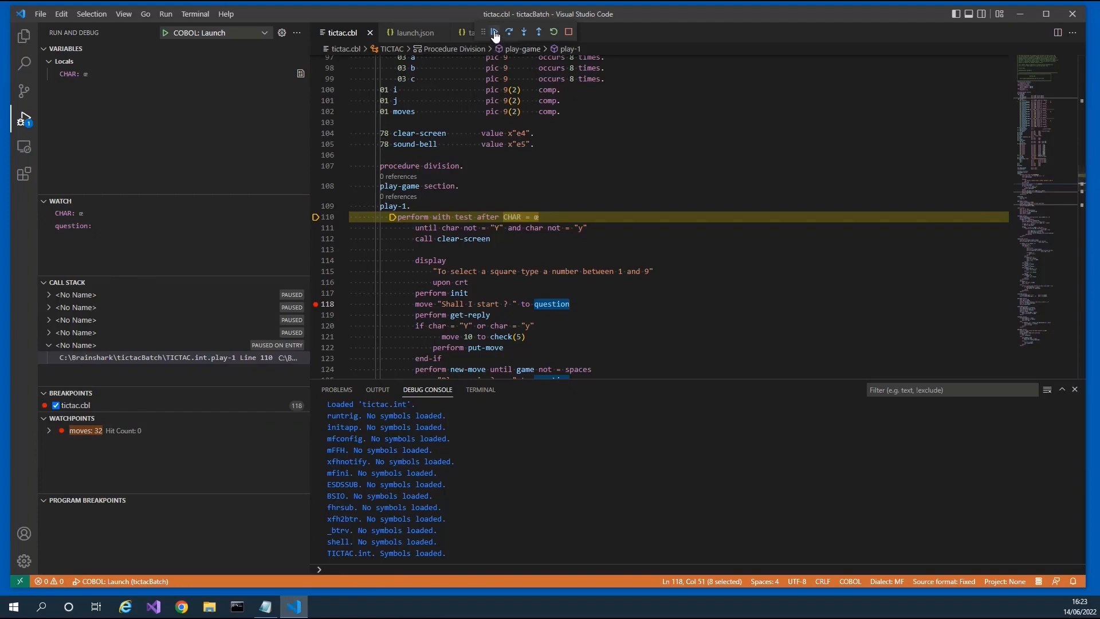
Continue past the moves watchpoint hit at line 144 to the line 118 breakpoint.
left_click(494, 31)
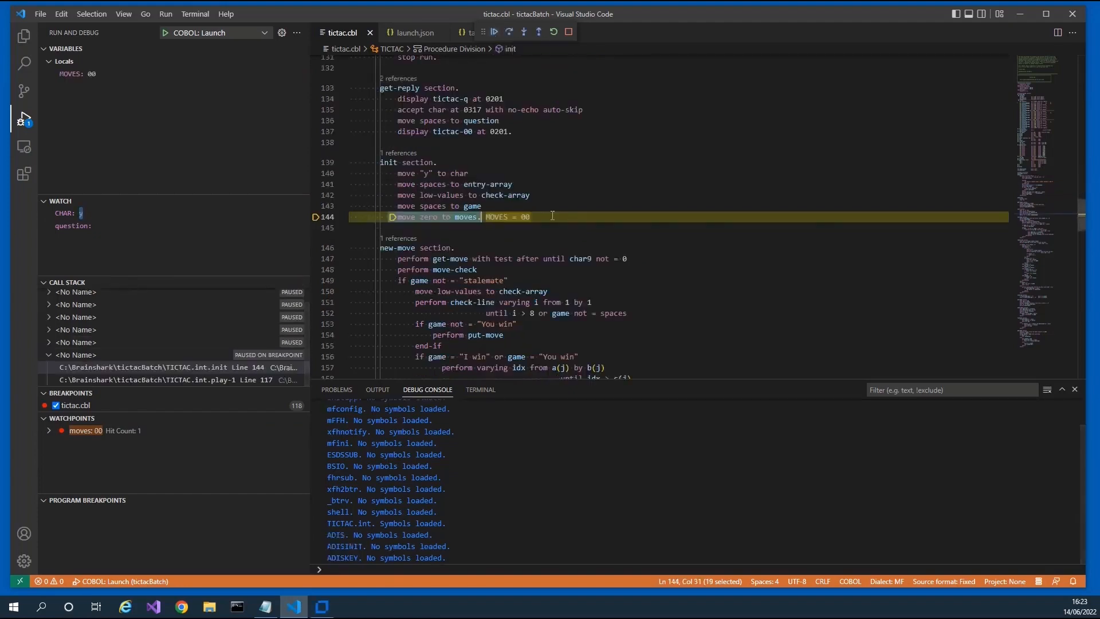
mouse_move(552, 215)
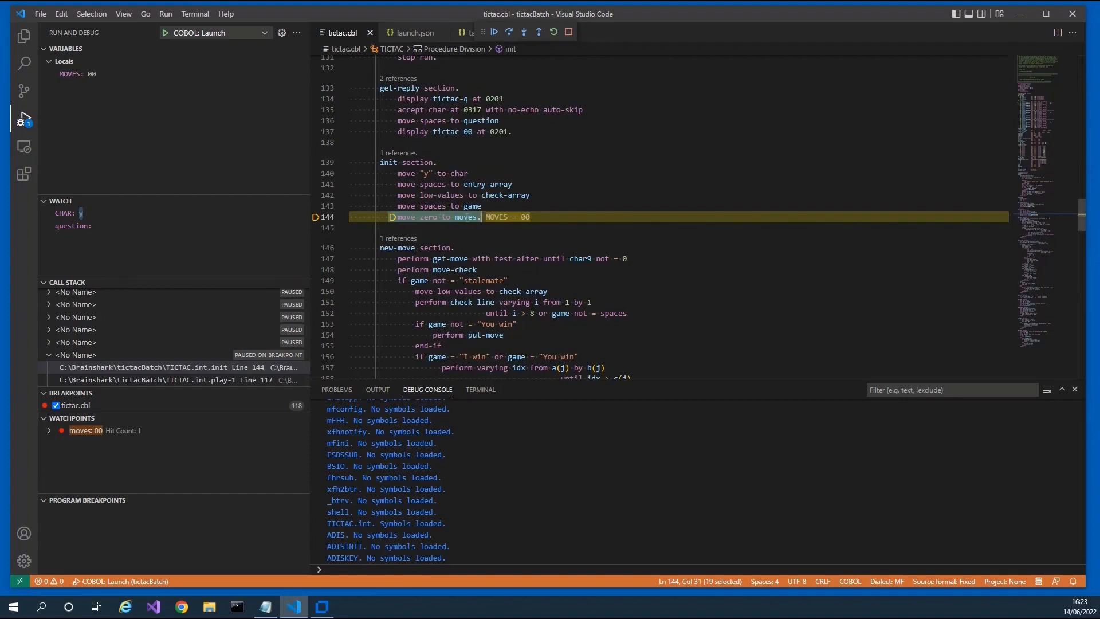
mouse_move(537, 243)
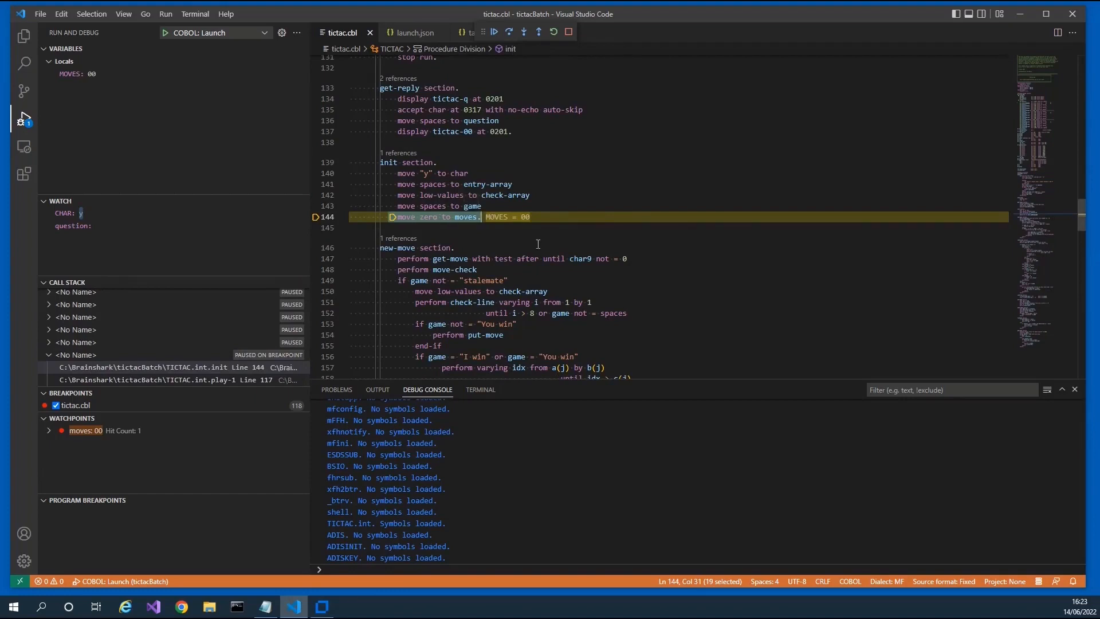
mouse_move(87, 433)
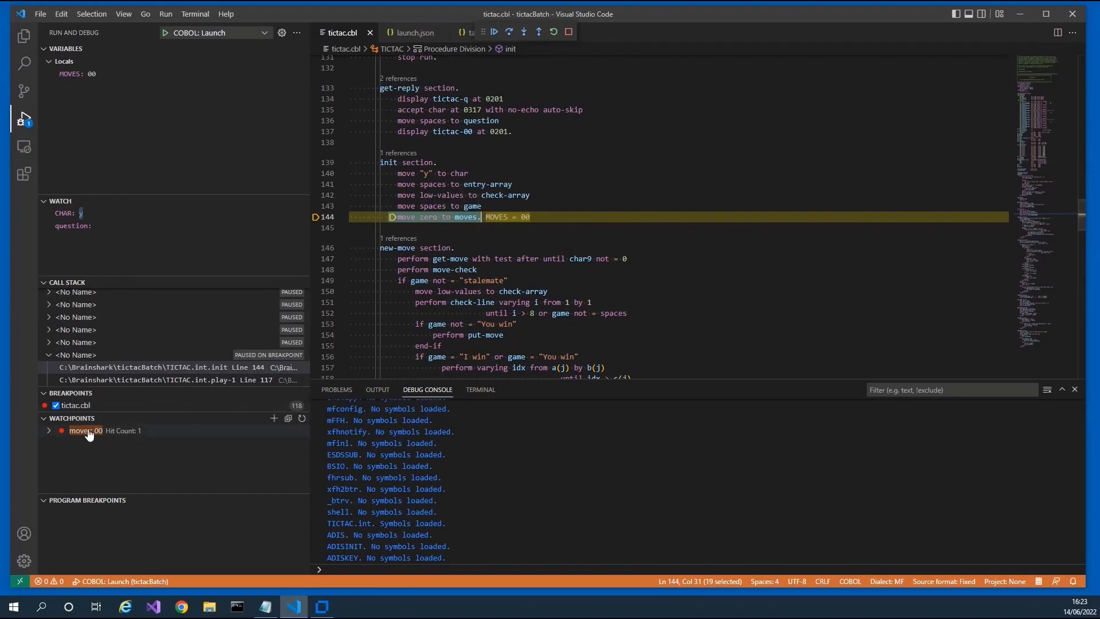
mouse_move(704, 313)
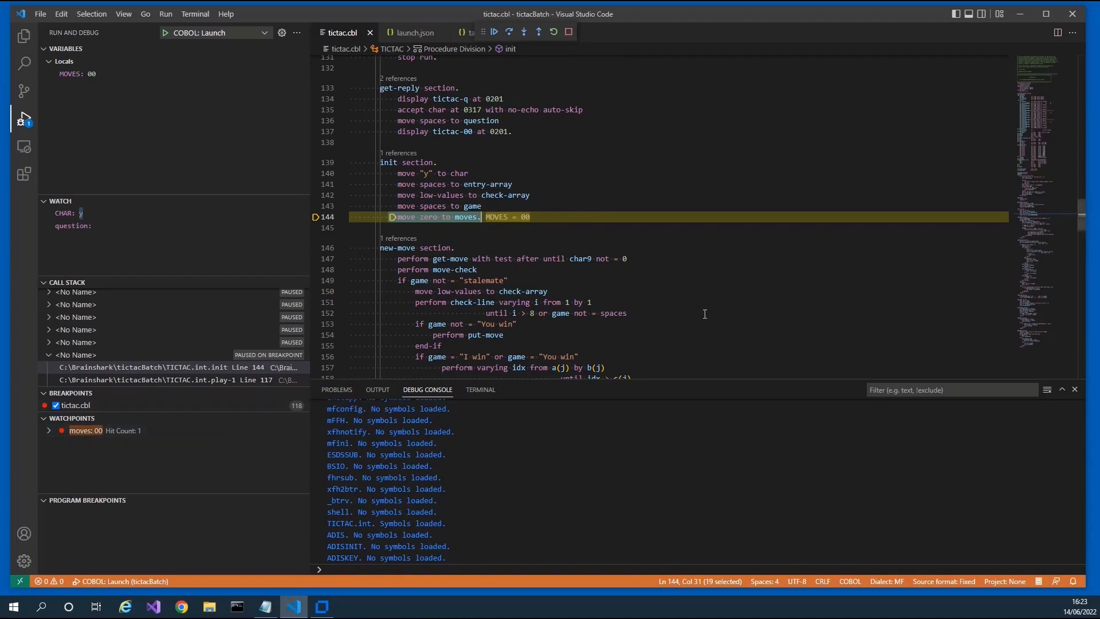
mouse_move(493, 48)
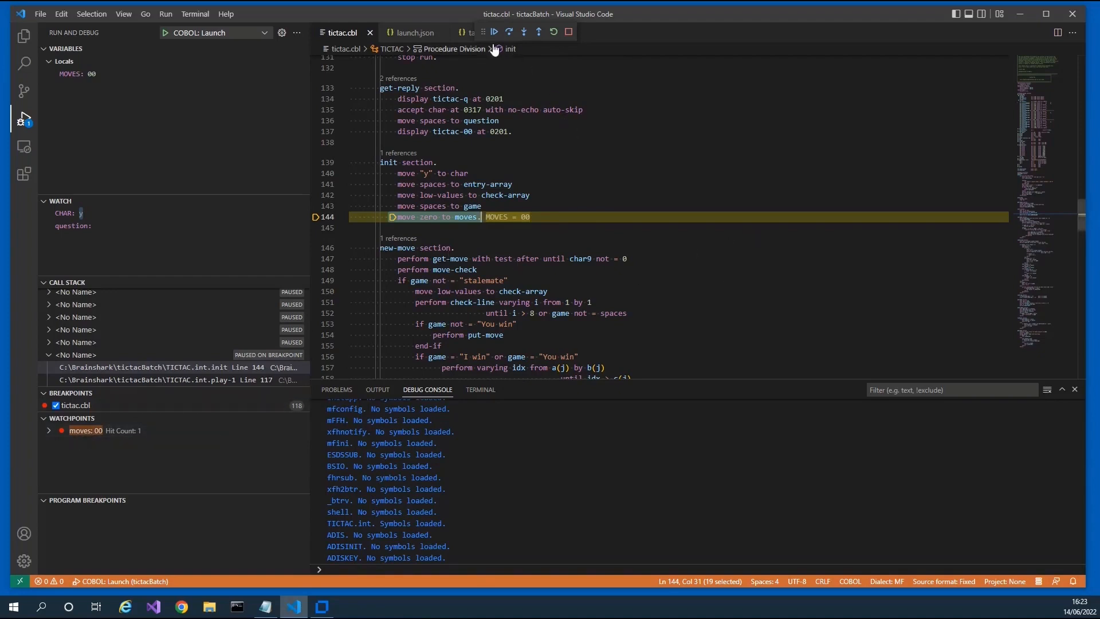
left_click(493, 32)
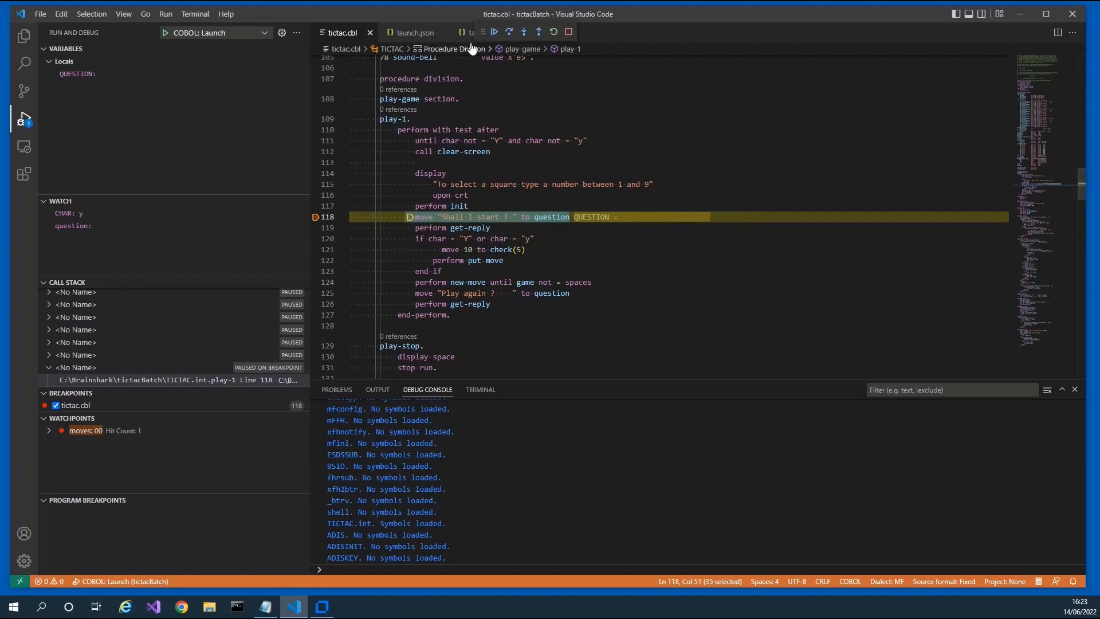
Step over line 118 to line 119 and confirm question reads 'Shall I start ?'.
left_click(494, 31)
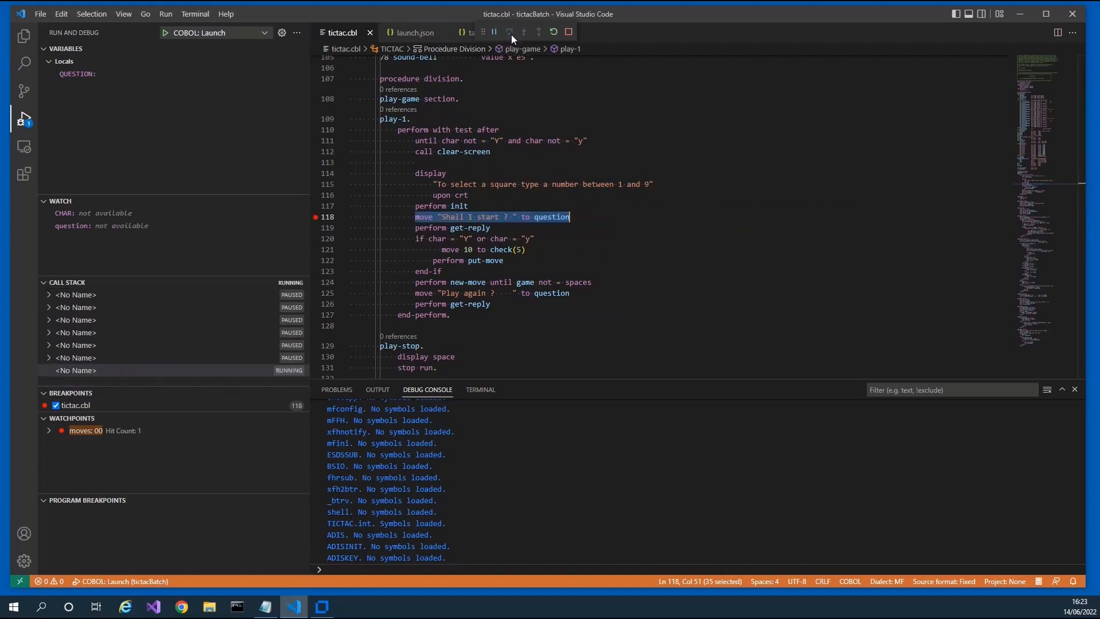
left_click(508, 31)
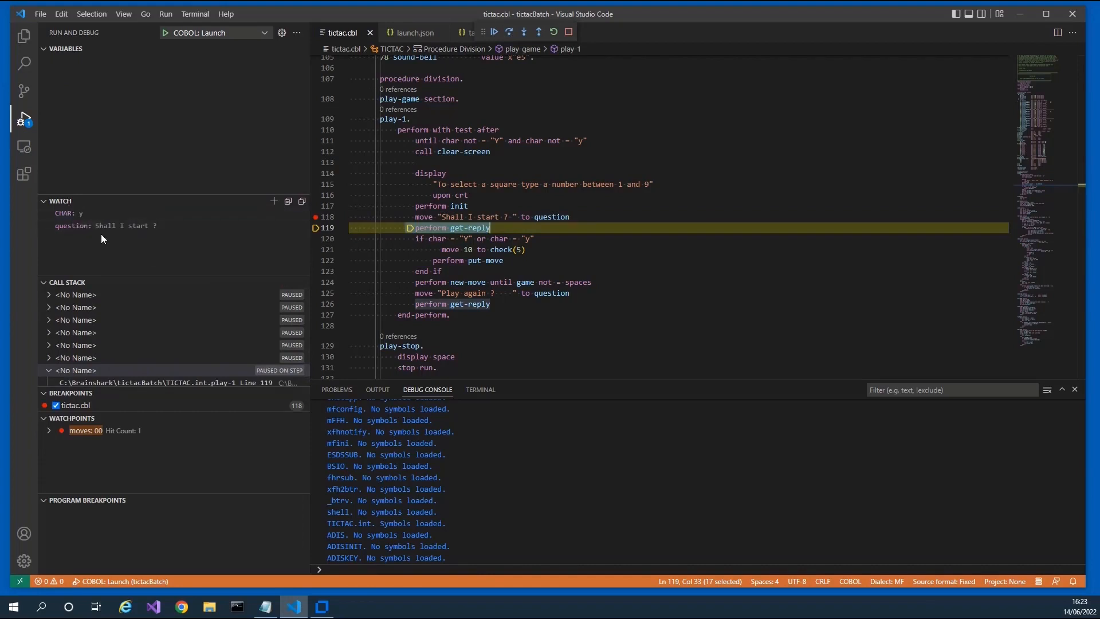
mouse_move(76, 241)
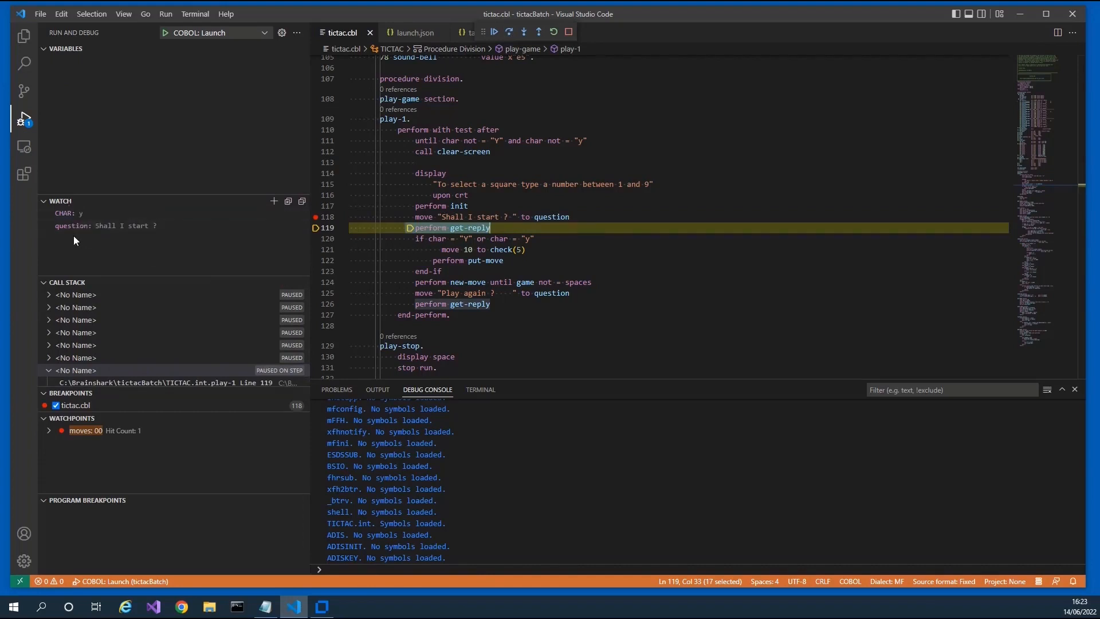
mouse_move(138, 225)
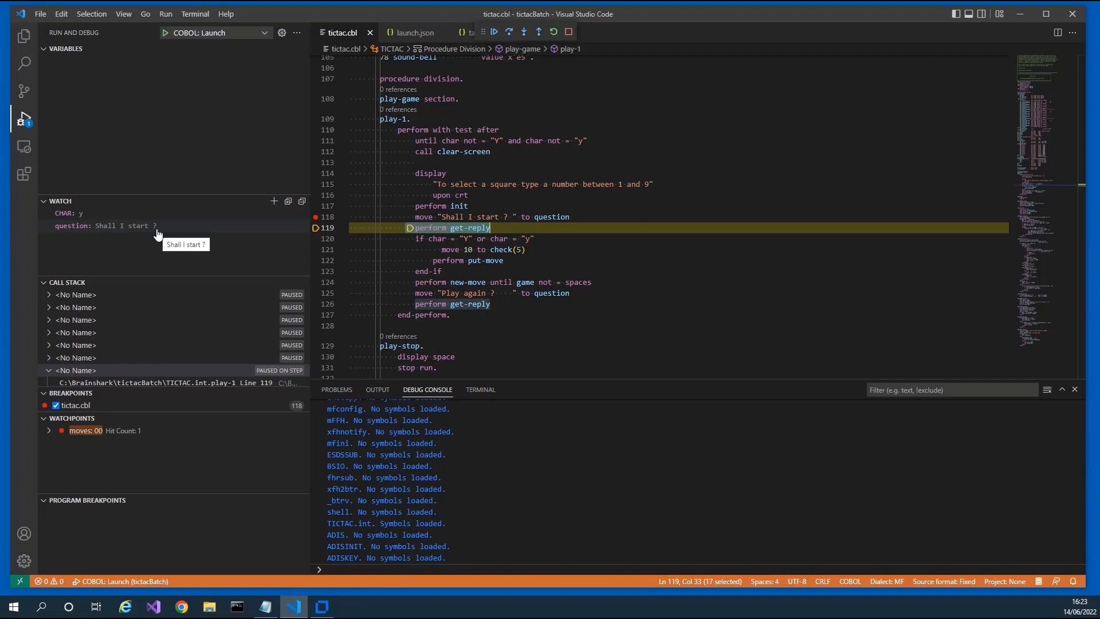
mouse_move(155, 237)
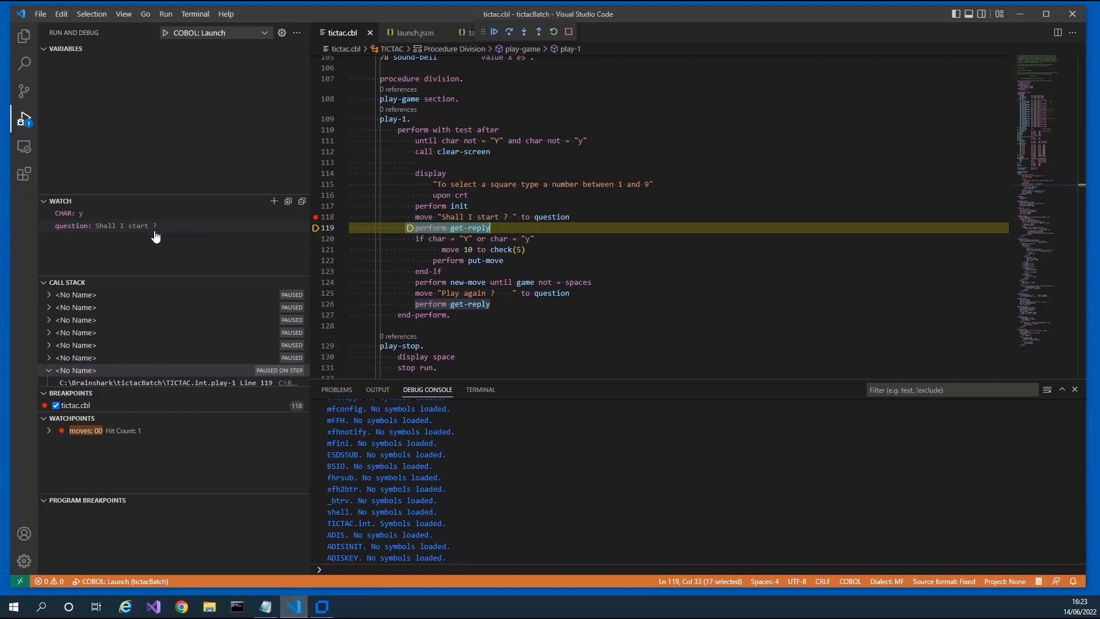
mouse_move(137, 225)
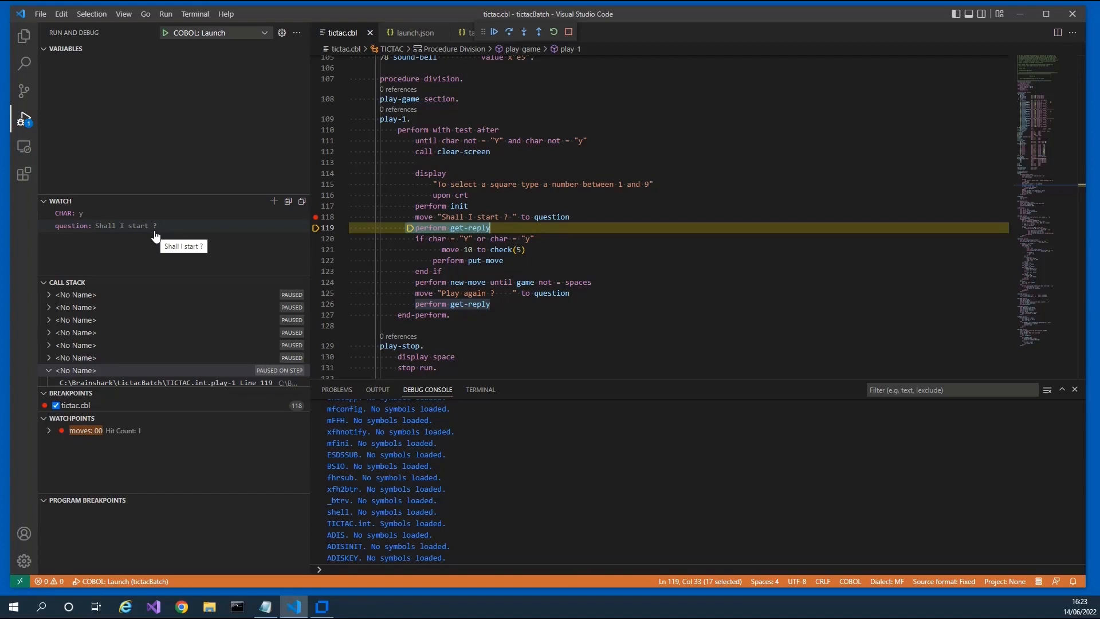
mouse_move(222, 270)
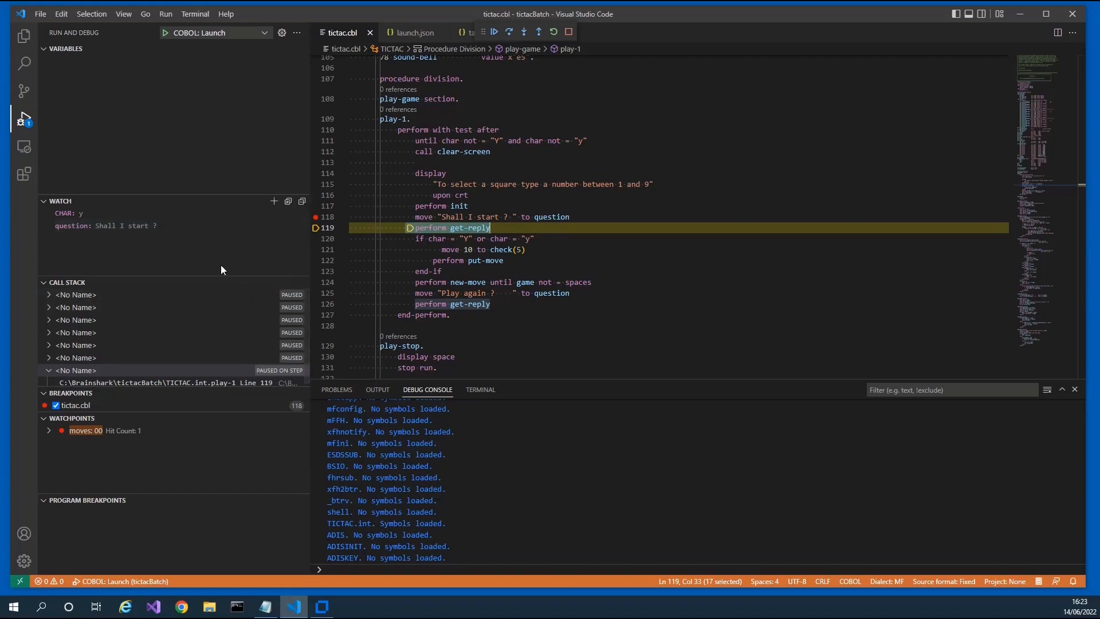